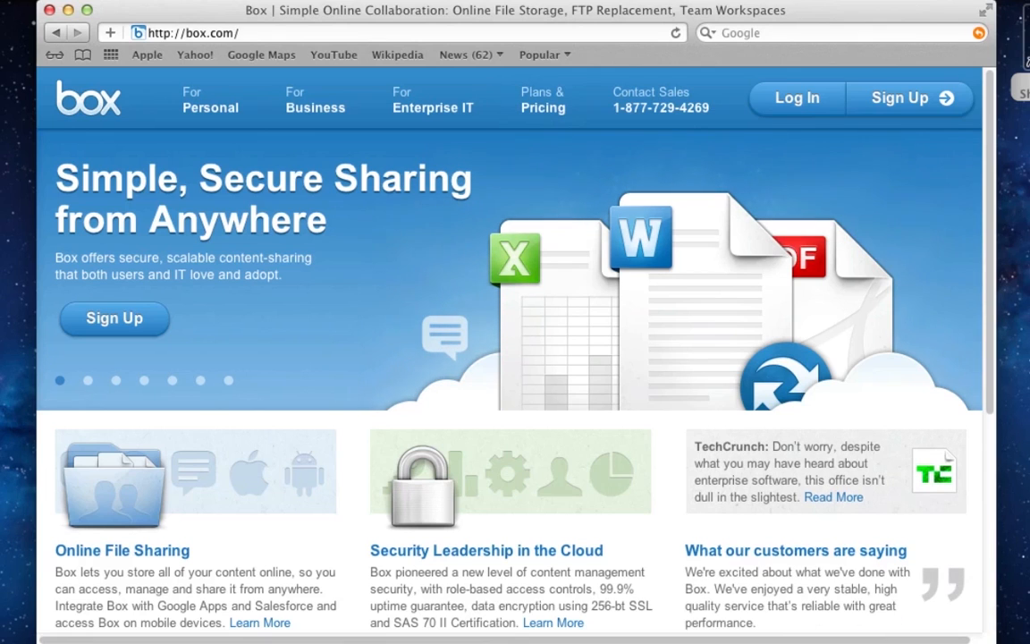
mouse_move(312, 4)
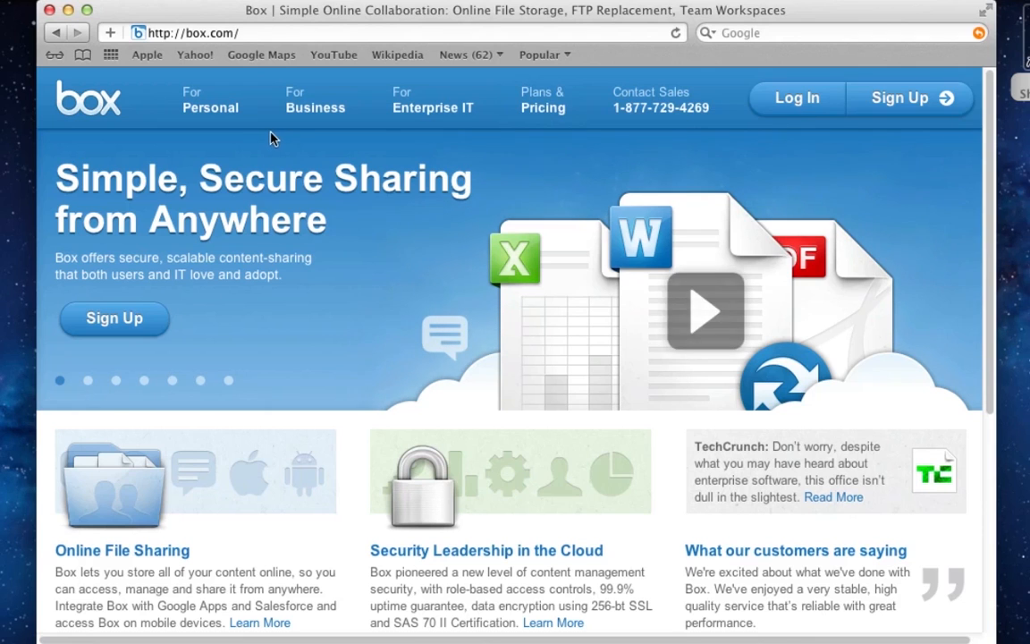
- Open Plans & Pricing and review the free, $15/user/month and contact-for-pricing plan comparison
left_click(210, 100)
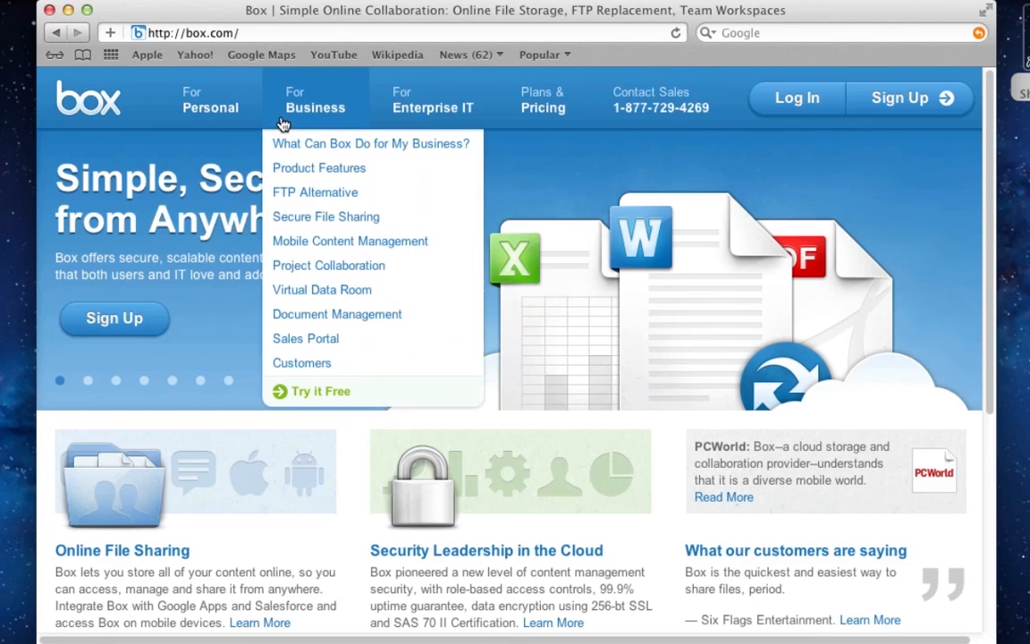
mouse_move(298, 110)
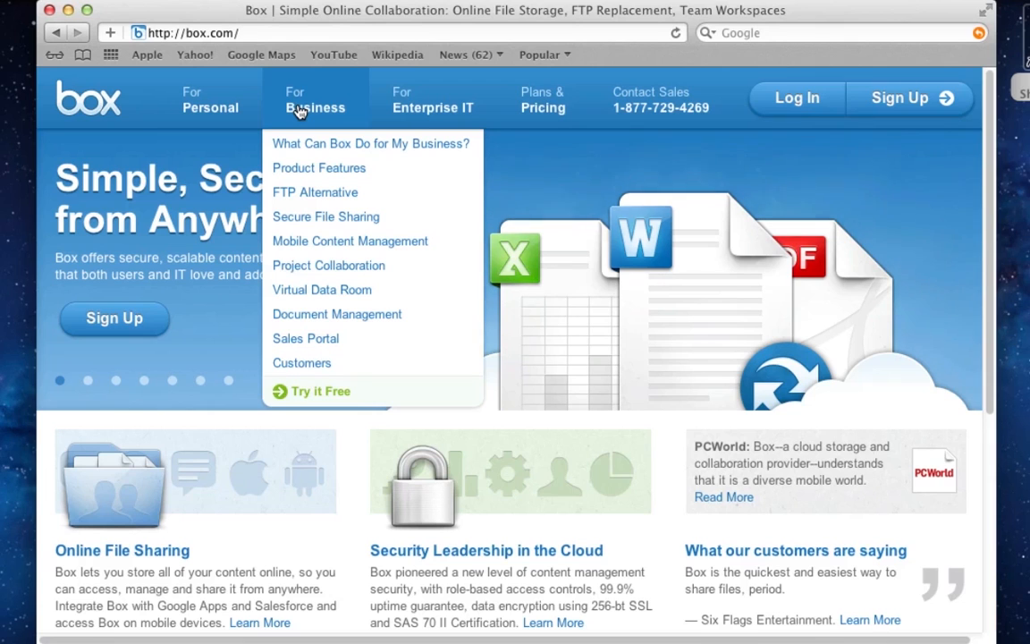
mouse_move(316, 179)
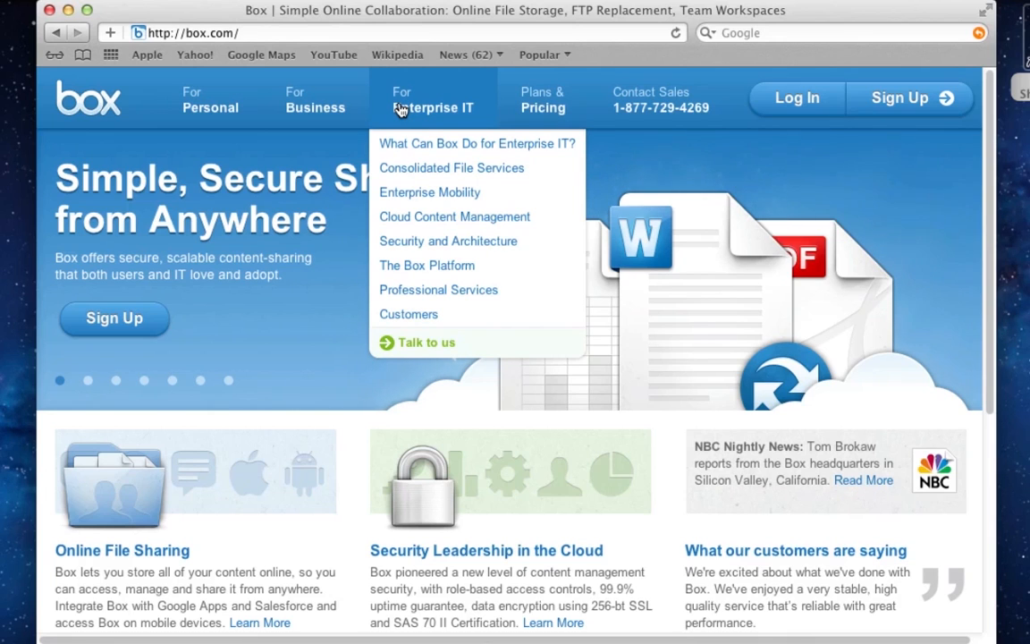
left_click(315, 99)
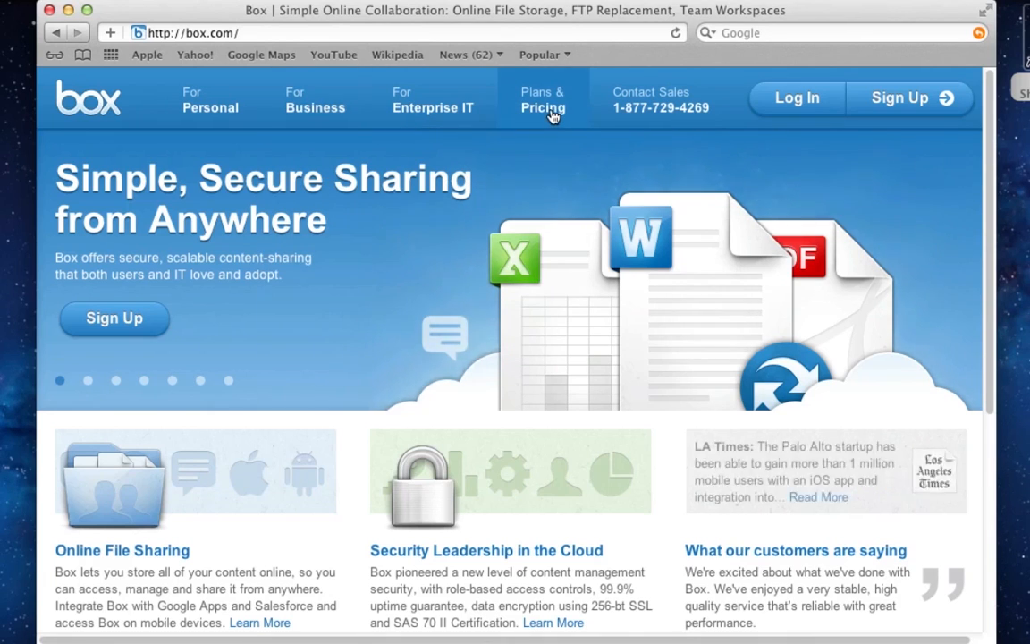
left_click(542, 99)
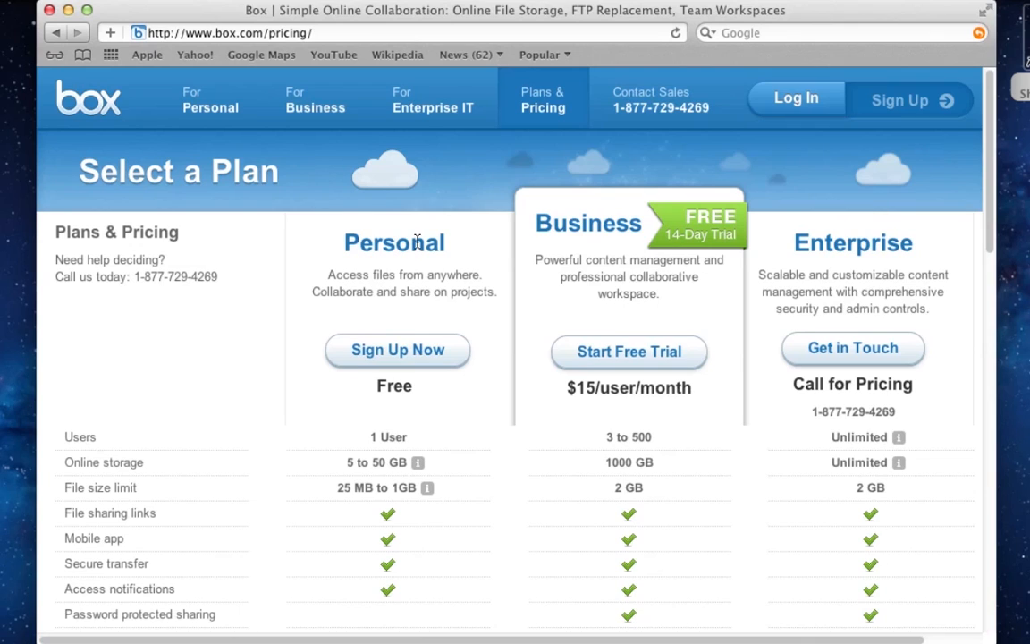
mouse_move(383, 242)
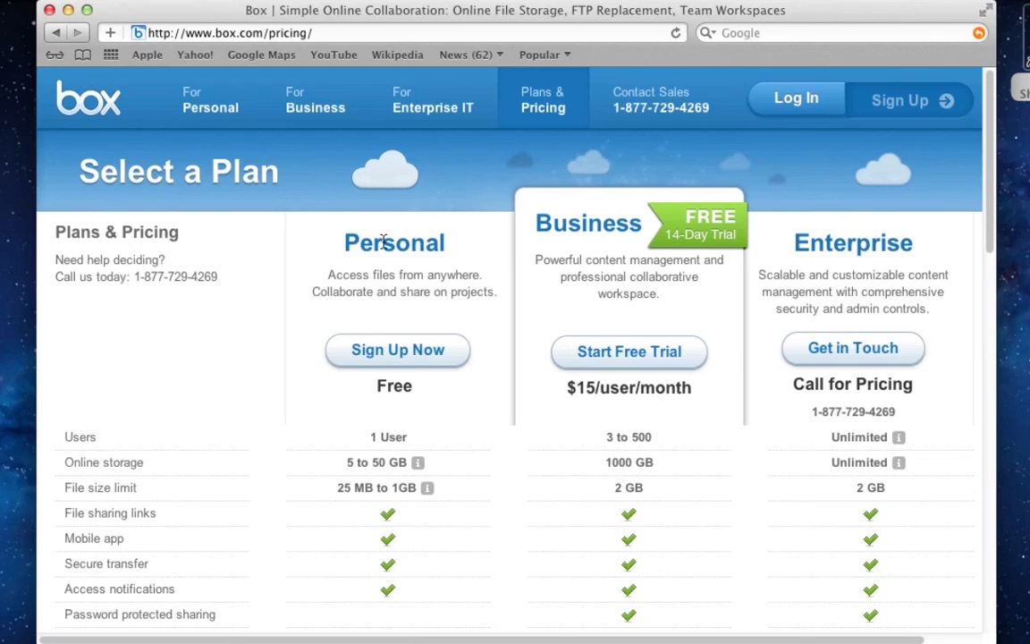
mouse_move(323, 280)
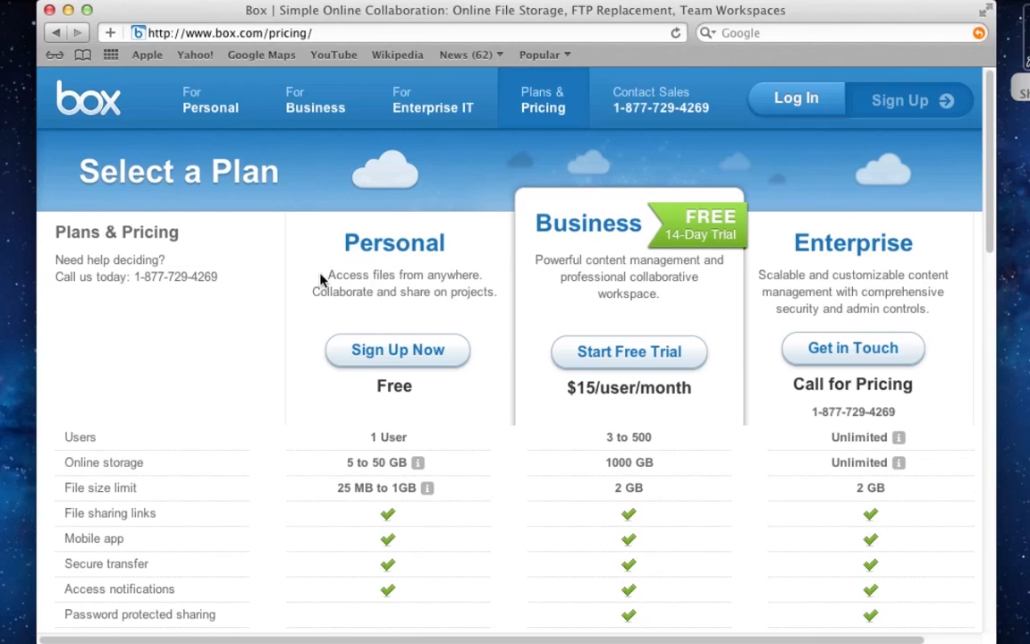
mouse_move(289, 403)
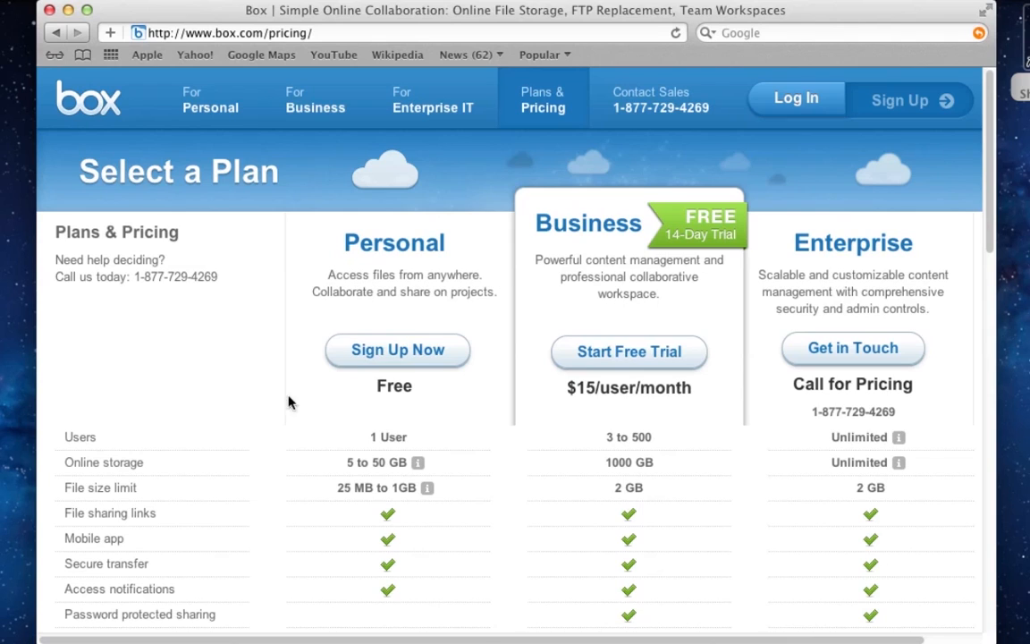
mouse_move(372, 401)
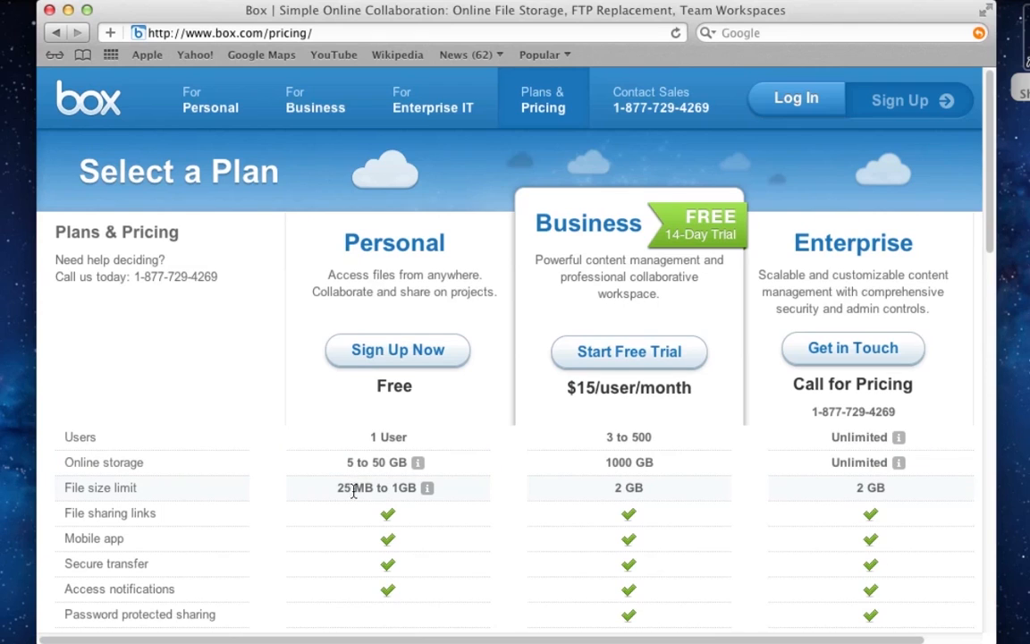
mouse_move(328, 546)
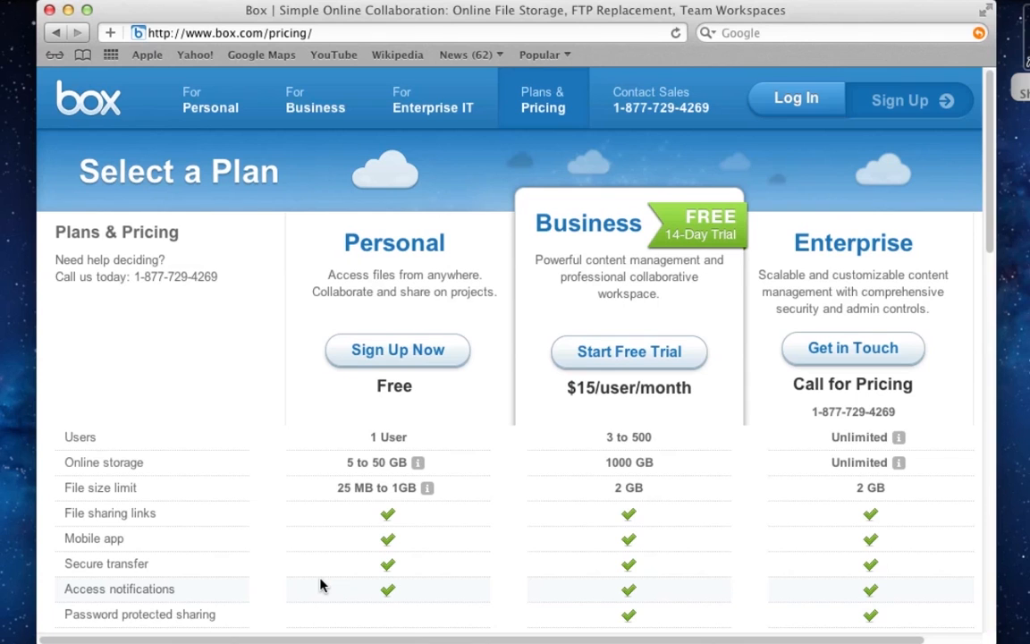
scroll("down", 3)
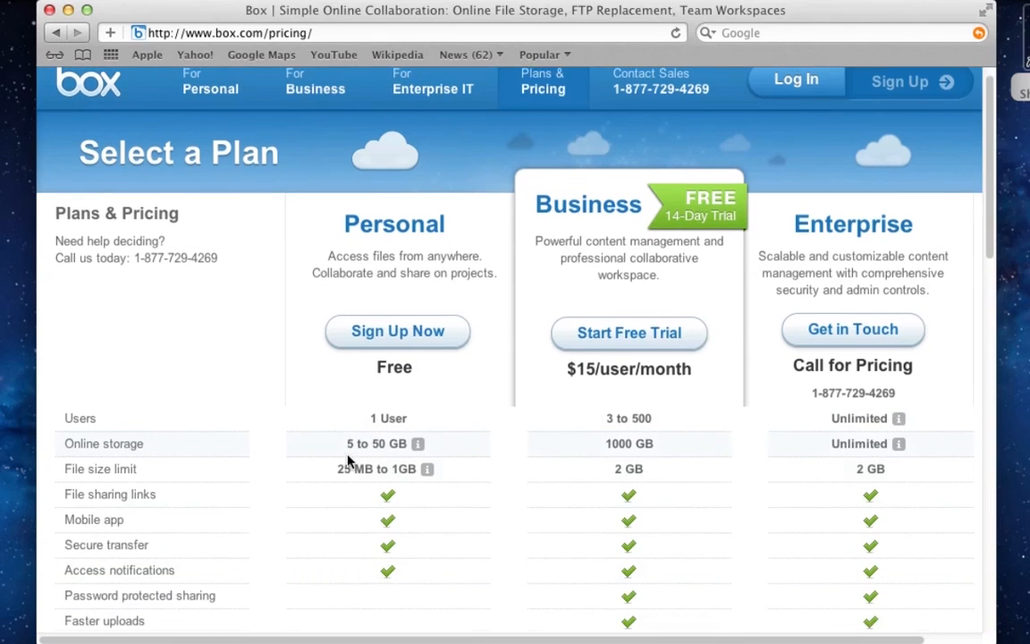
scroll("down", 3)
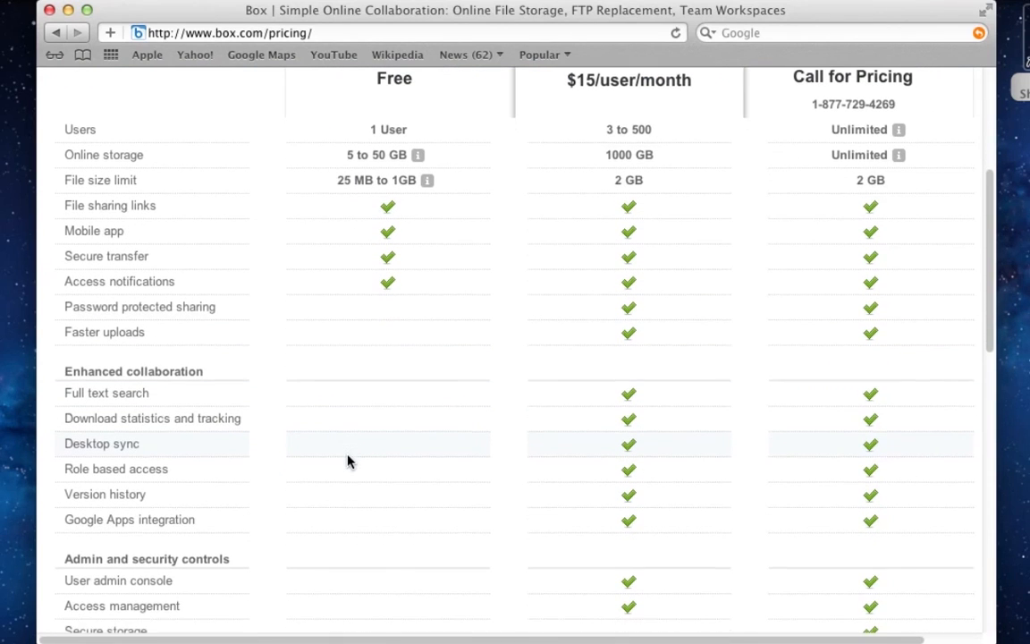
mouse_move(622, 386)
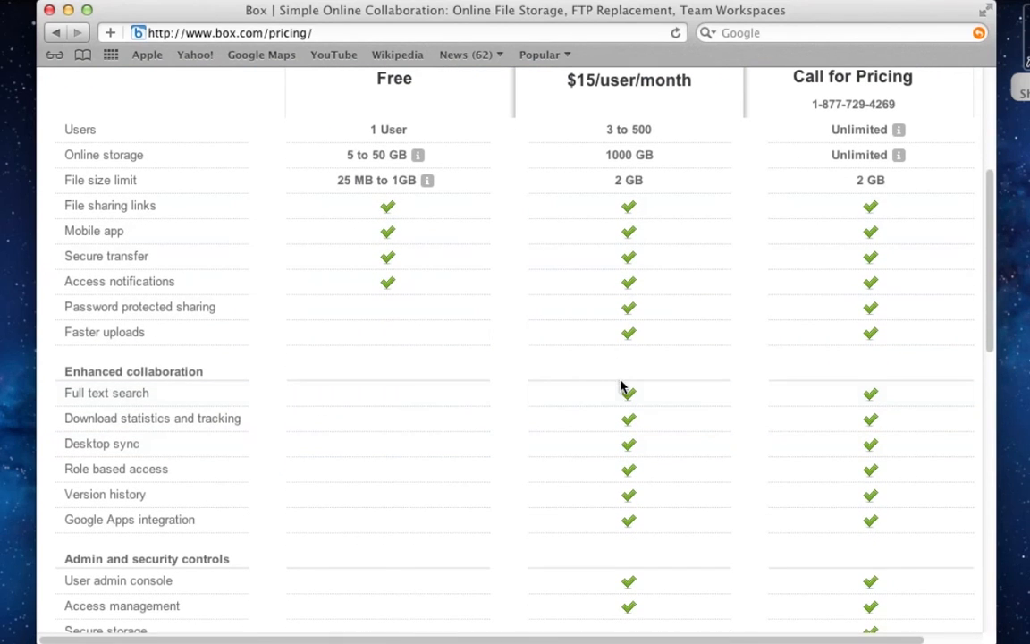
mouse_move(621, 450)
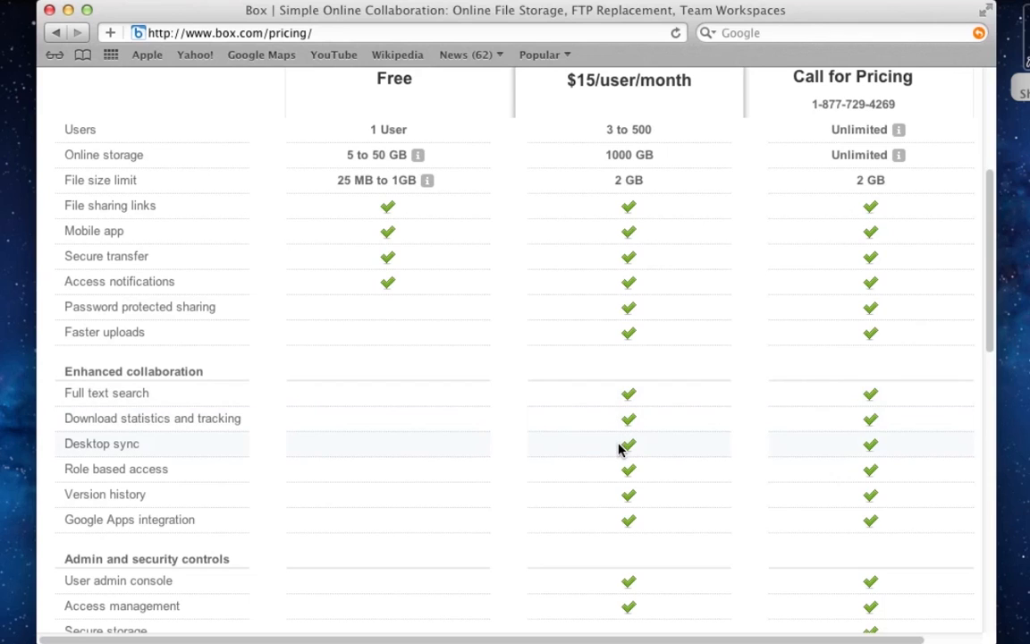
mouse_move(622, 487)
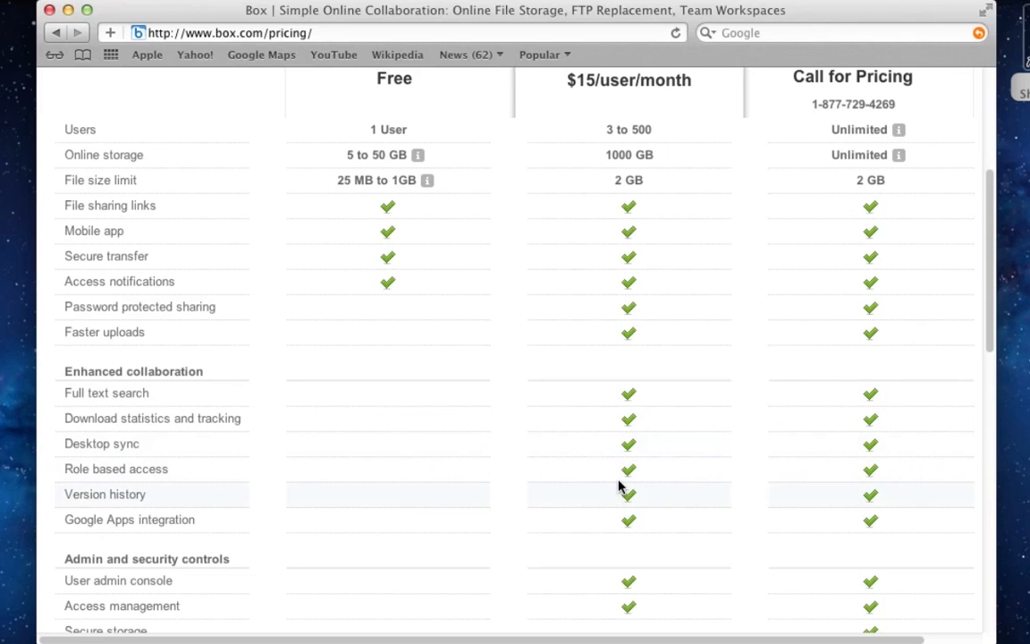
mouse_move(617, 520)
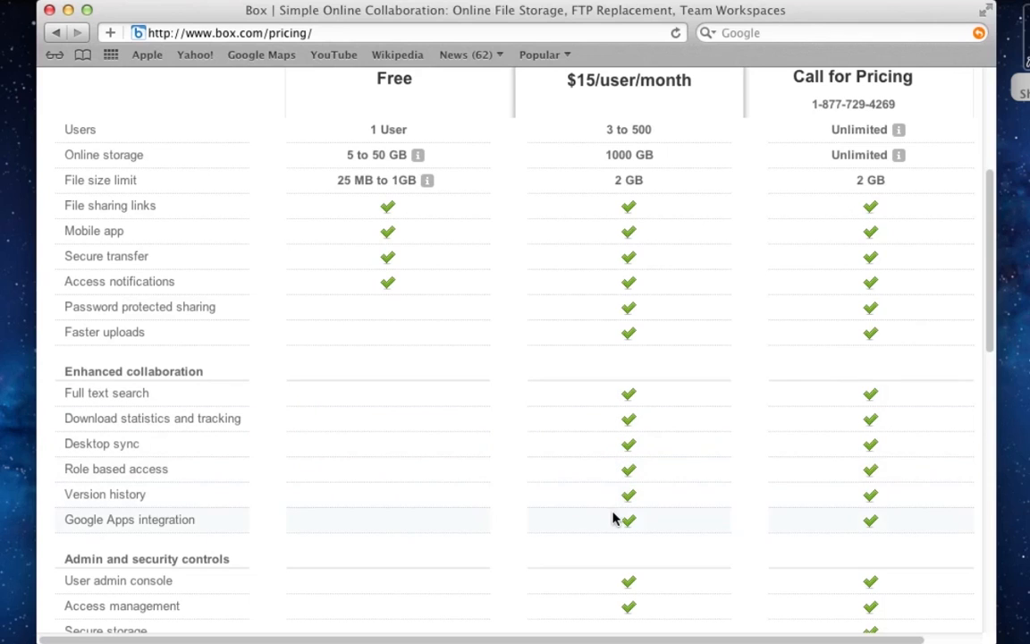
scroll("down", 3)
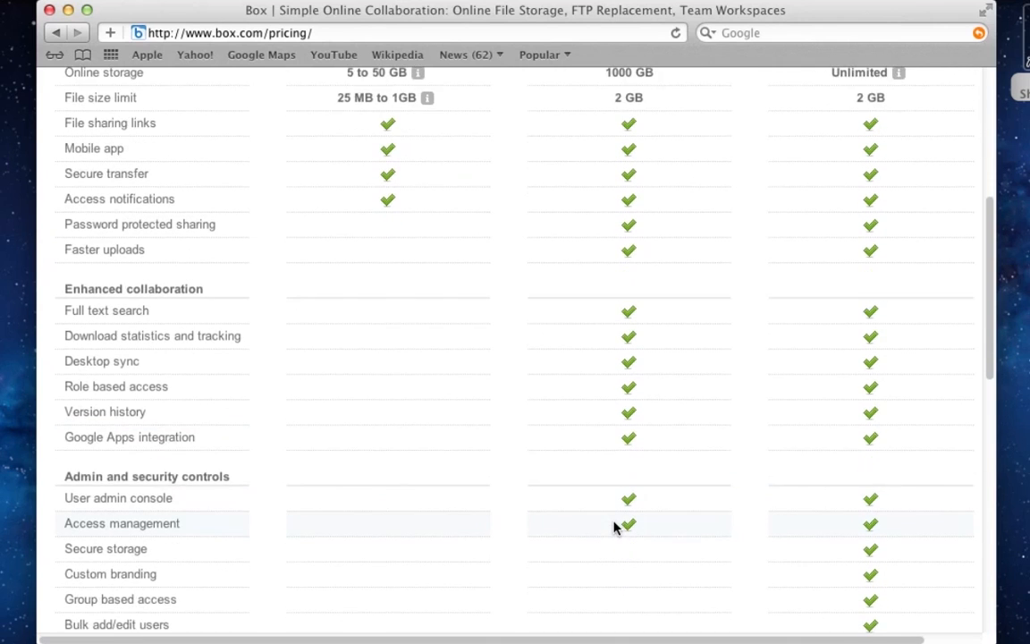
scroll("down", 3)
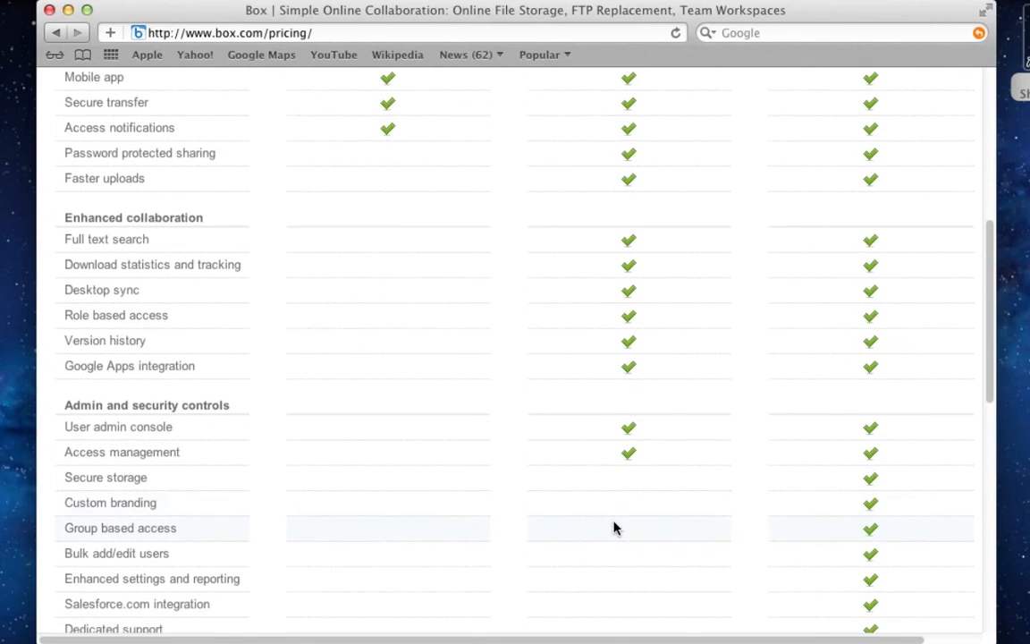
scroll("down", 3)
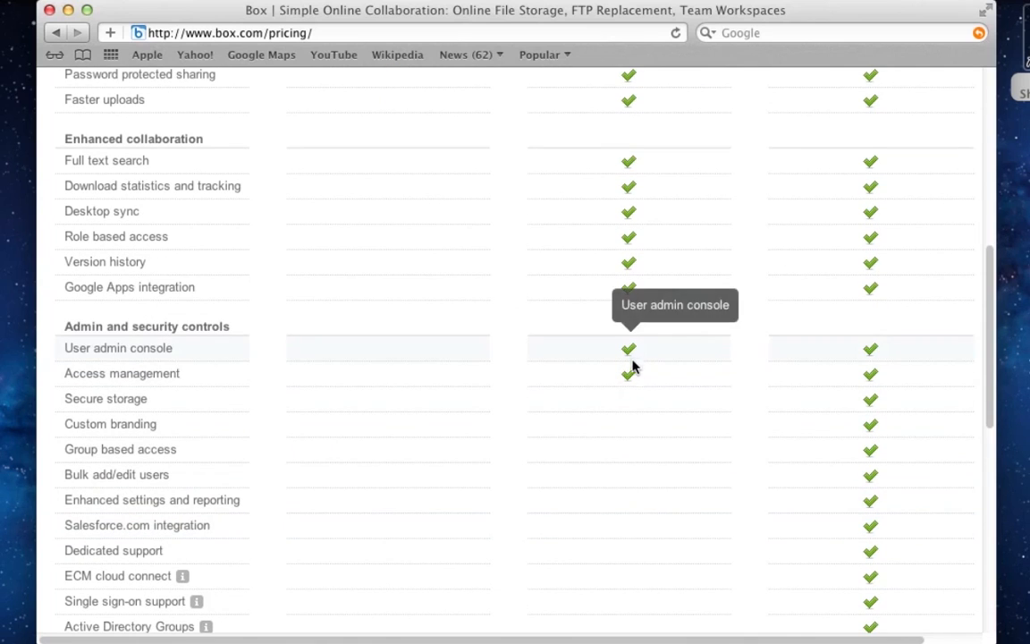
mouse_move(630, 374)
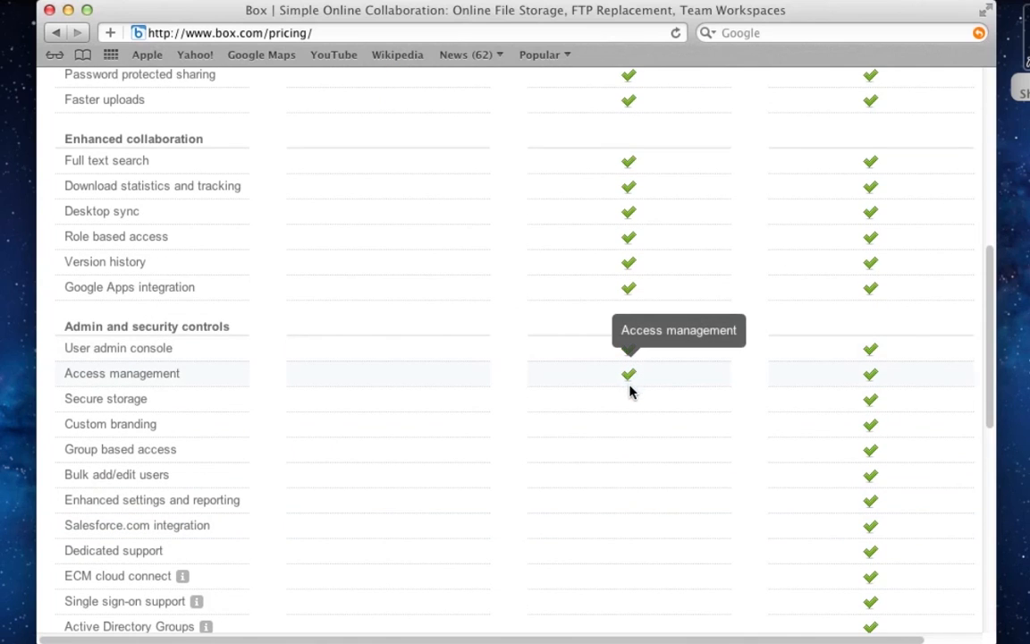
mouse_move(650, 399)
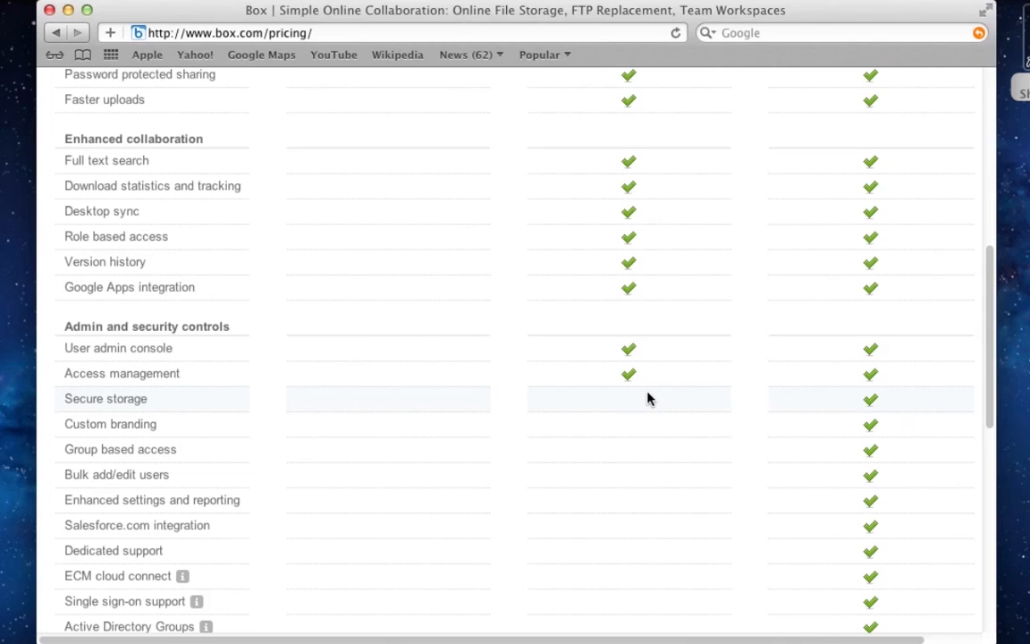
mouse_move(861, 475)
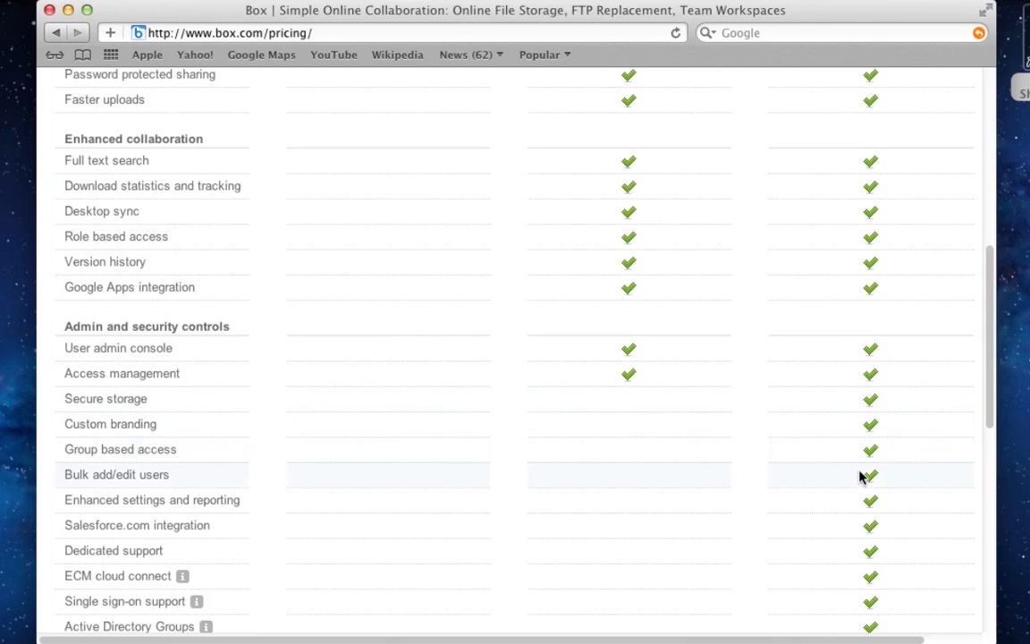
mouse_move(856, 561)
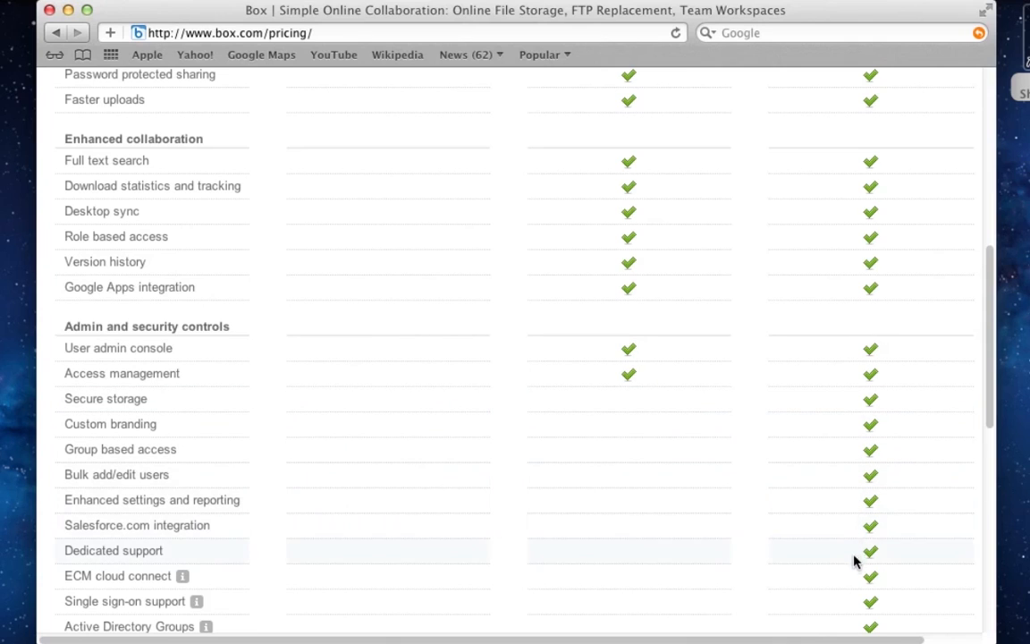
scroll("down", 3)
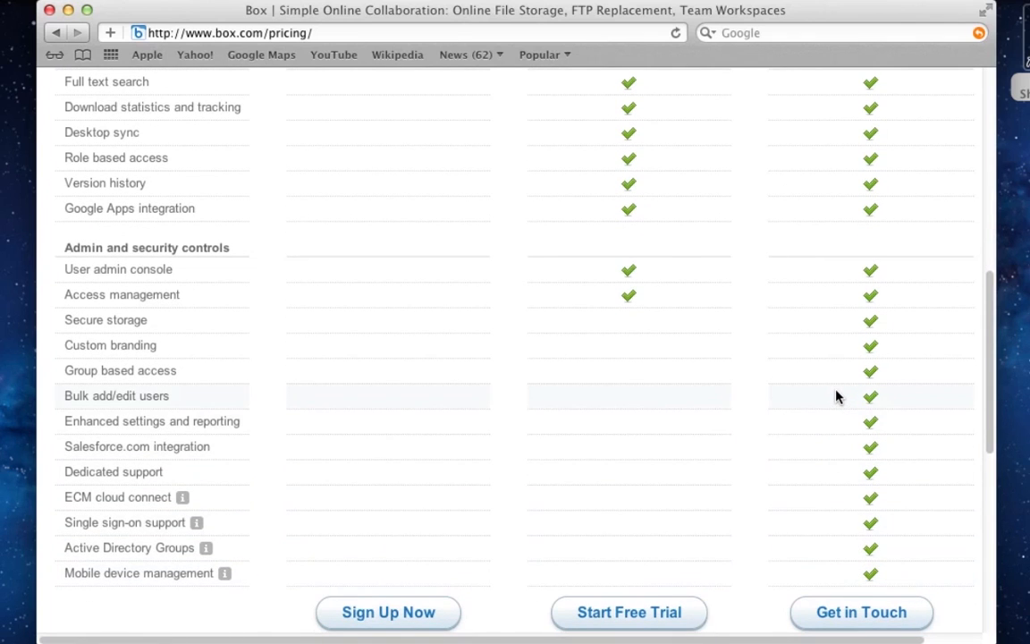
scroll("up", 3)
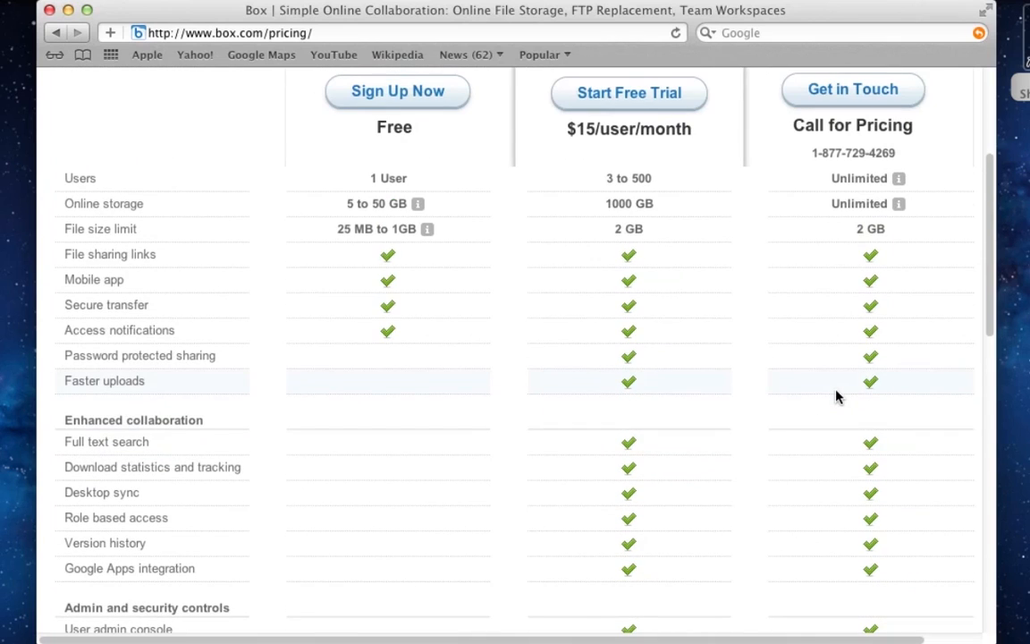
mouse_move(878, 228)
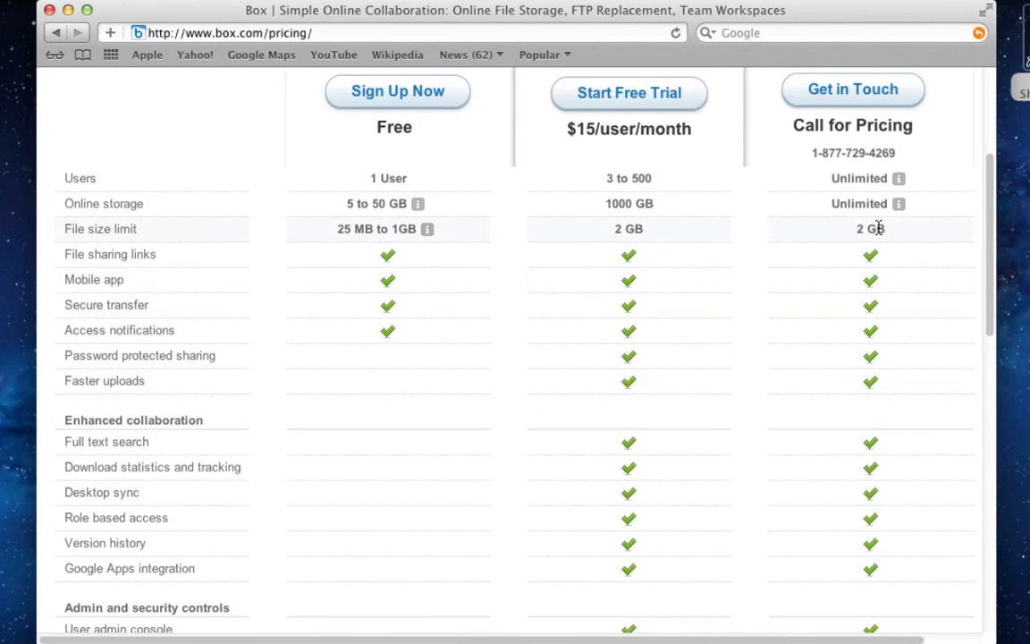
left_click(628, 92)
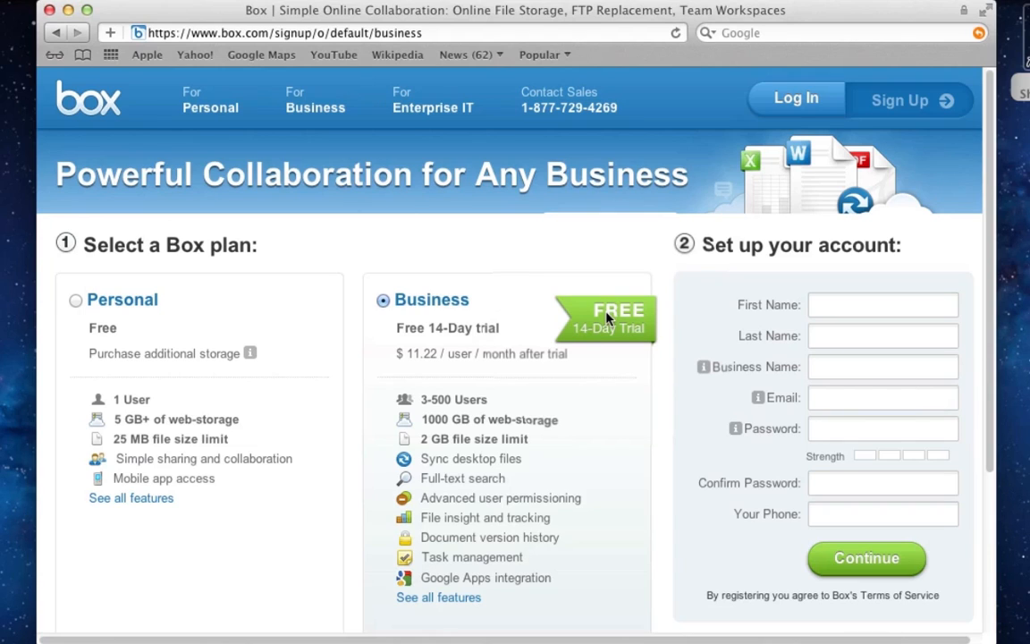
mouse_move(483, 365)
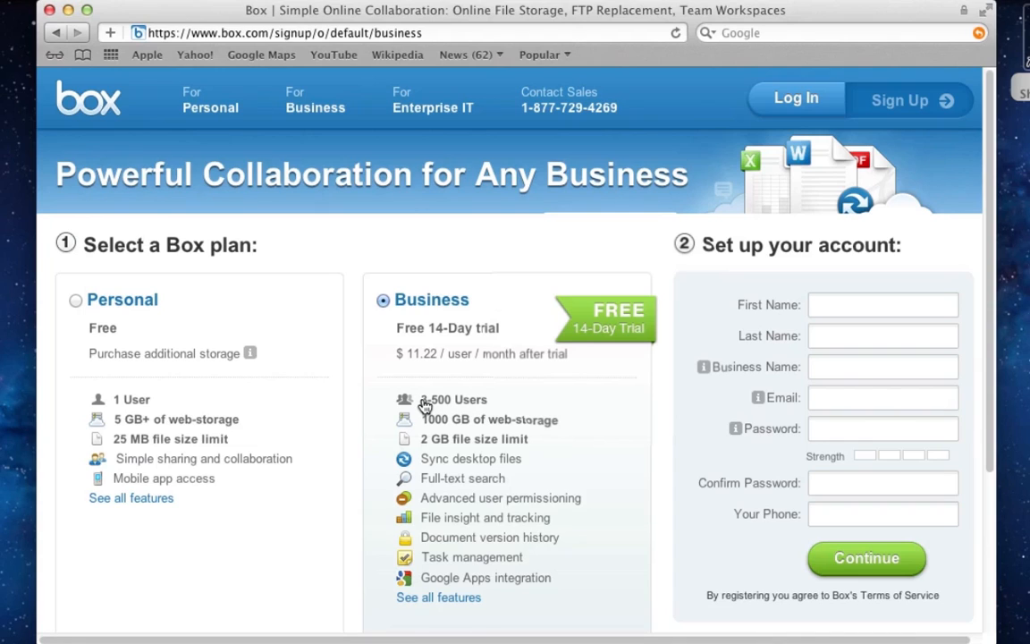
mouse_move(457, 457)
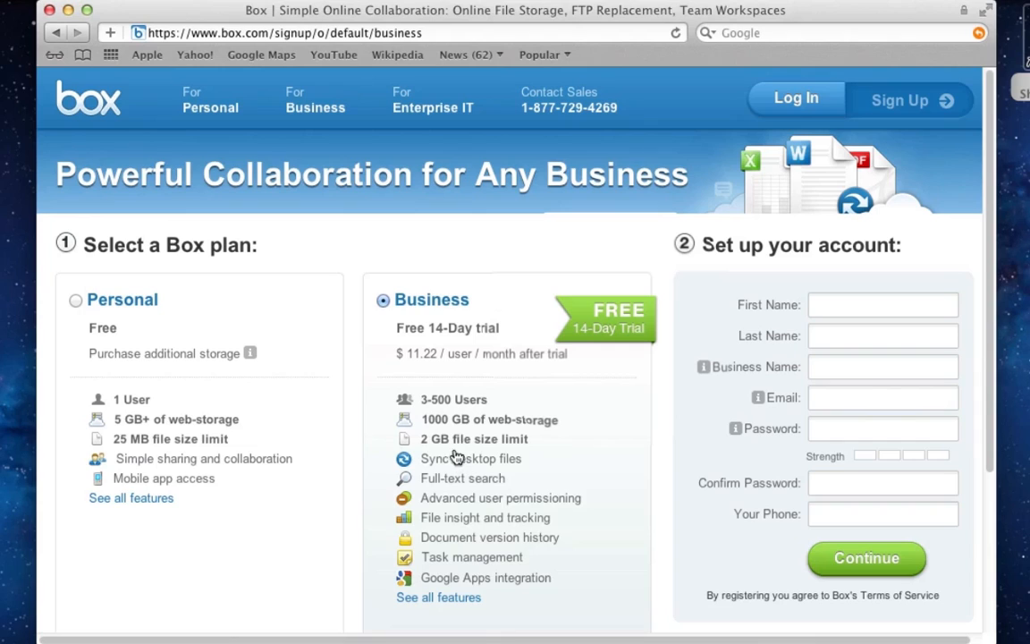
mouse_move(436, 454)
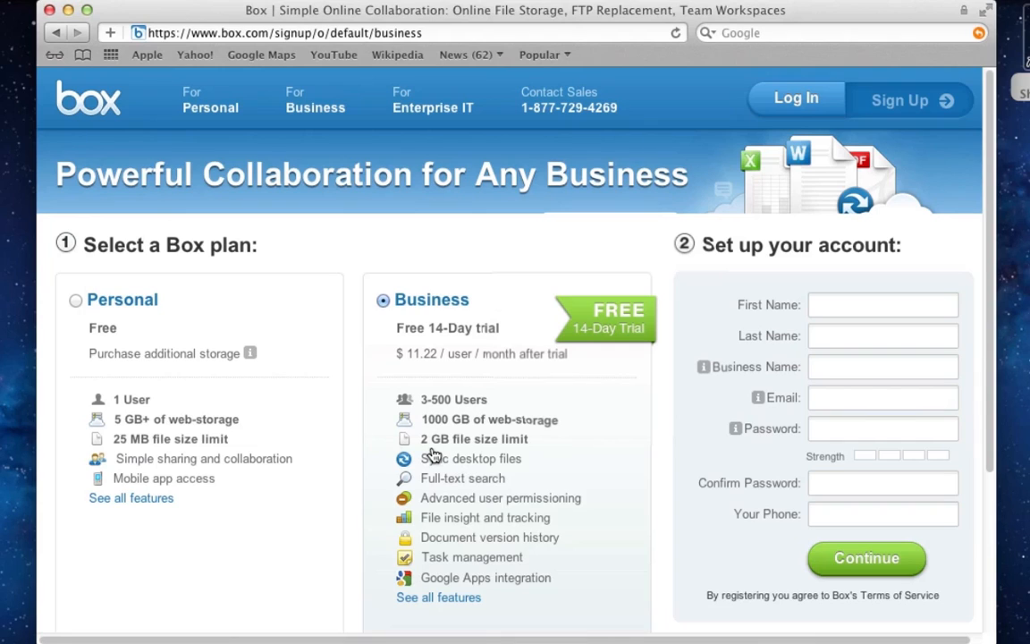
mouse_move(548, 482)
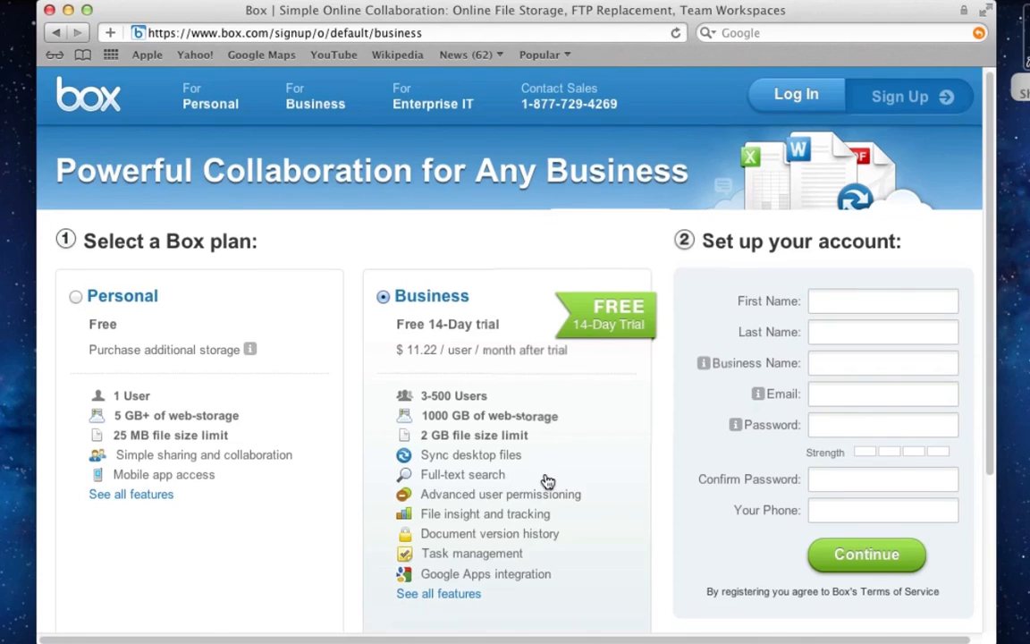
scroll("down", 3)
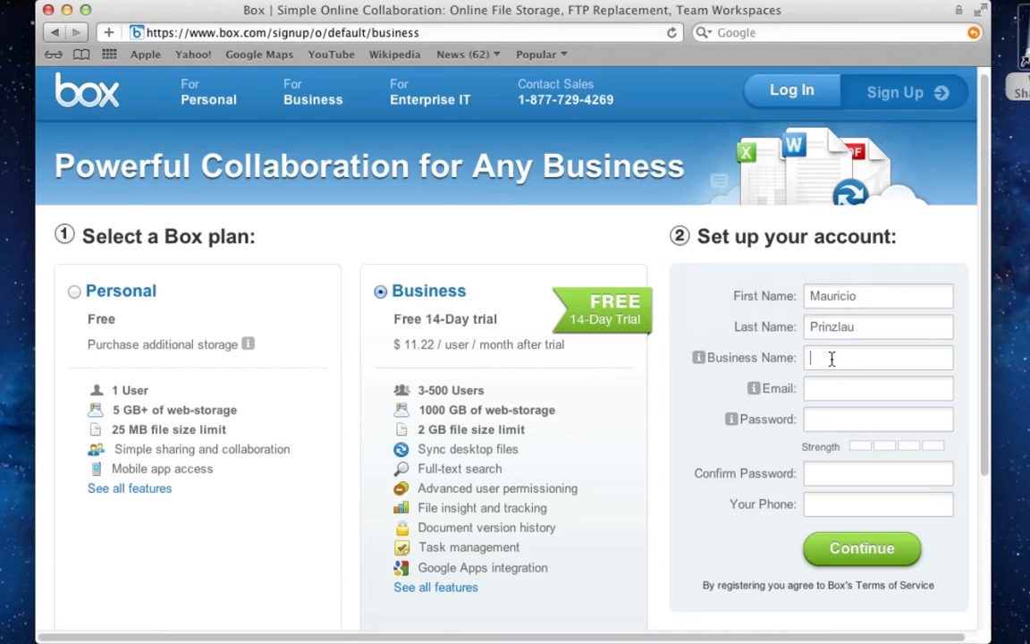
- Enter 'cloudbackuping' as the business name in the account setup form
type("cloudba")
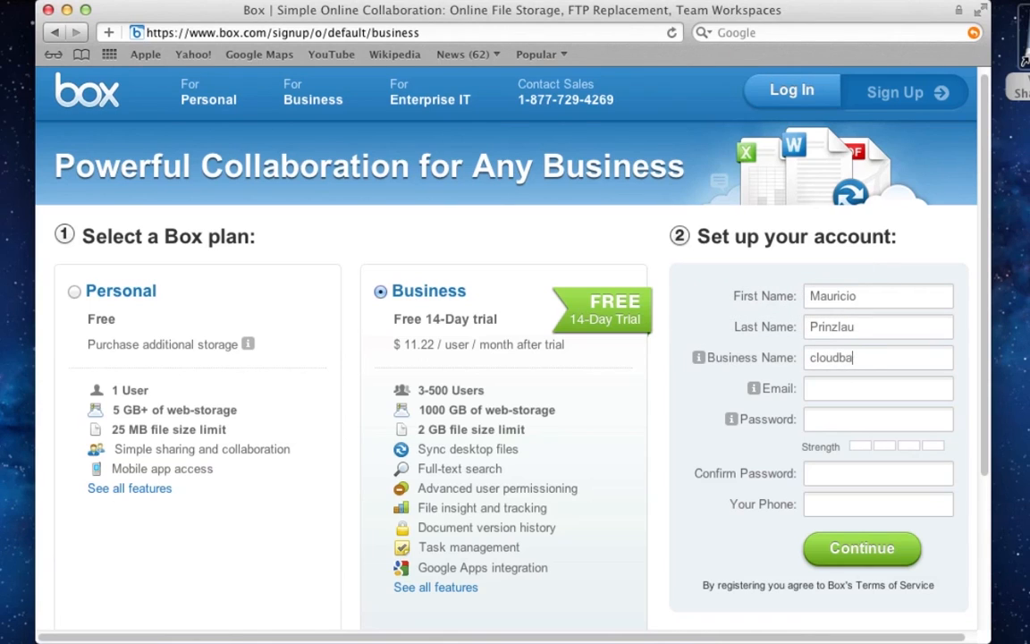
type("ckuping")
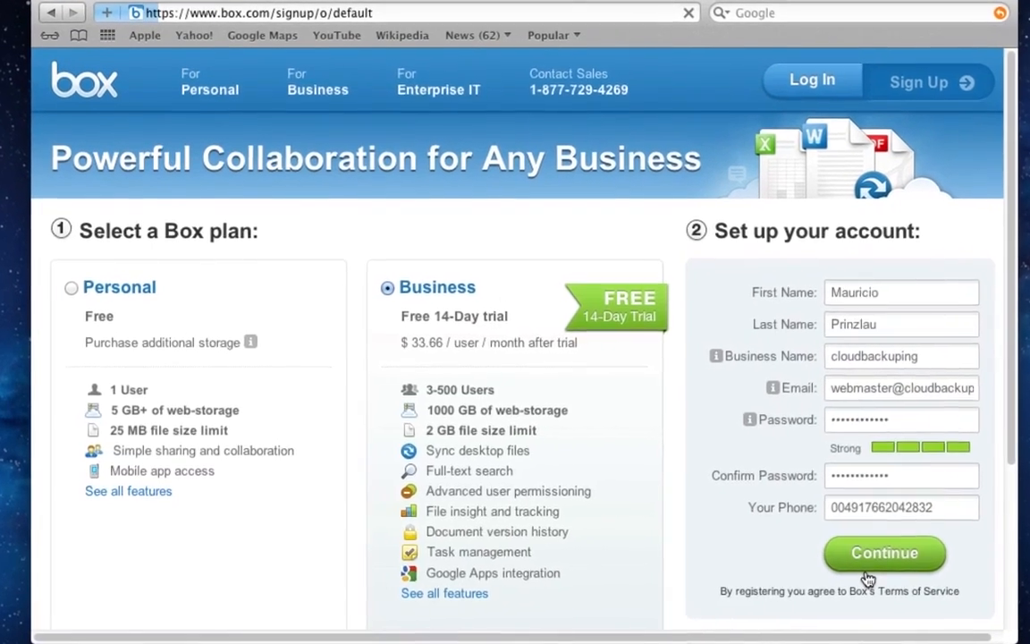
- Continue past the account form and keep the payment plan on monthly
left_click(885, 553)
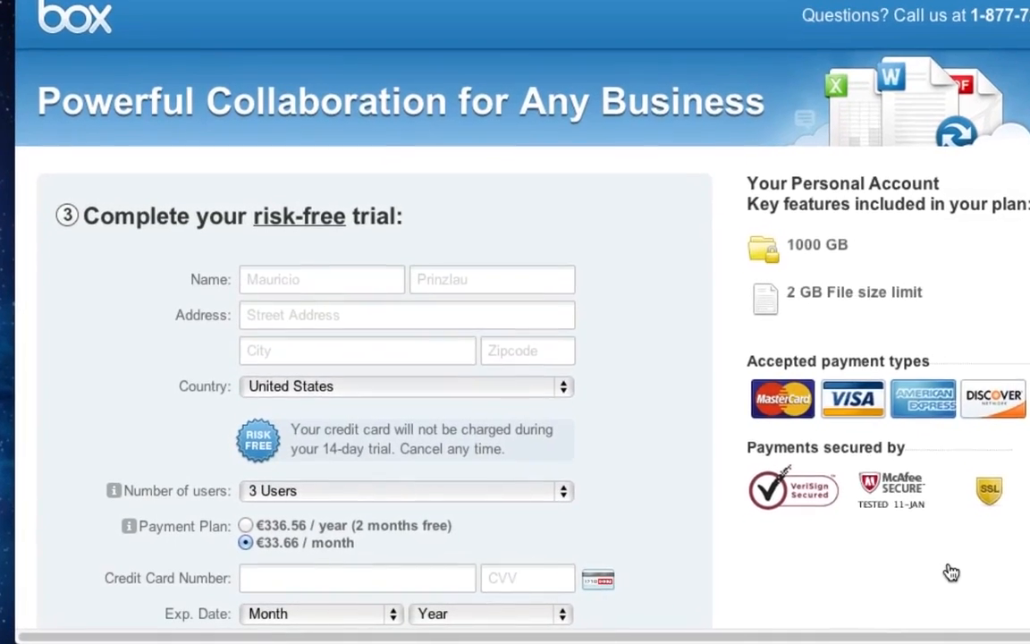
scroll("up", 3)
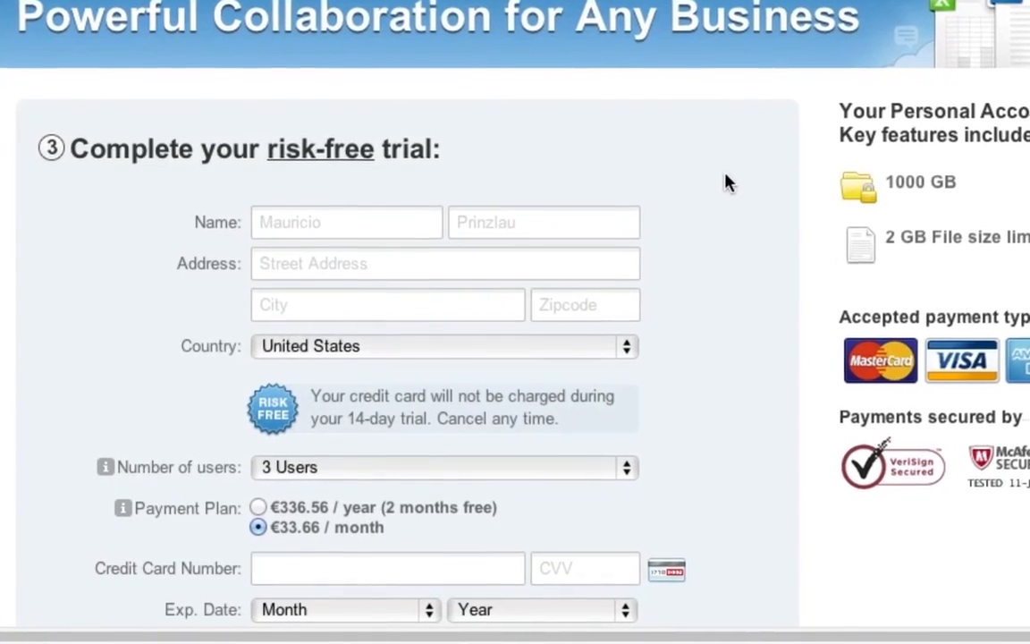
scroll("down", 3)
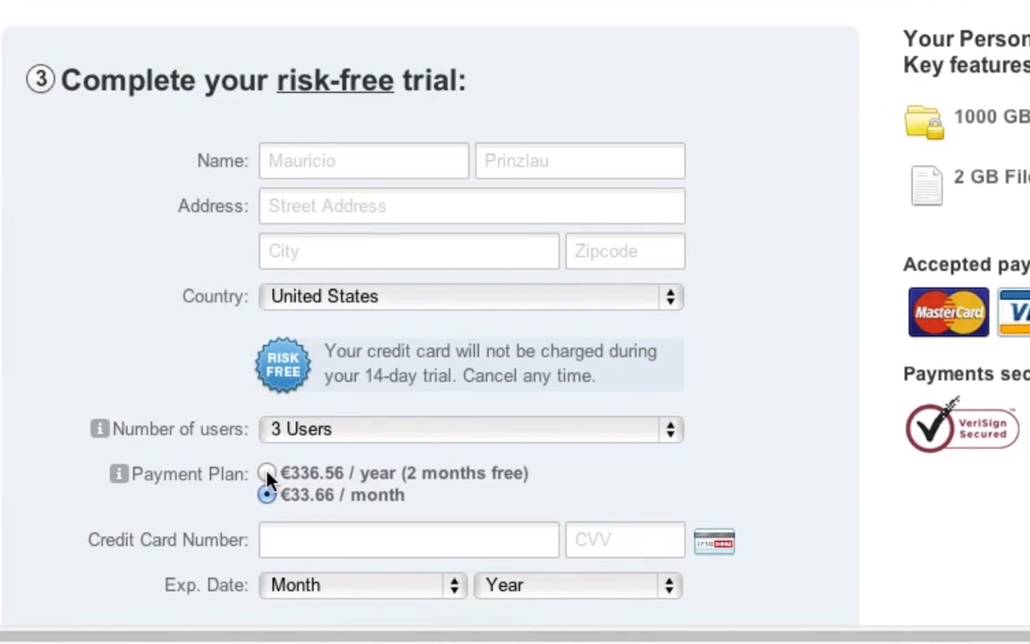
left_click(267, 472)
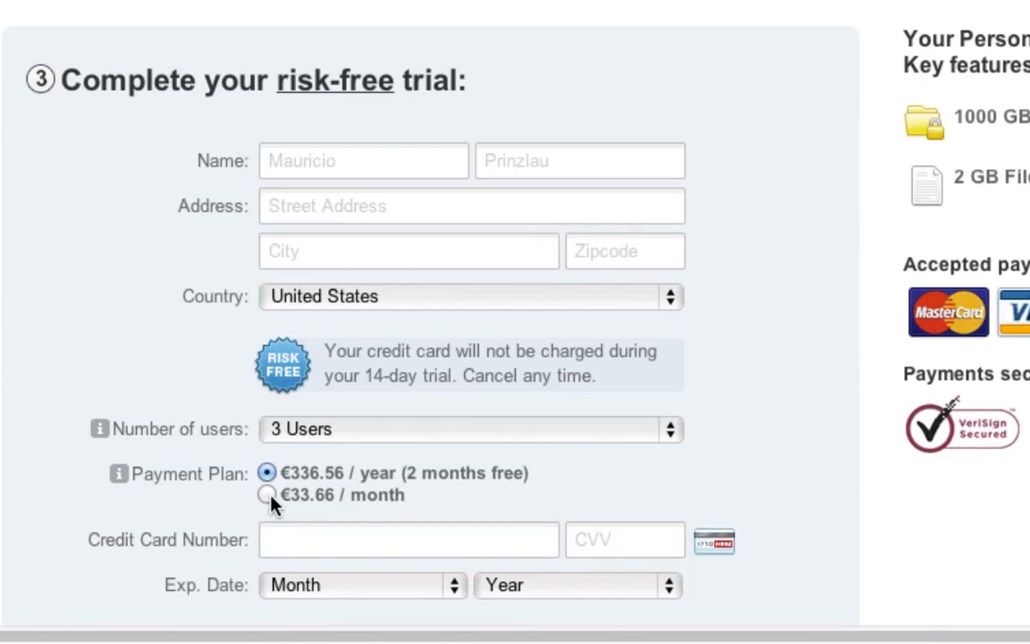
left_click(266, 494)
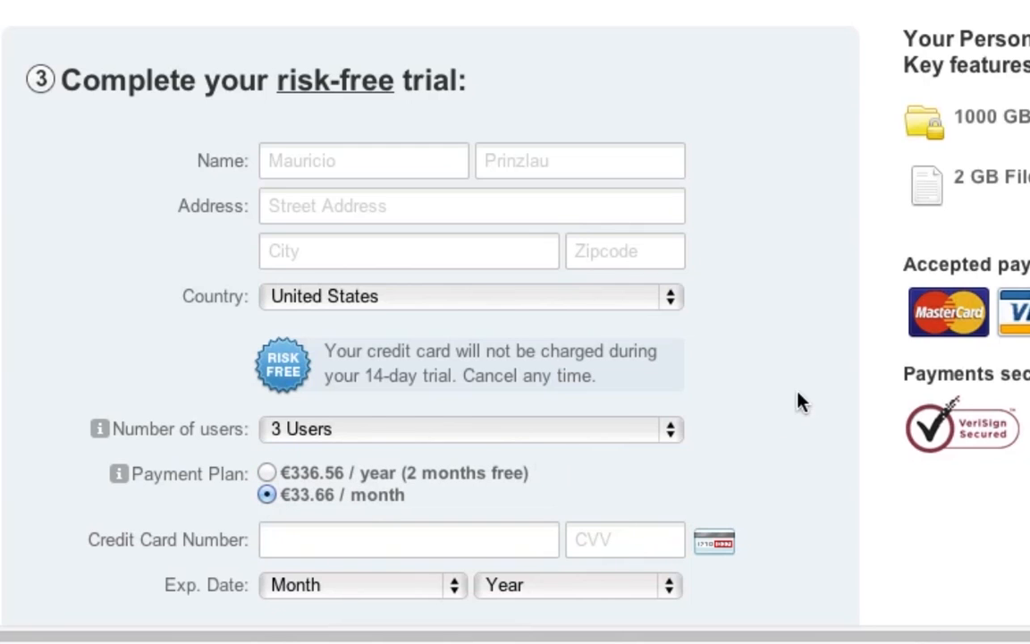
- Enter Langhansstr. with zip 13086, set country to Germany and users to 3
scroll("down", 3)
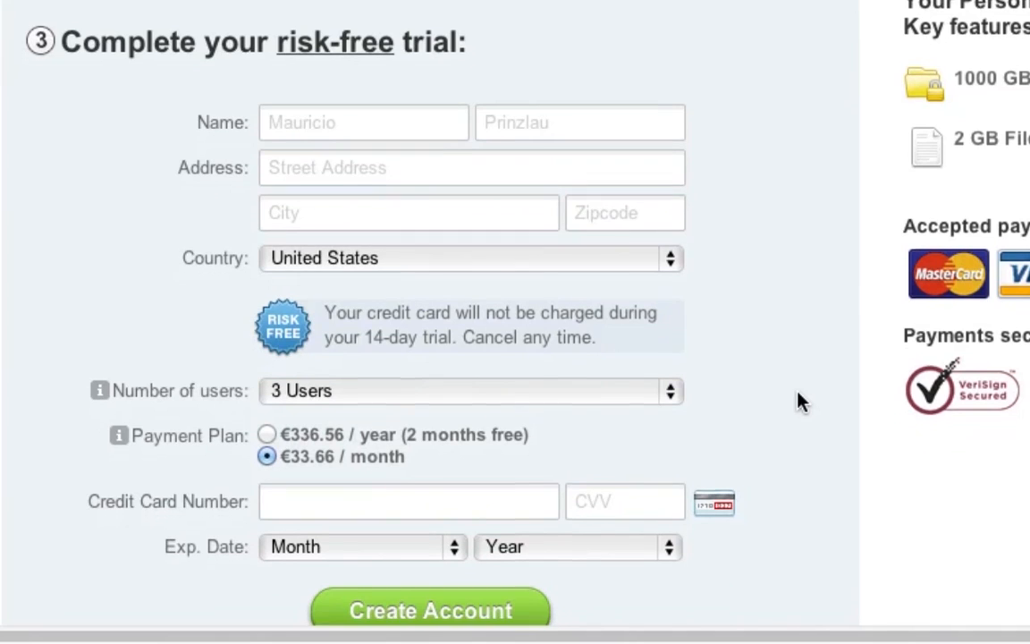
scroll("down", 3)
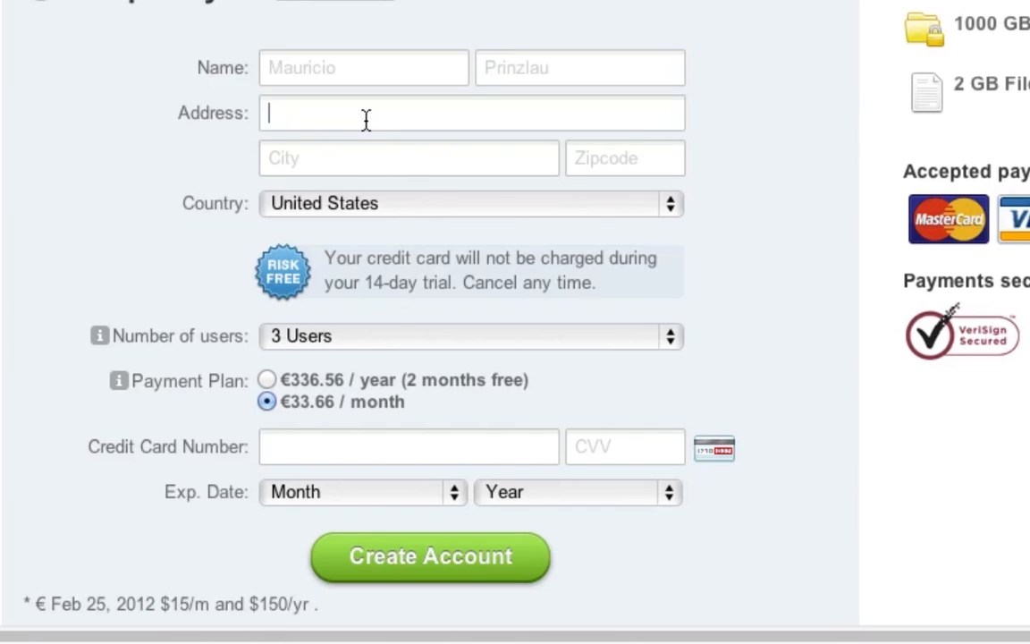
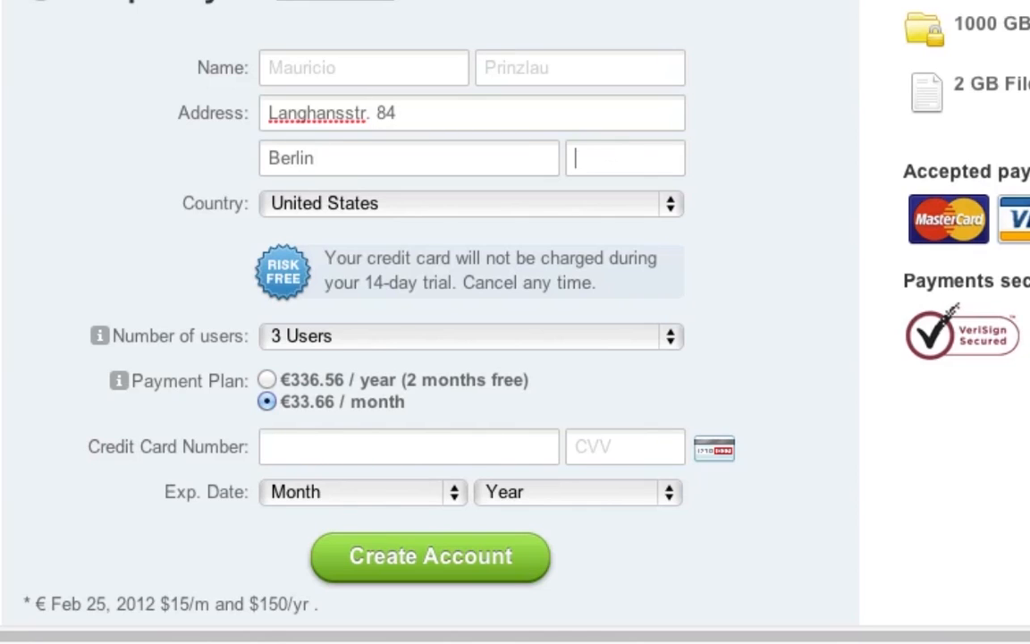
type("13086")
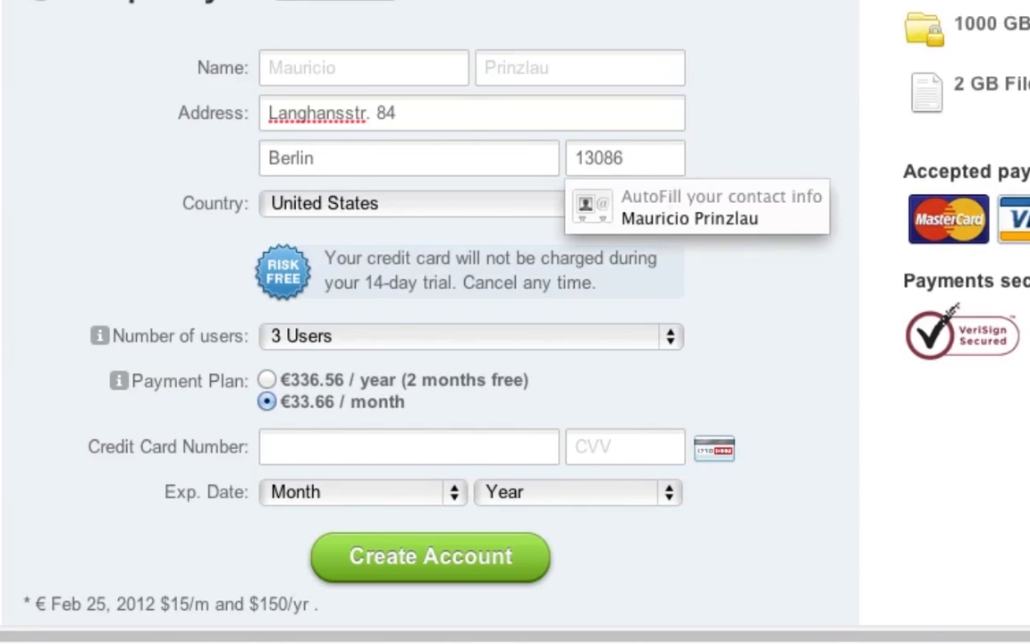
left_click(412, 203)
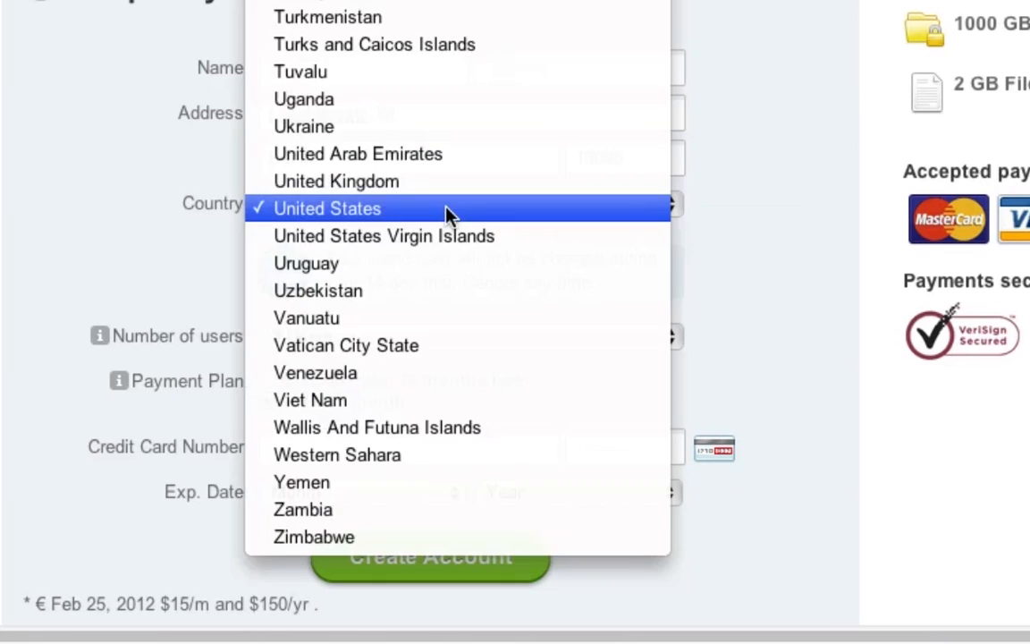
left_click(327, 209)
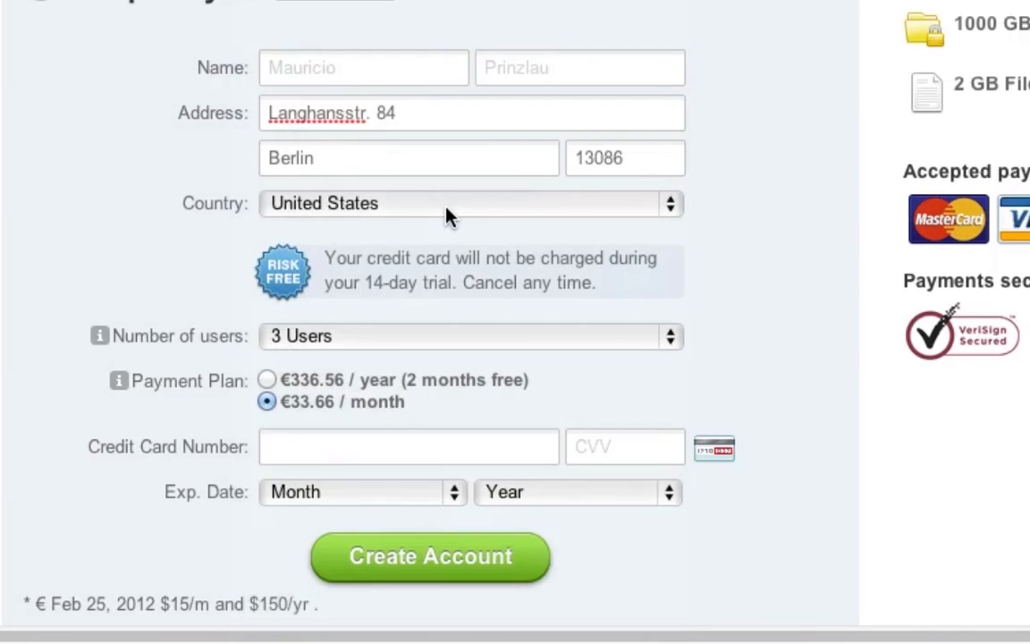
left_click(470, 203)
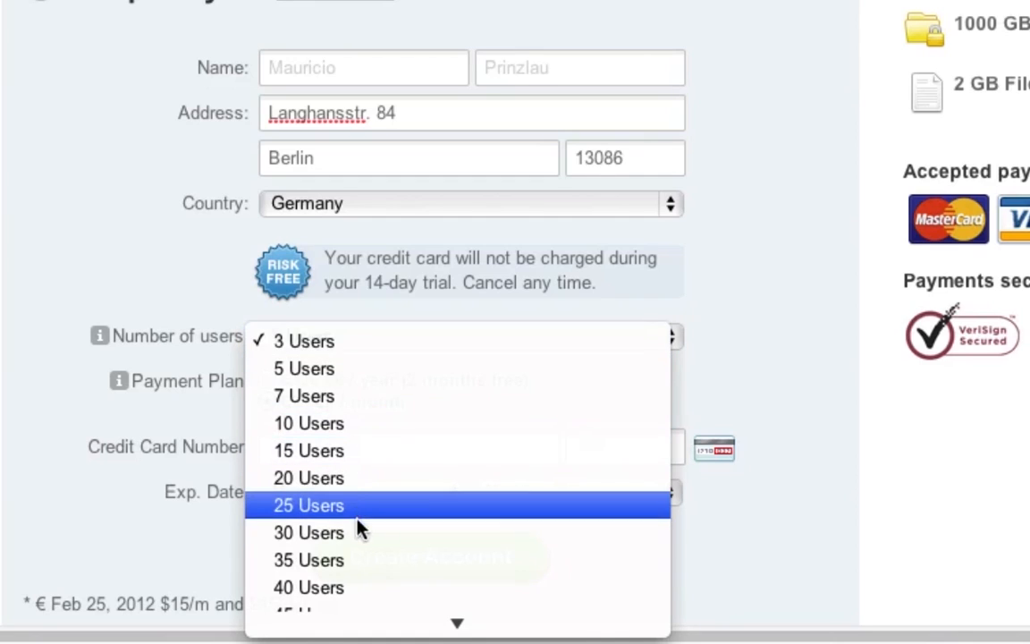
left_click(308, 532)
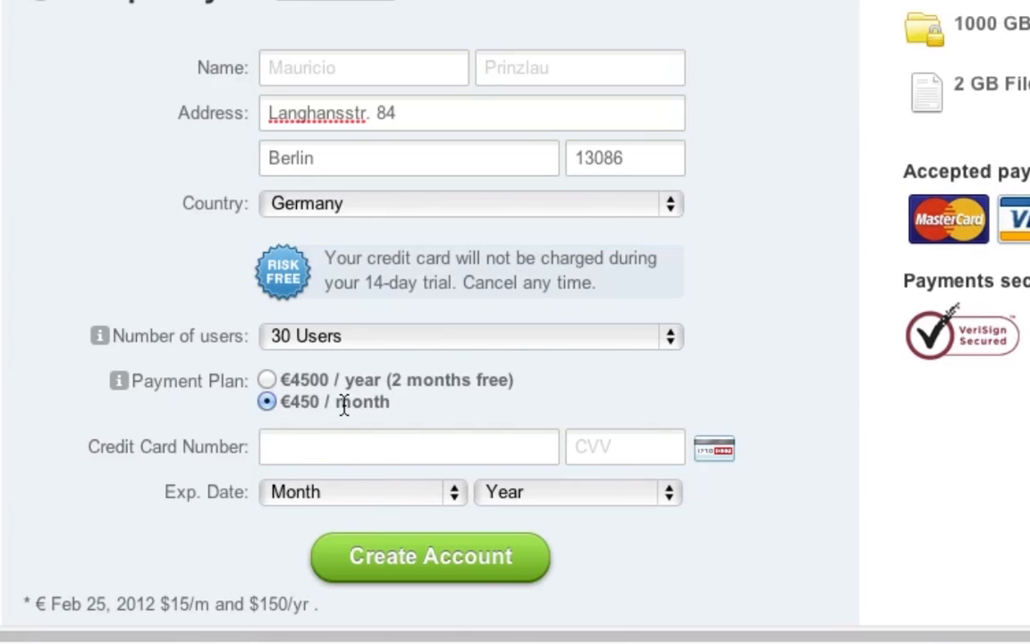
mouse_move(344, 356)
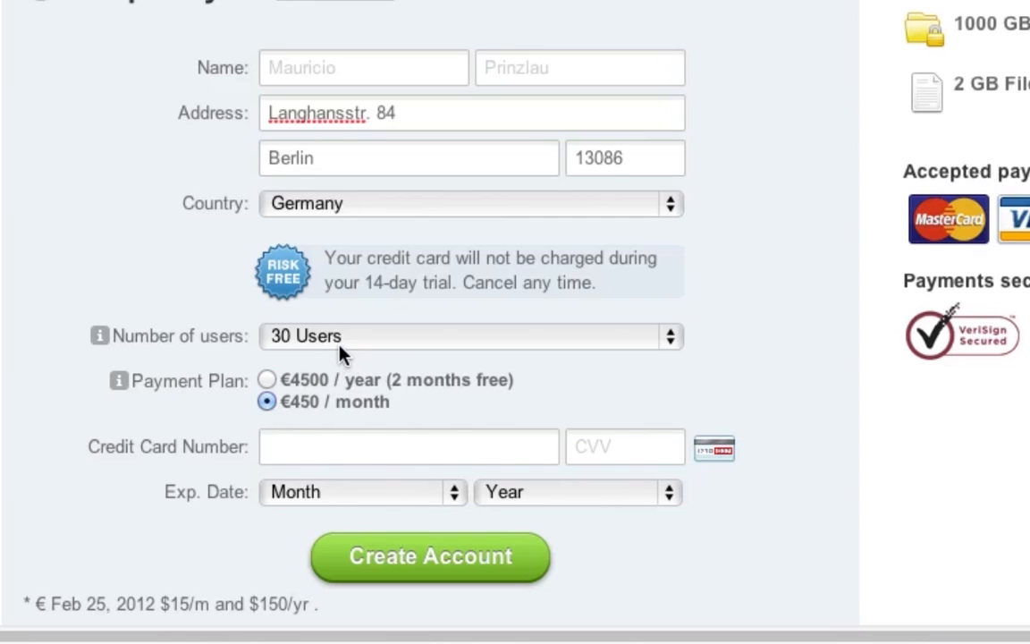
left_click(470, 336)
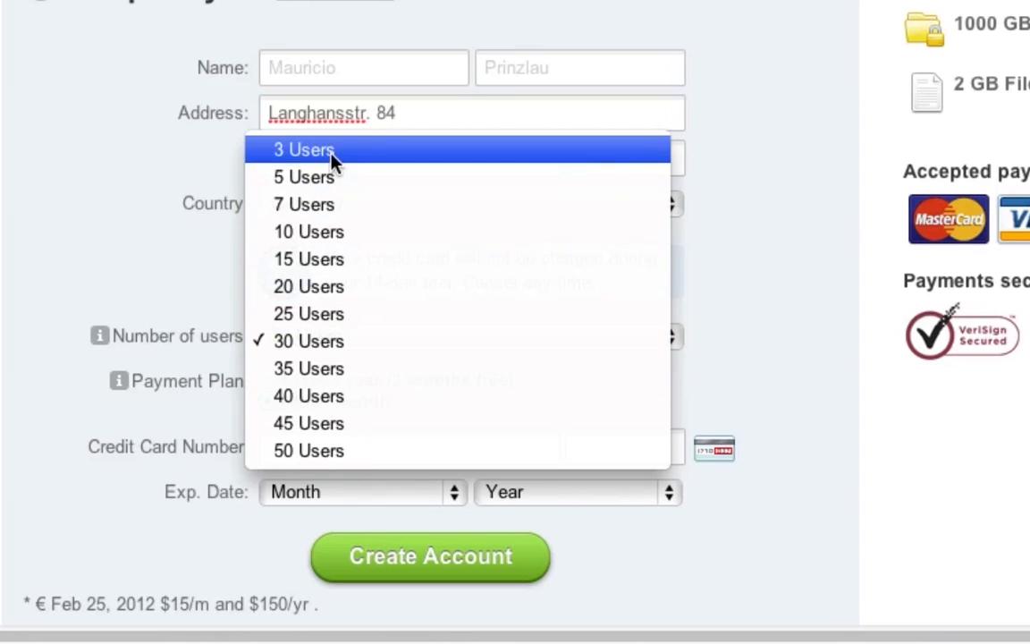
left_click(304, 150)
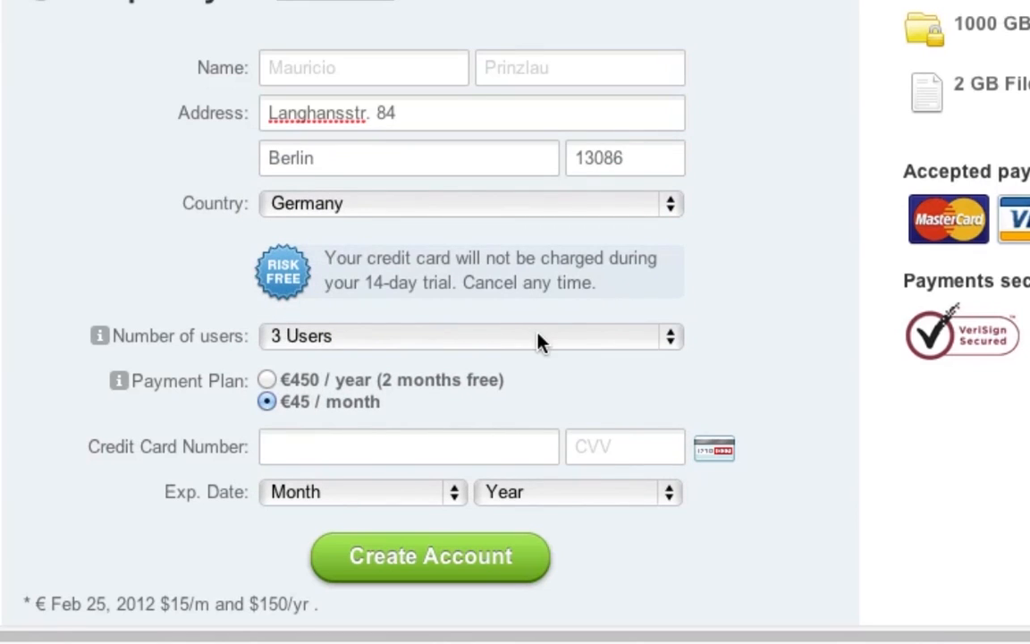
mouse_move(164, 424)
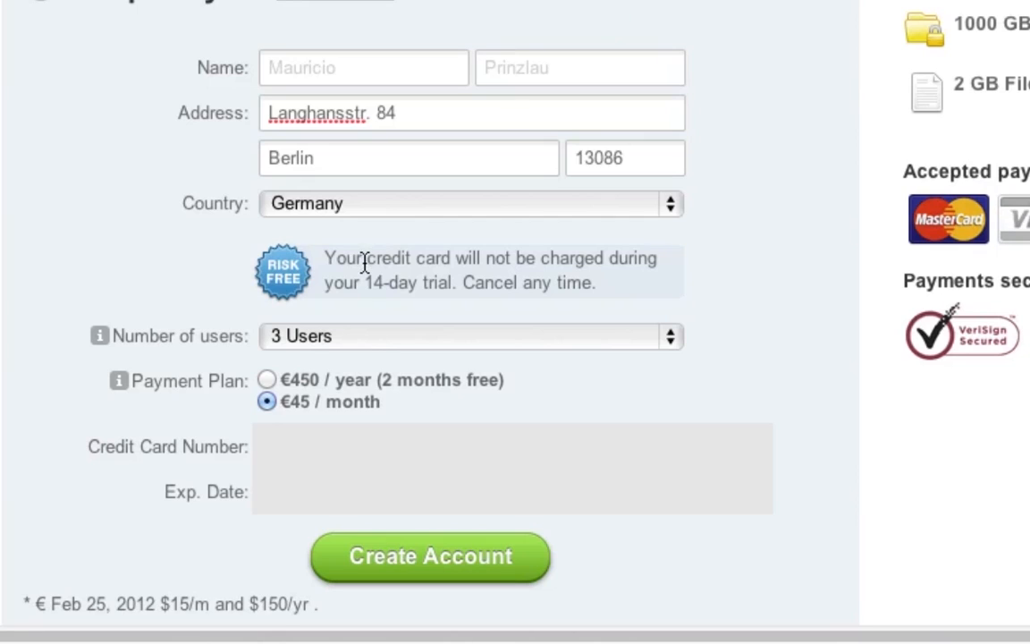
mouse_move(608, 282)
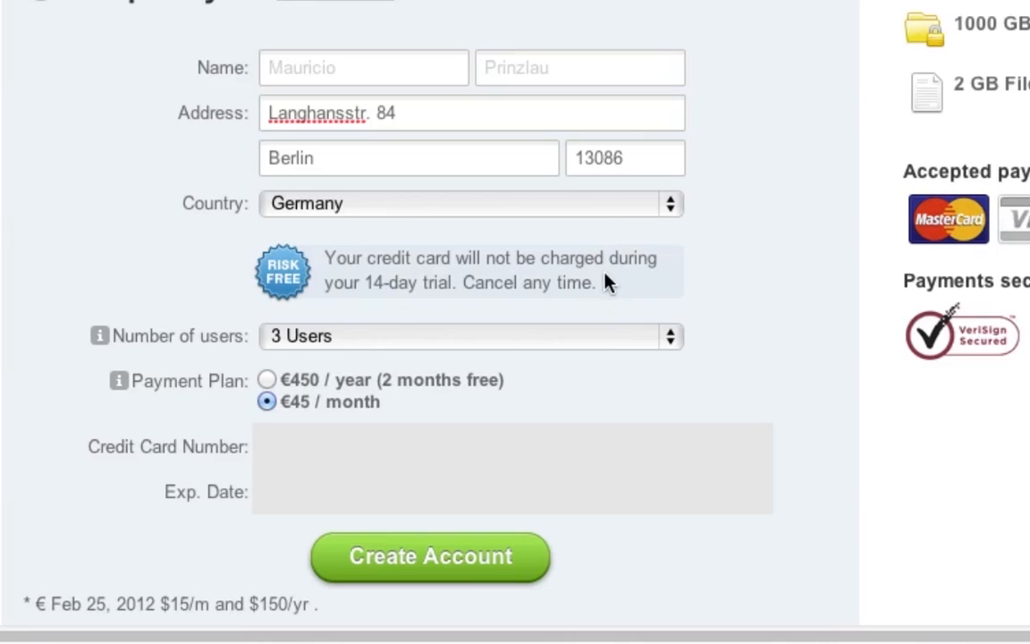
mouse_move(427, 282)
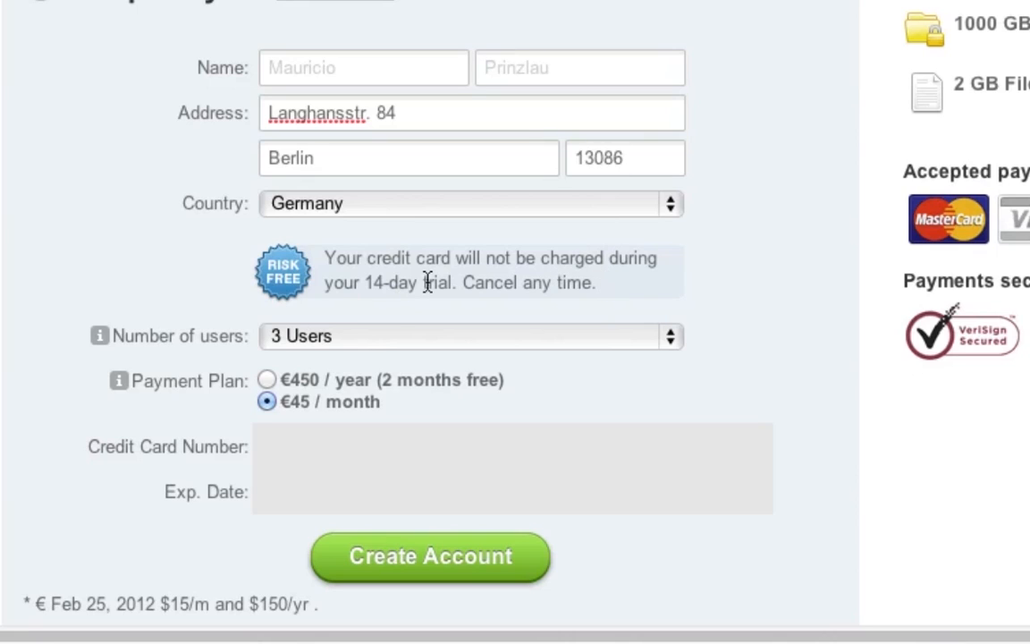
mouse_move(413, 562)
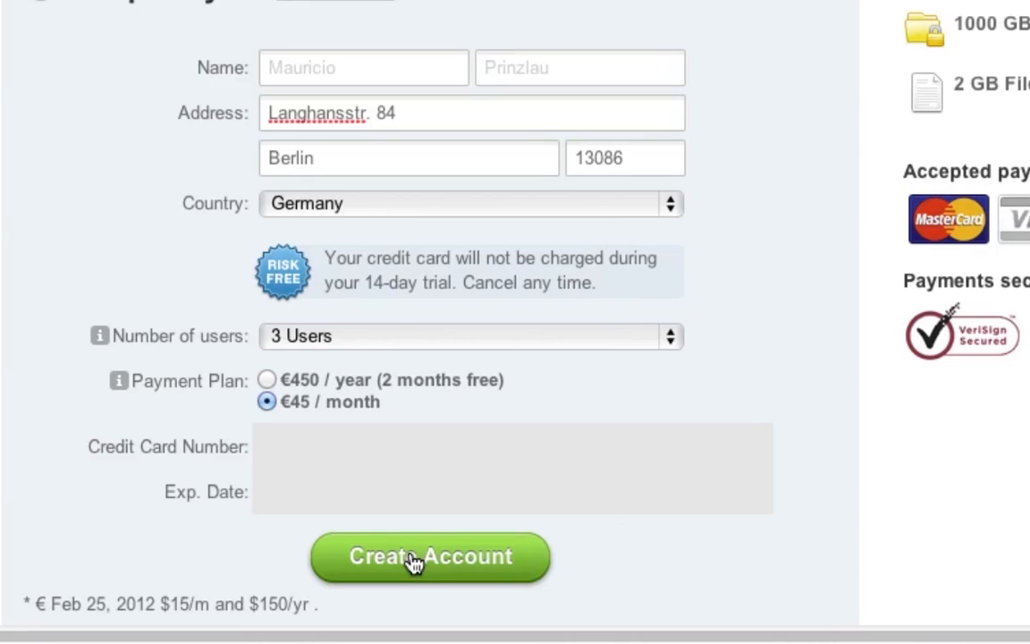
- Create the Business trial account, reaching an empty All Files page with 1000 GB storage
left_click(430, 556)
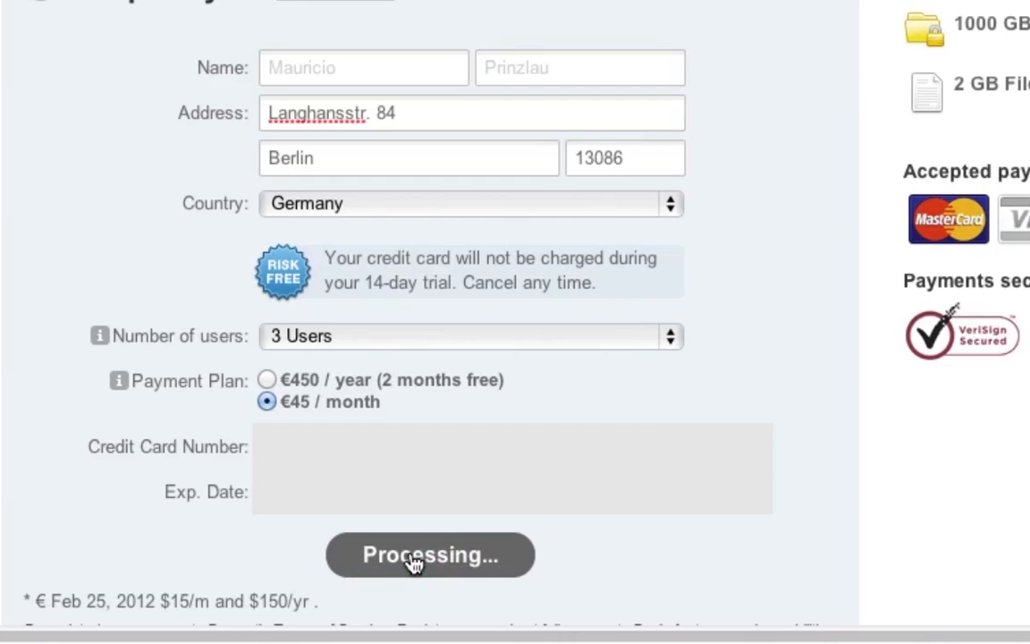
left_click(430, 555)
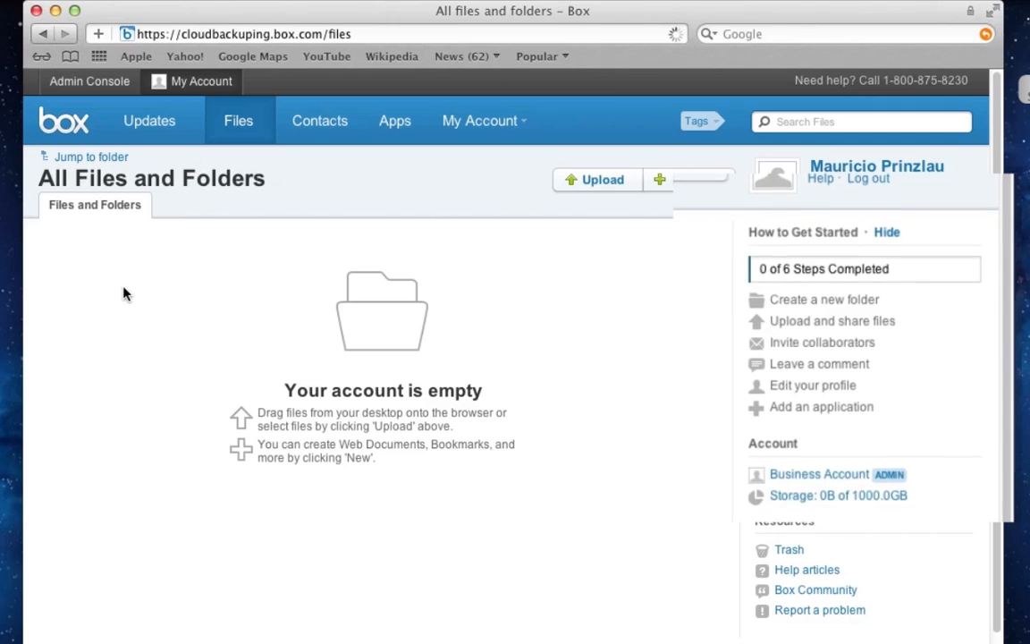
- Show the empty All Files and Folders page with its six-step getting-started checklist
left_click(660, 180)
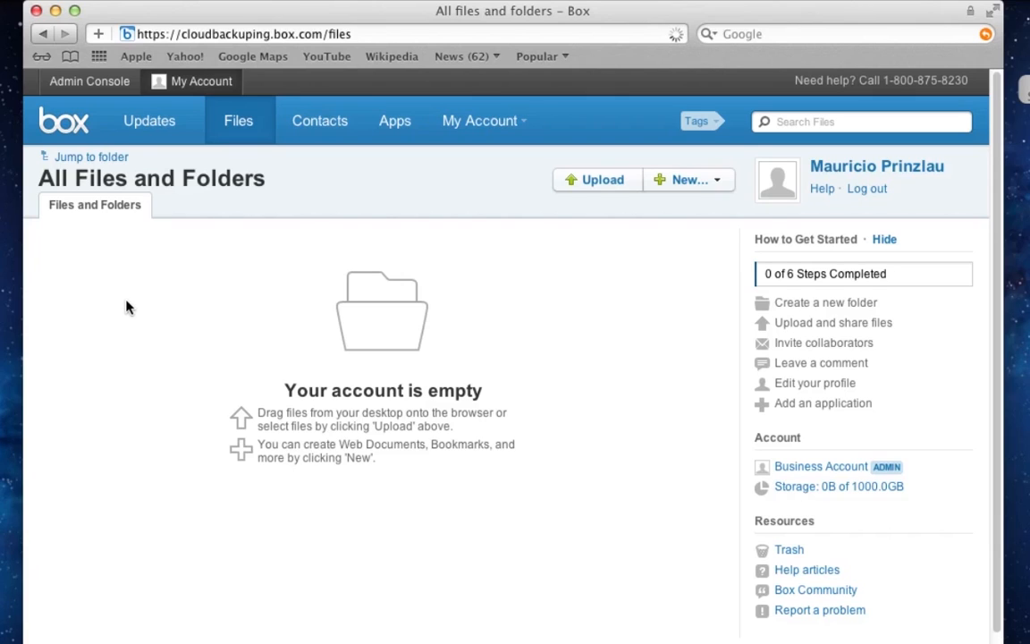
mouse_move(164, 334)
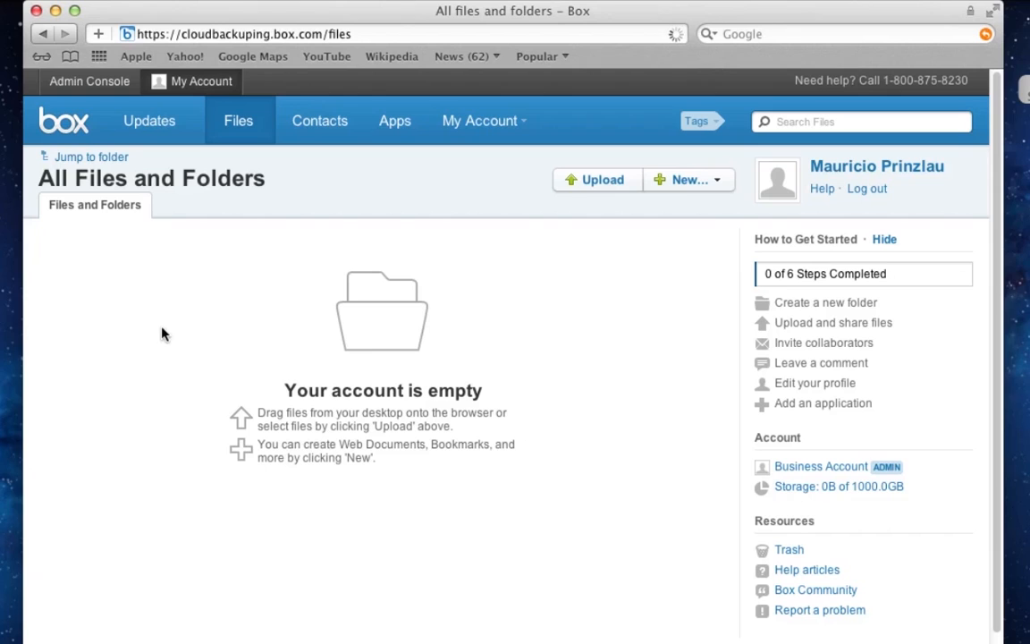
mouse_move(230, 366)
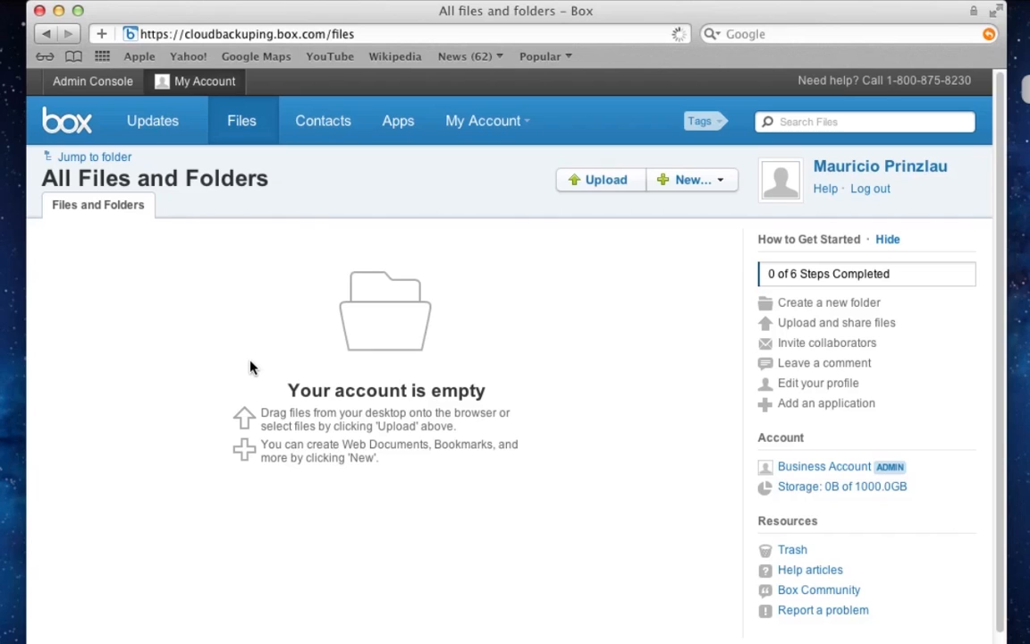
- Create a new folder named 'Test Files', kept private for now
left_click(691, 180)
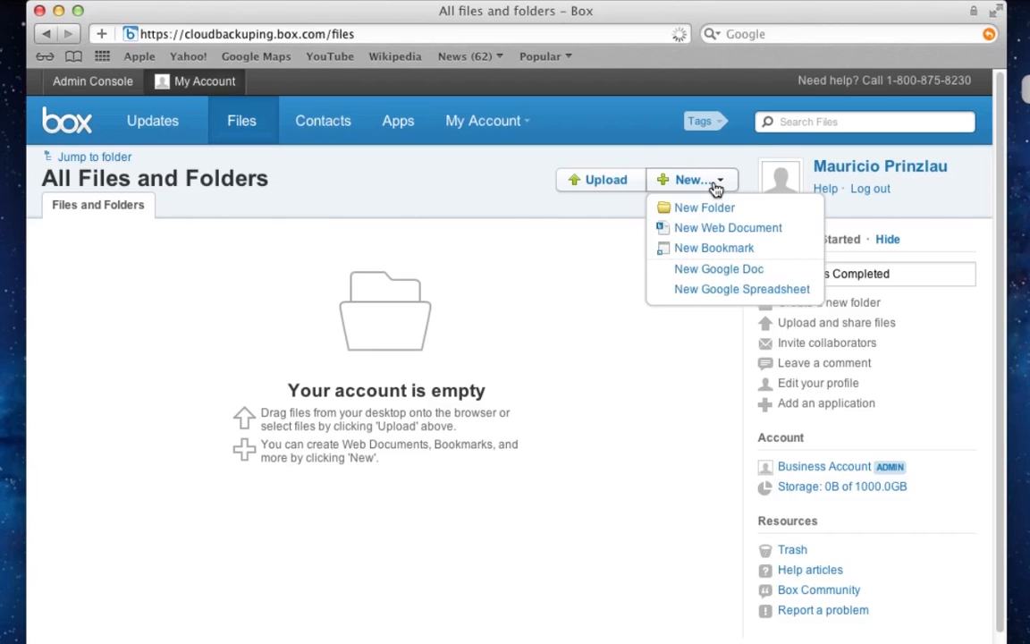
mouse_move(705, 208)
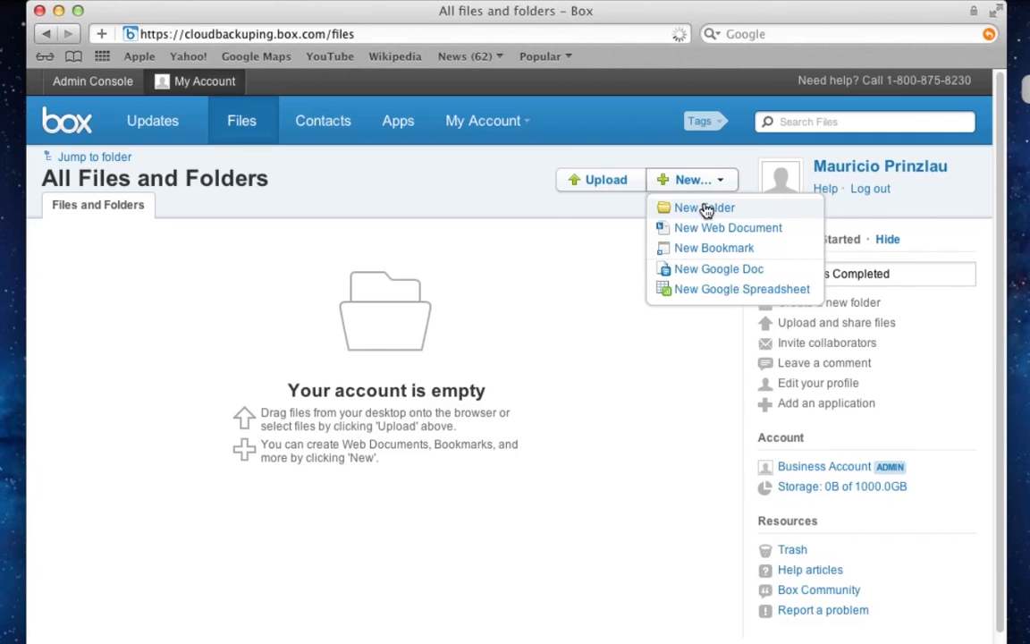
mouse_move(707, 207)
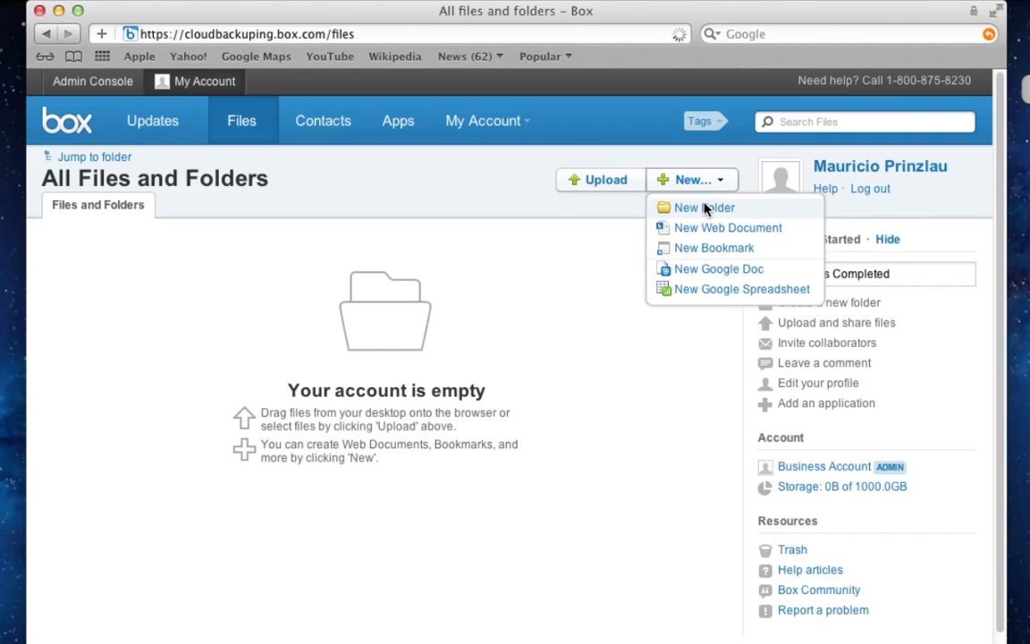
left_click(704, 207)
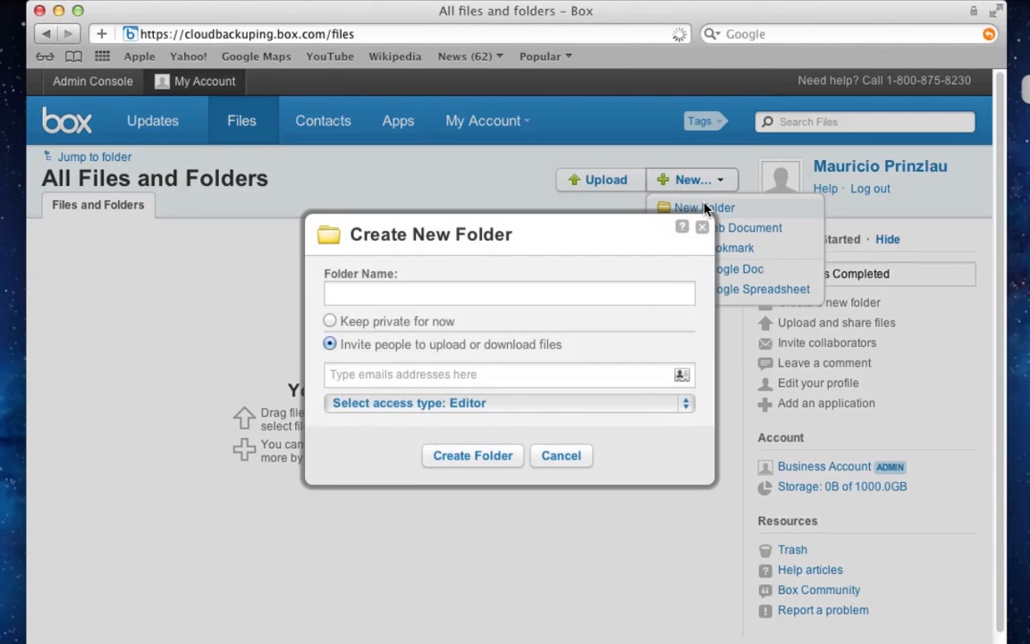
type("T")
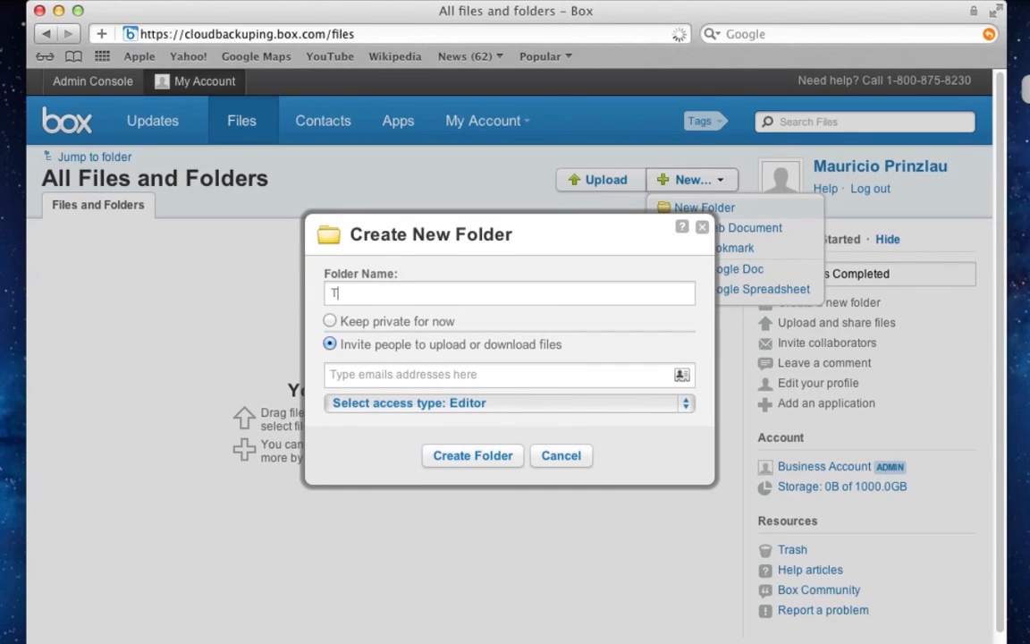
type("est Files")
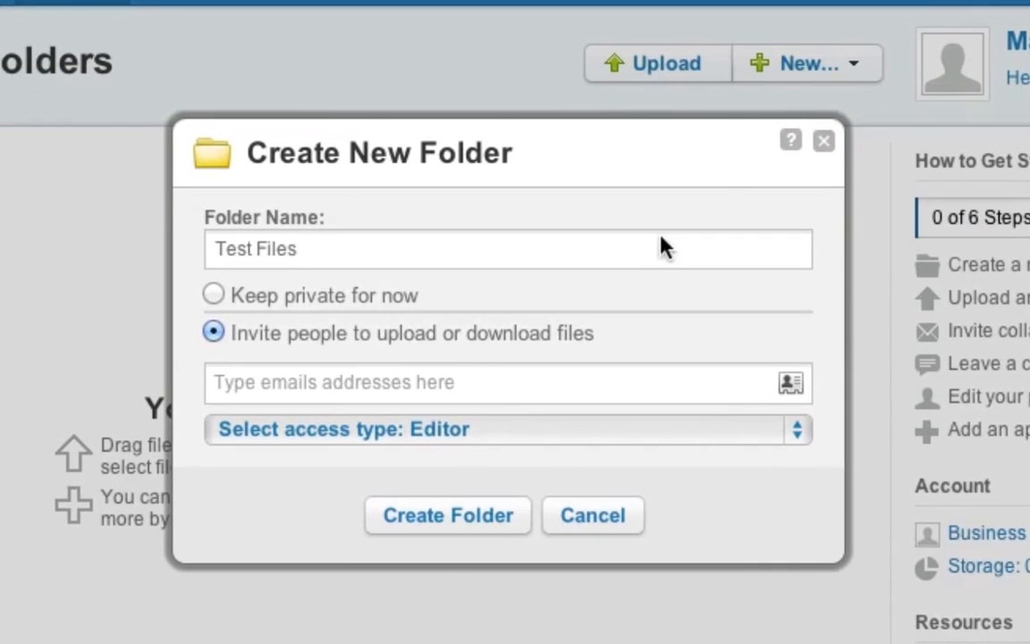
mouse_move(334, 313)
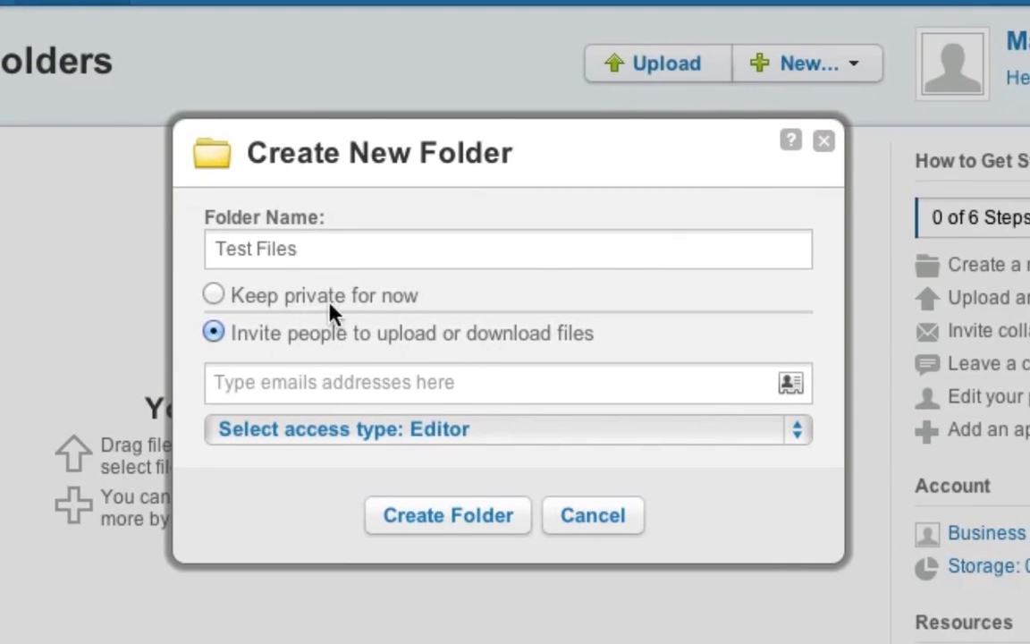
mouse_move(264, 380)
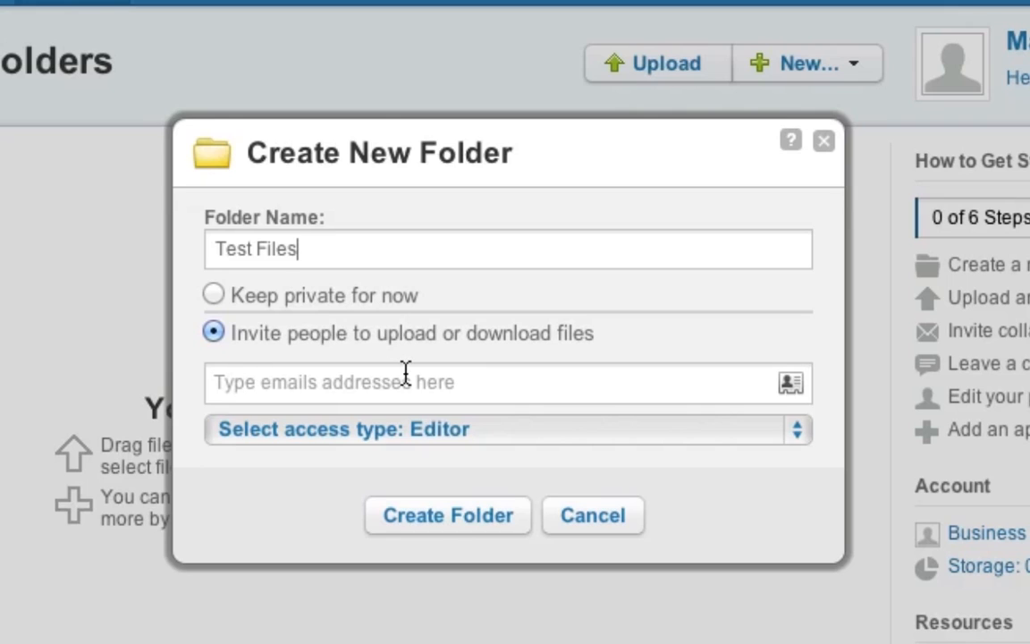
mouse_move(242, 376)
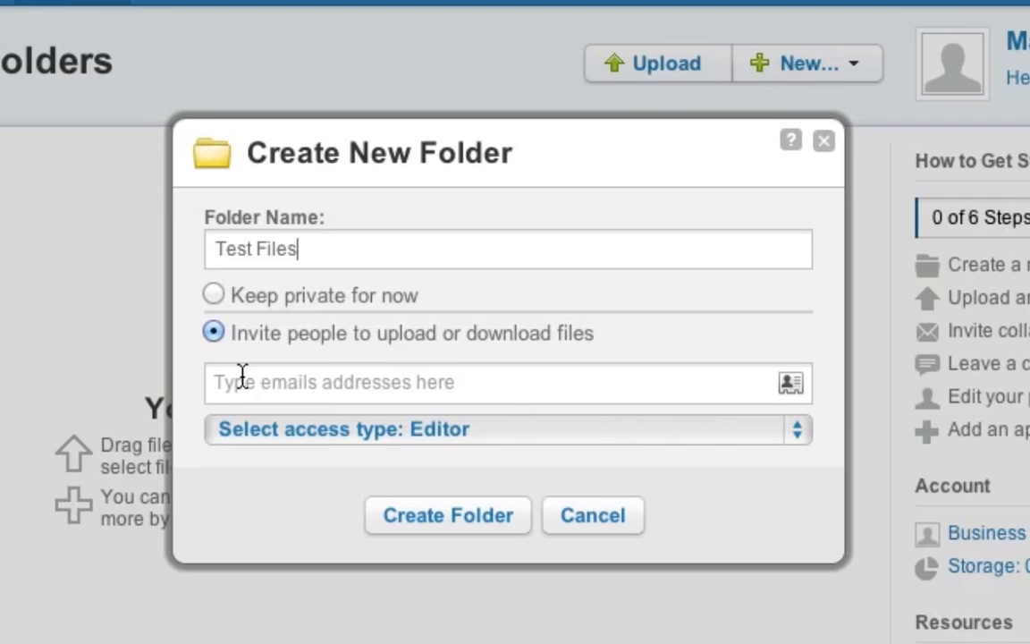
left_click(507, 429)
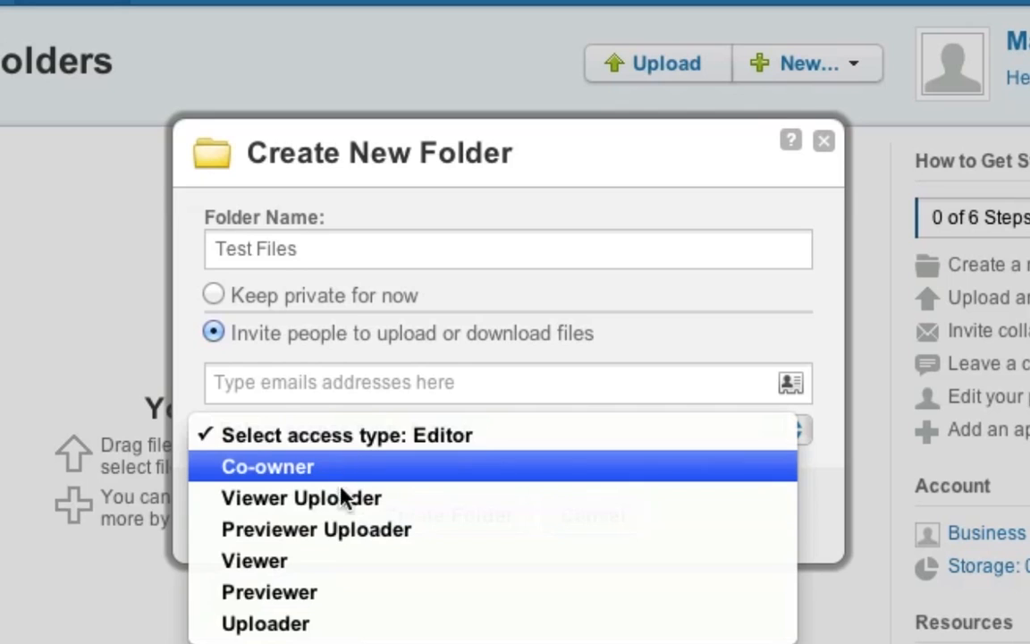
mouse_move(301, 498)
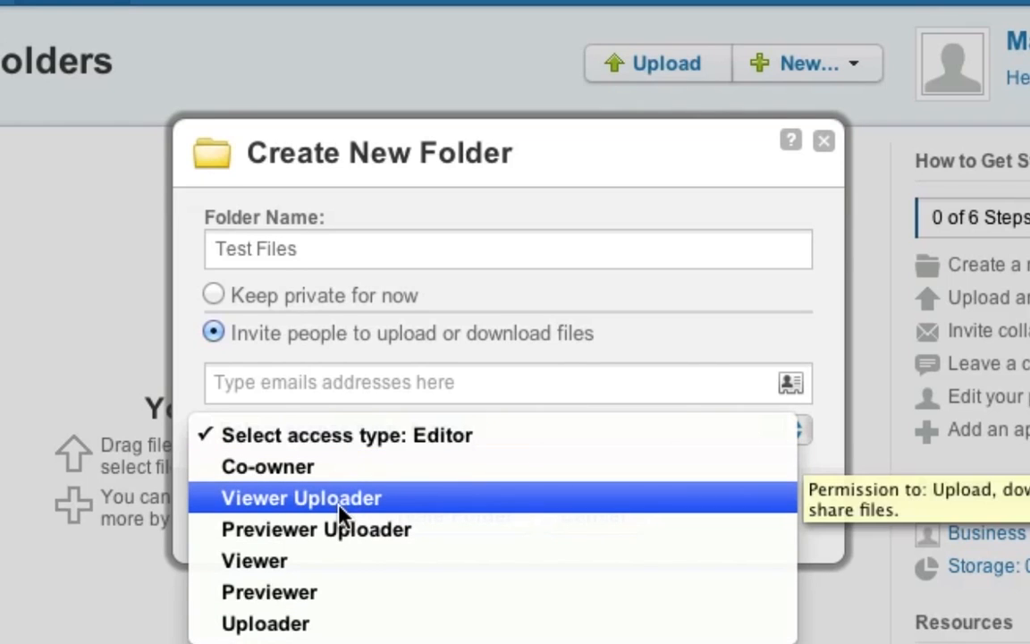
mouse_move(796, 295)
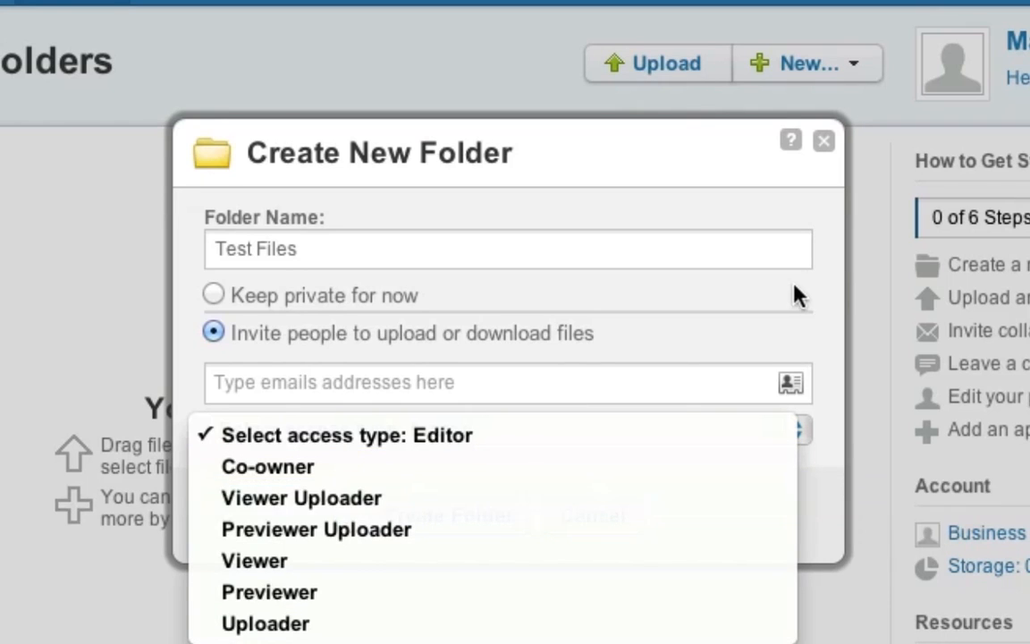
mouse_move(770, 314)
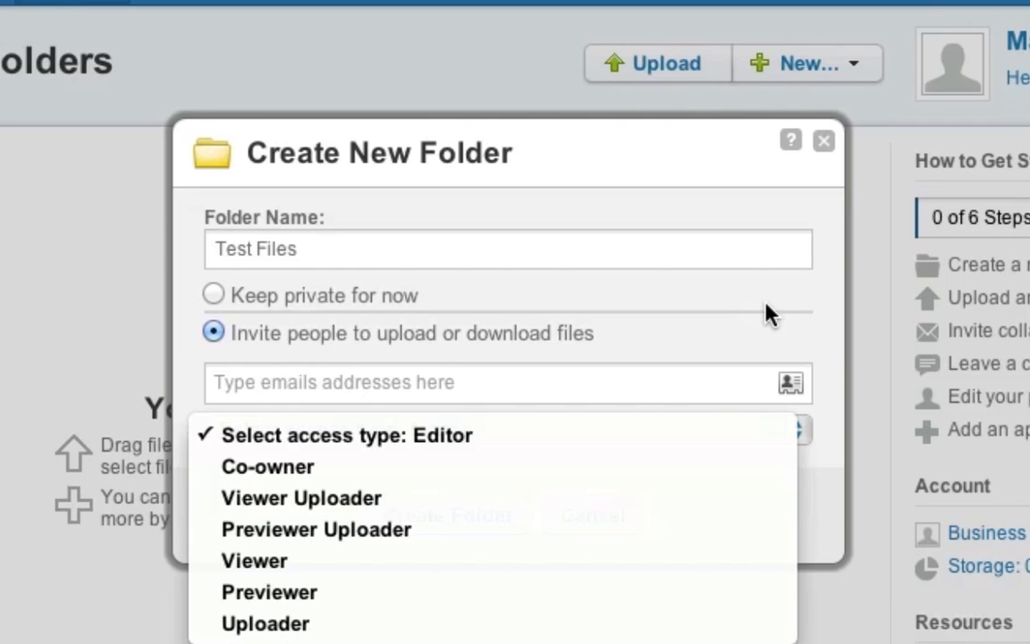
mouse_move(756, 329)
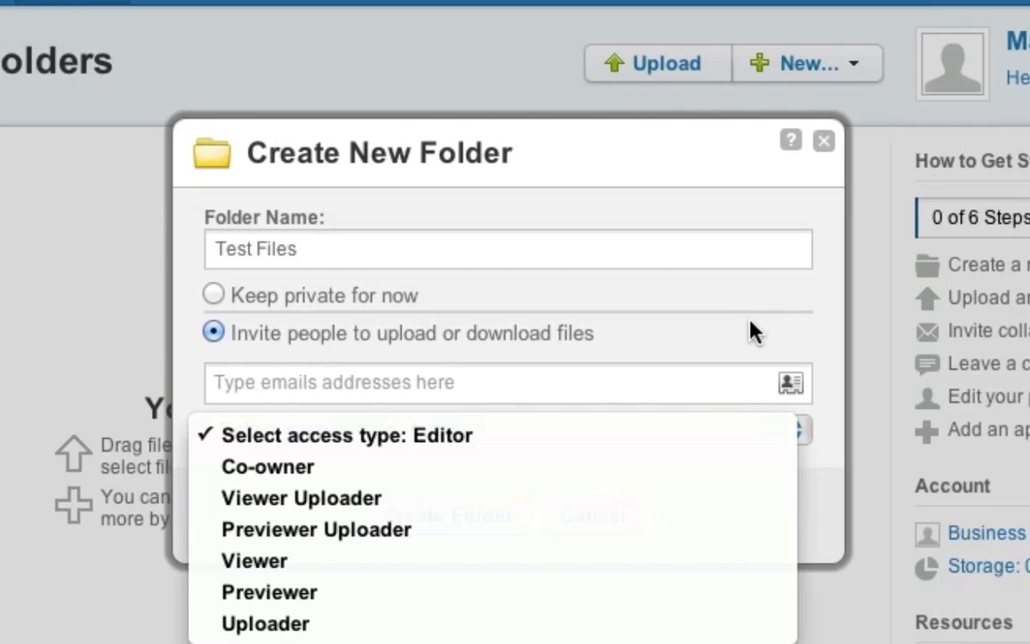
left_click(214, 295)
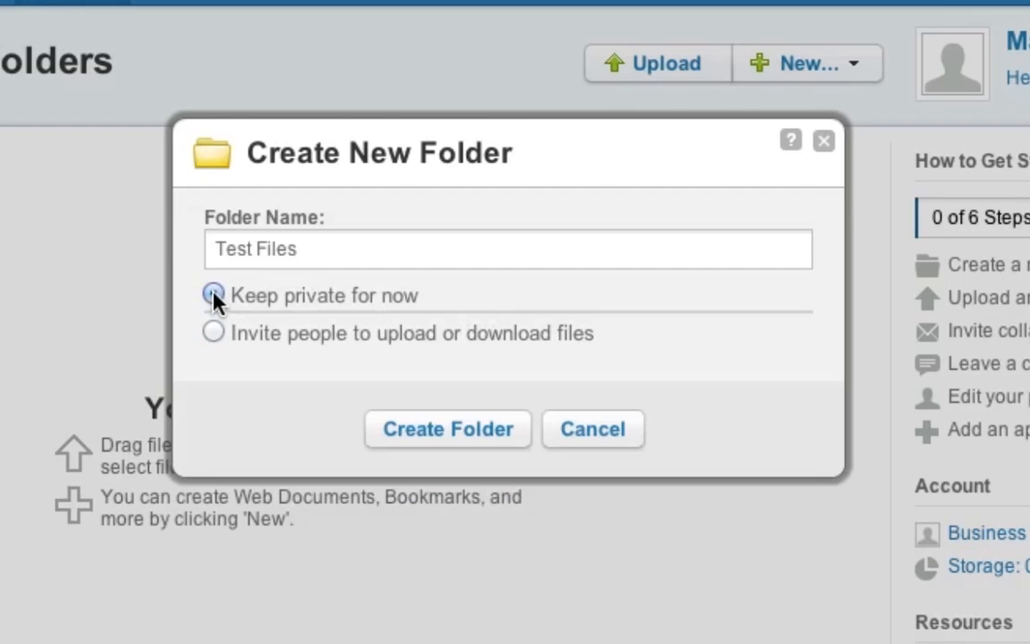
mouse_move(447, 430)
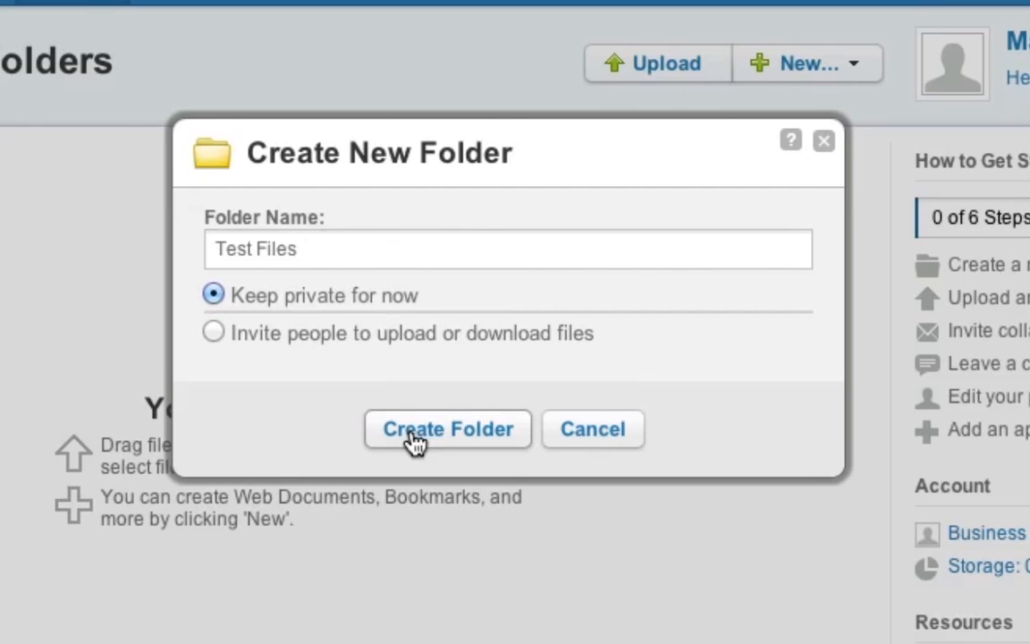
left_click(447, 429)
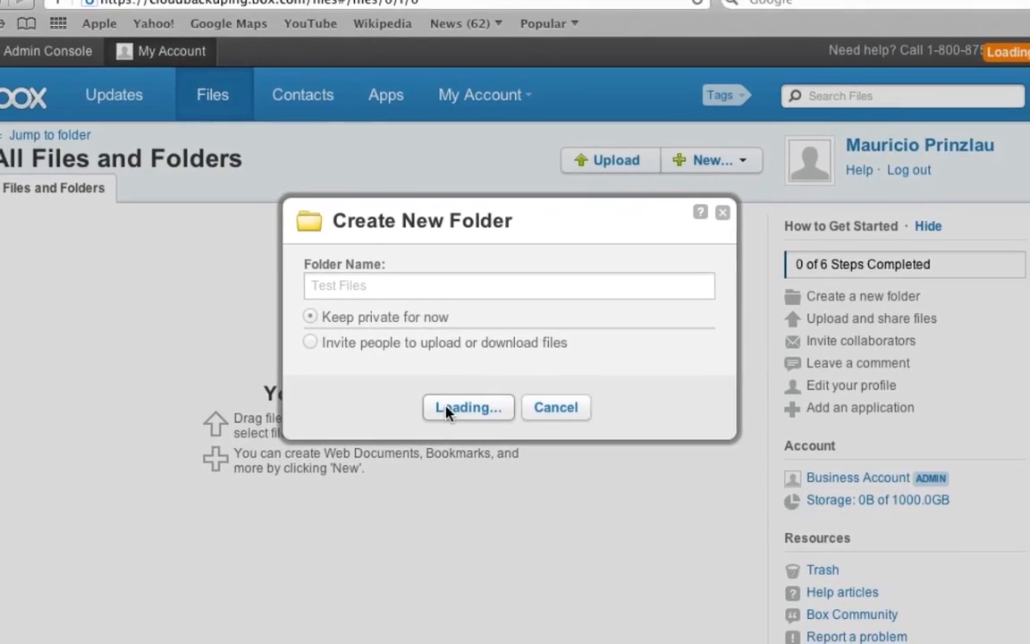
- Open the Test Files folder and dismiss the upload file picker without choosing files
left_click(467, 407)
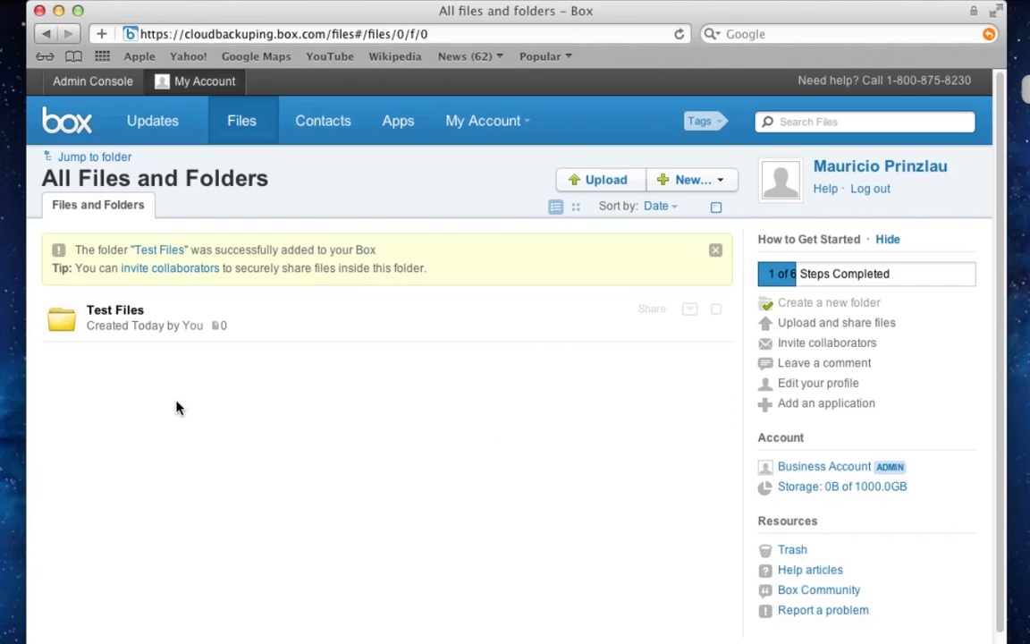
mouse_move(76, 334)
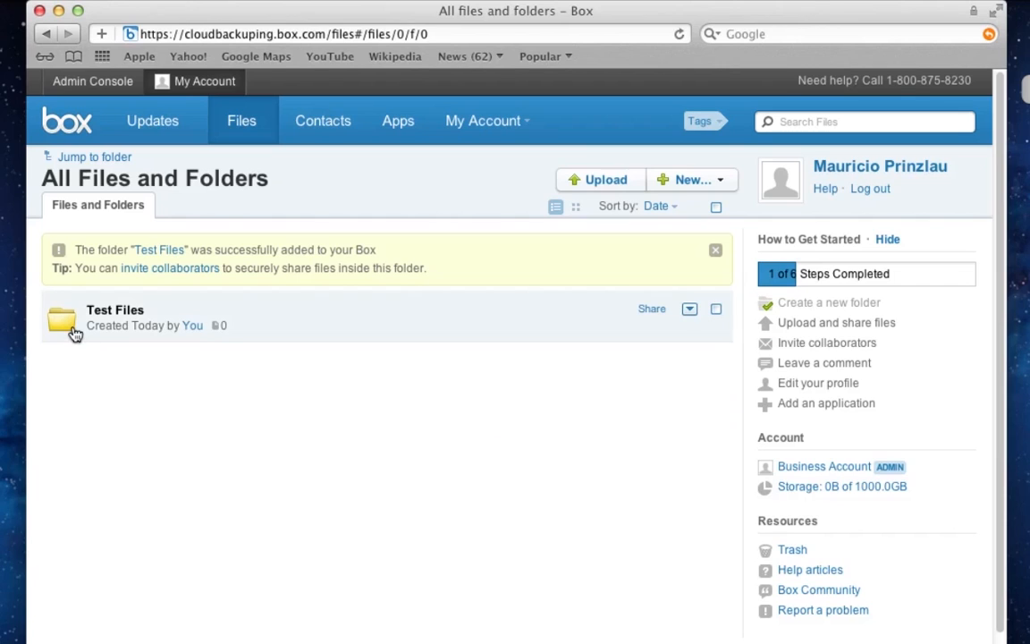
left_click(114, 310)
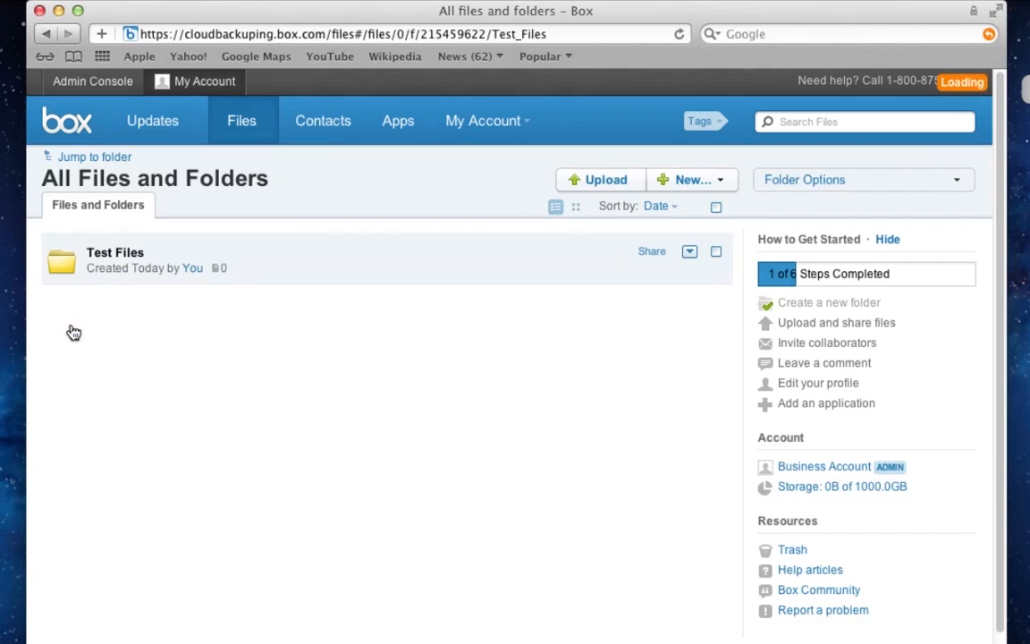
left_click(115, 252)
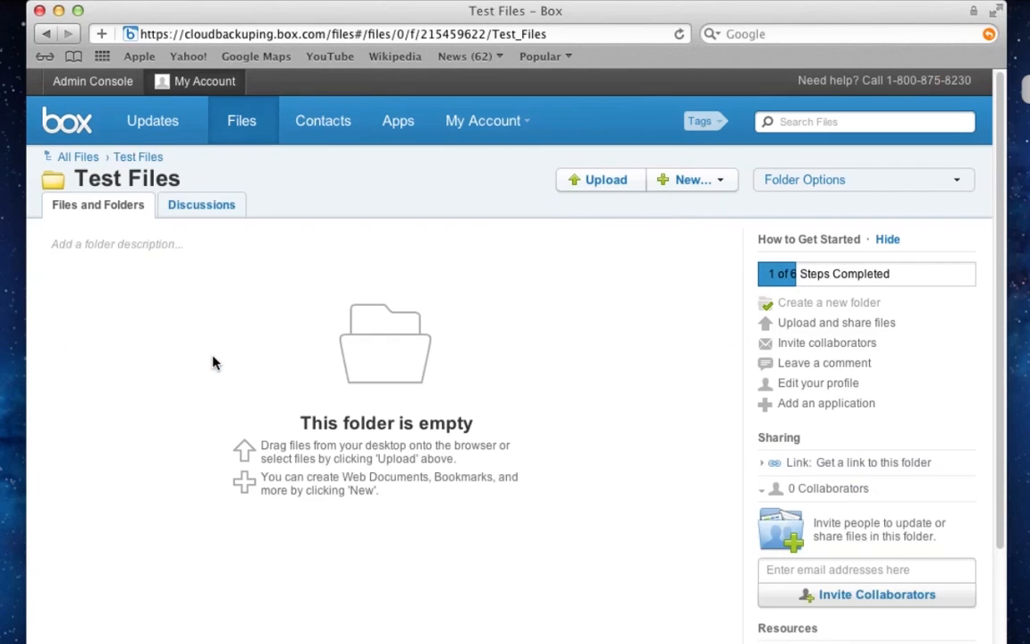
mouse_move(582, 185)
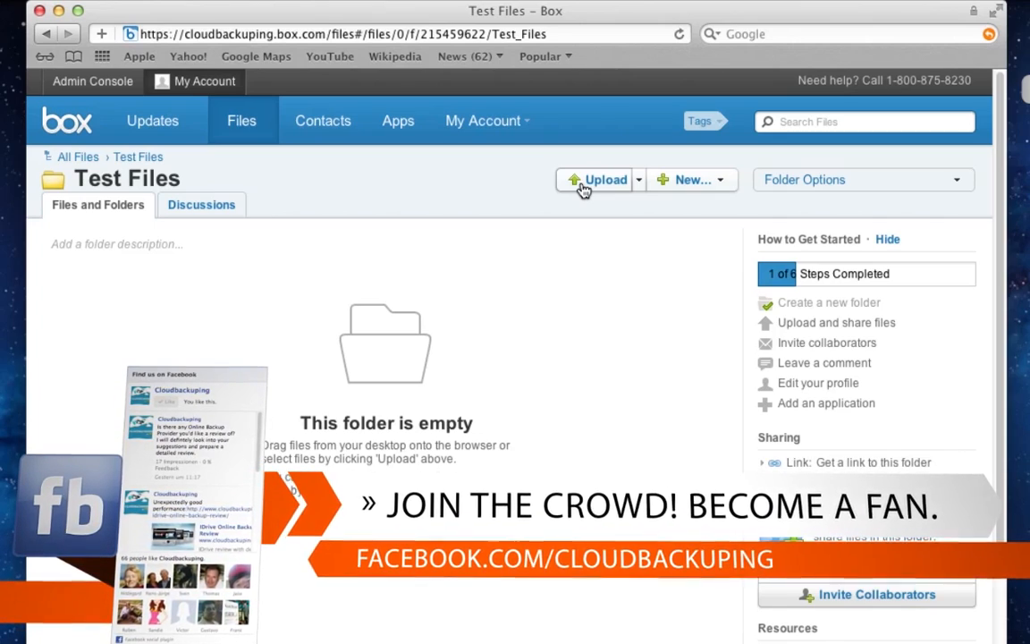
left_click(605, 179)
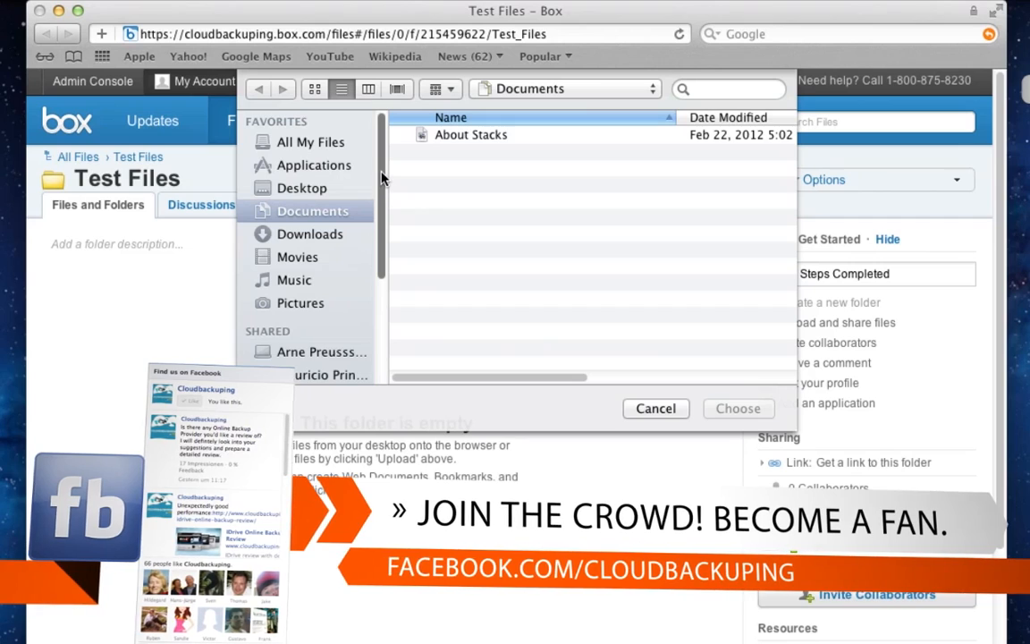
scroll("down", 3)
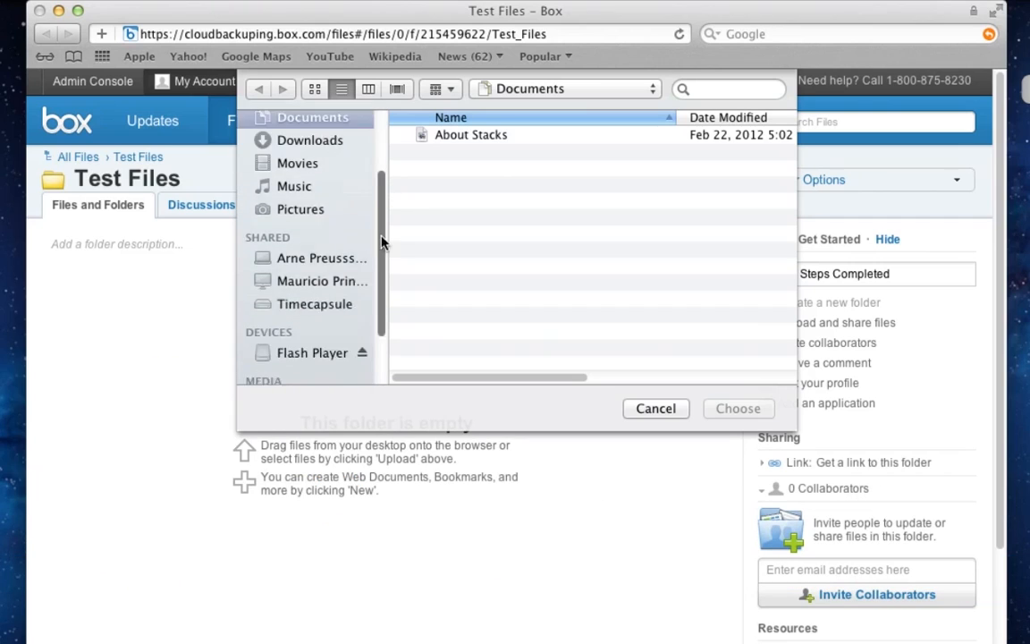
scroll("up", 3)
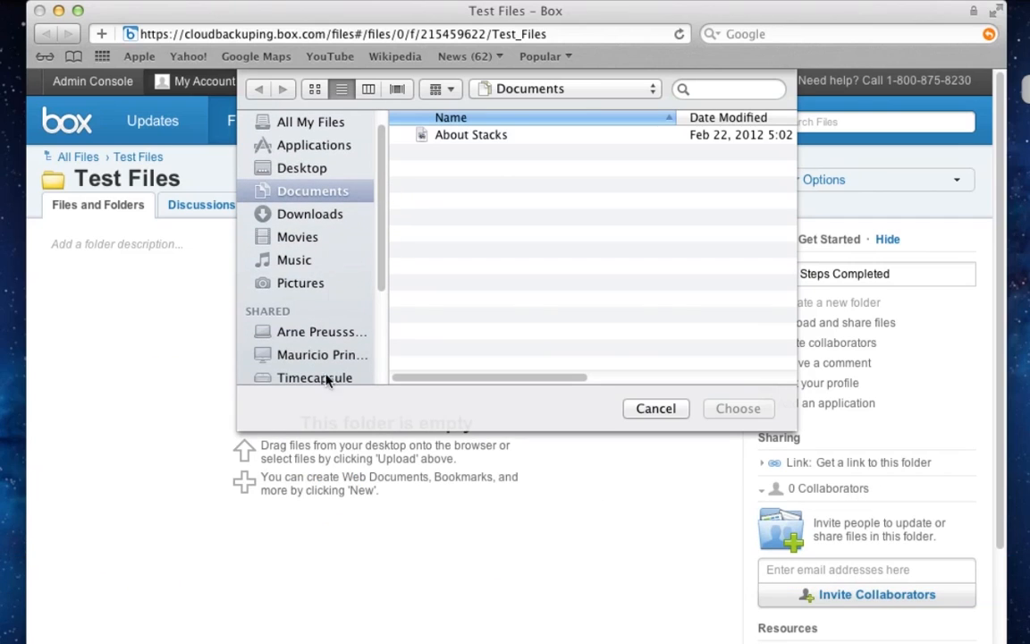
mouse_move(680, 411)
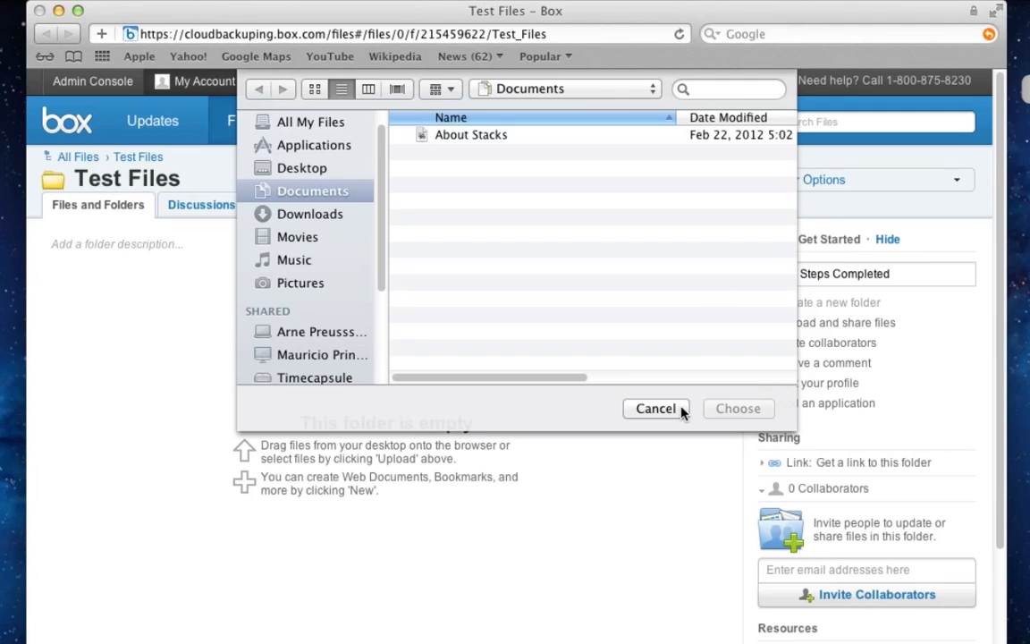
left_click(656, 408)
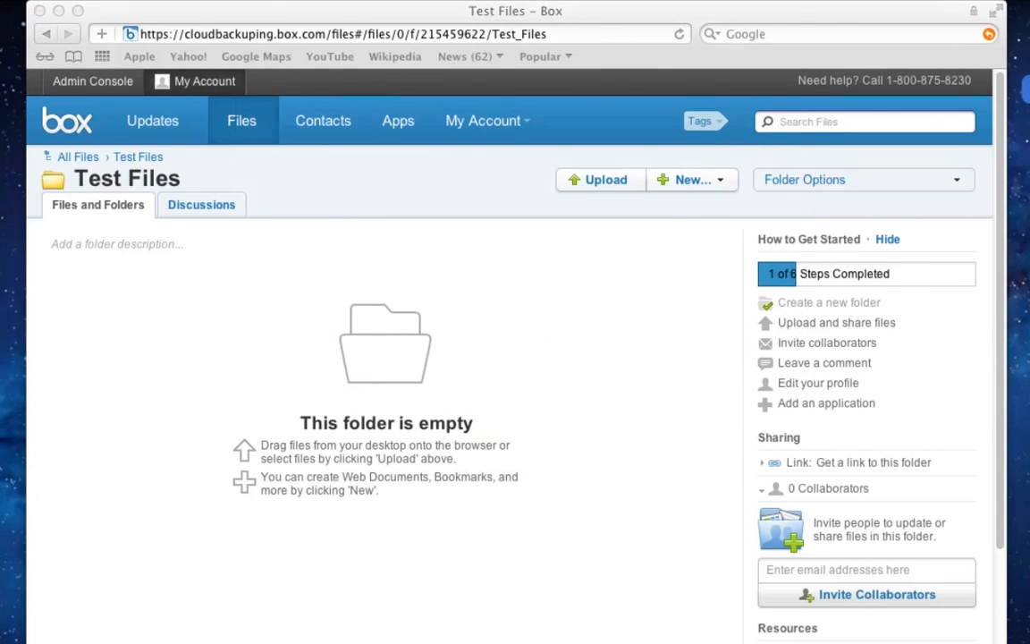
- Open the Cloudbackuping folder in Finder, then close the Finder window
left_click(600, 180)
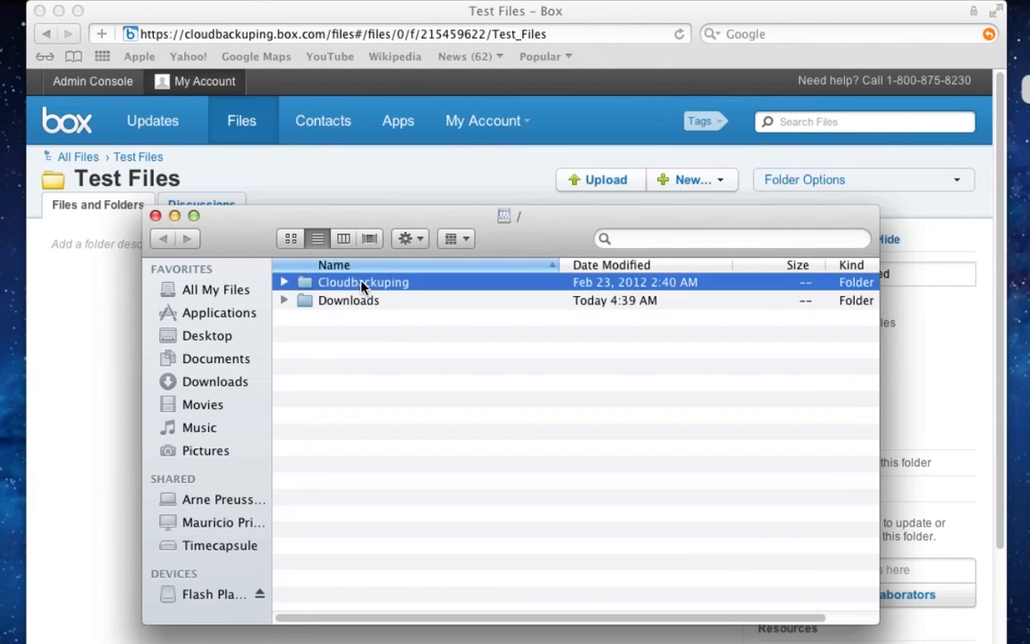
double_click(364, 282)
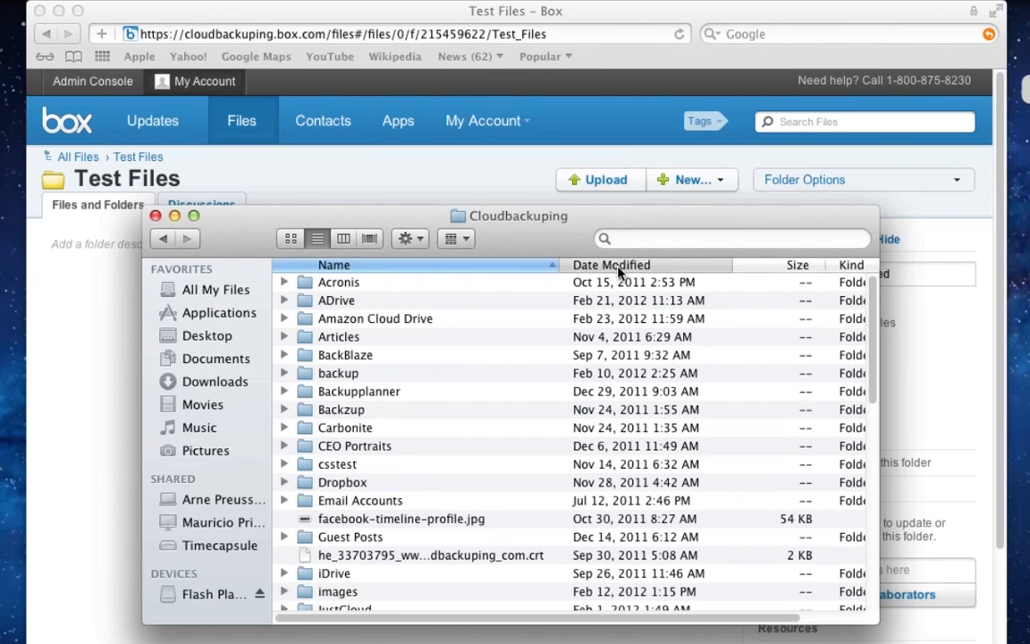
left_click(612, 265)
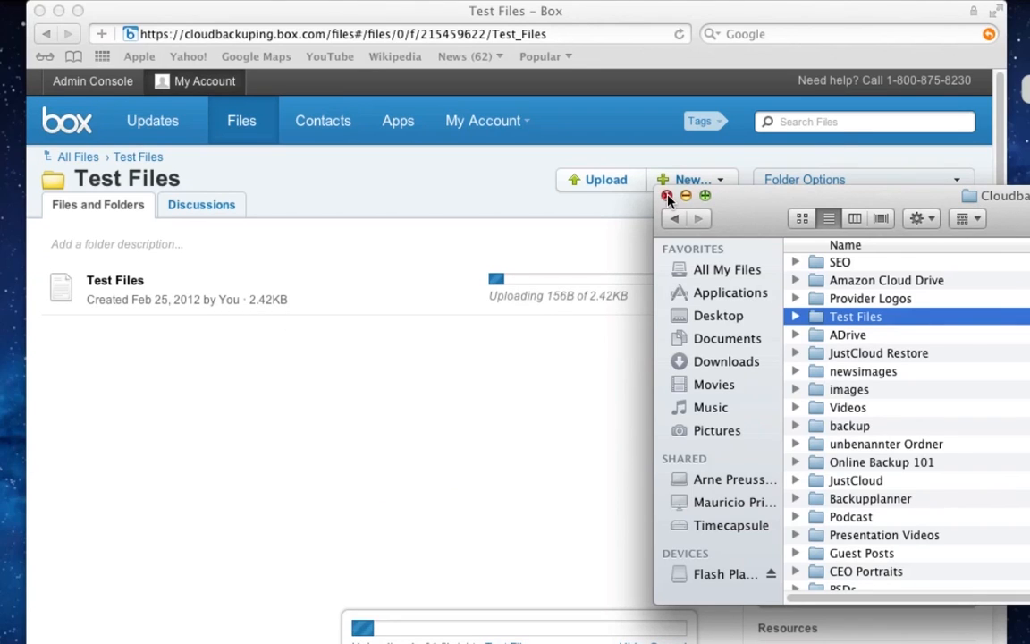
left_click(668, 196)
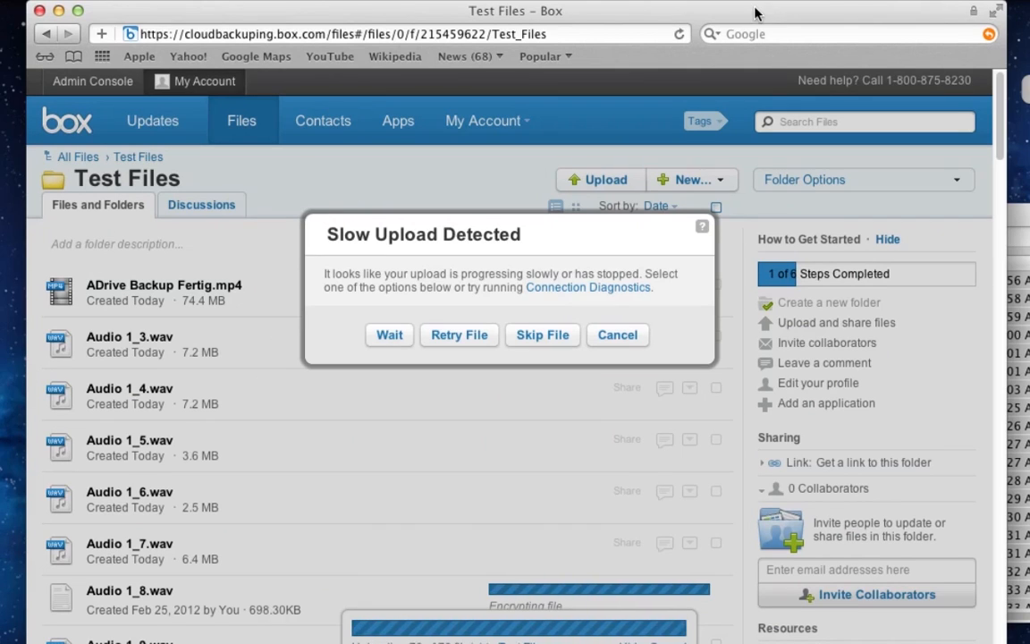
mouse_move(499, 251)
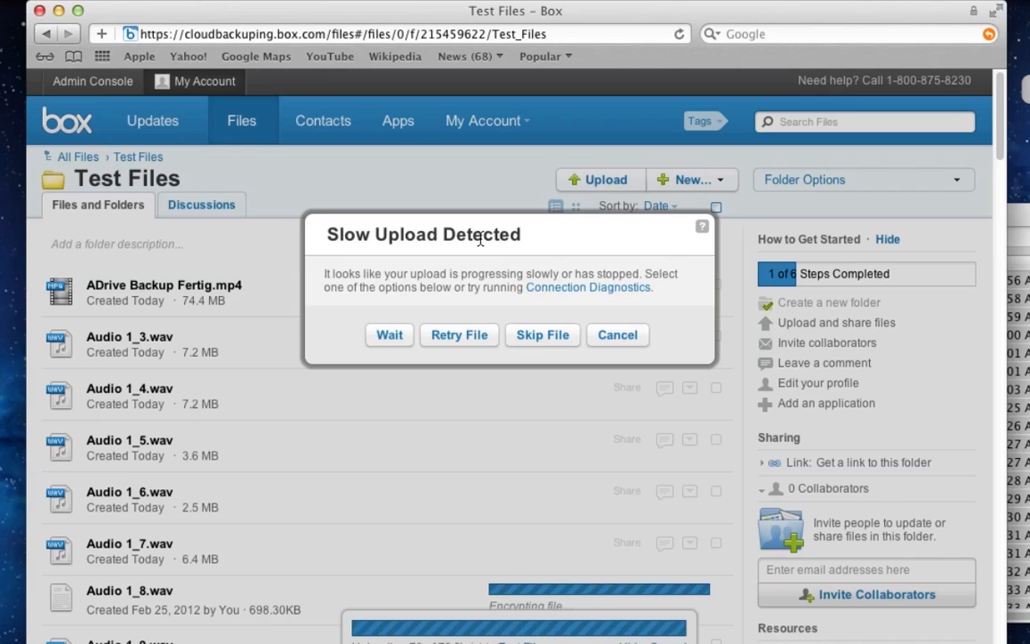
mouse_move(534, 290)
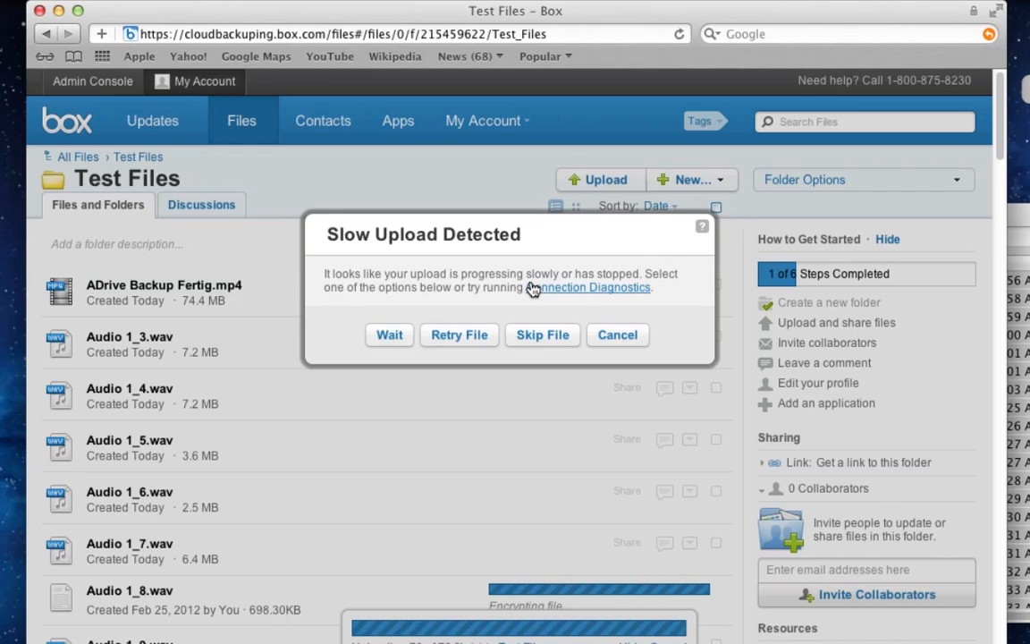
mouse_move(459, 335)
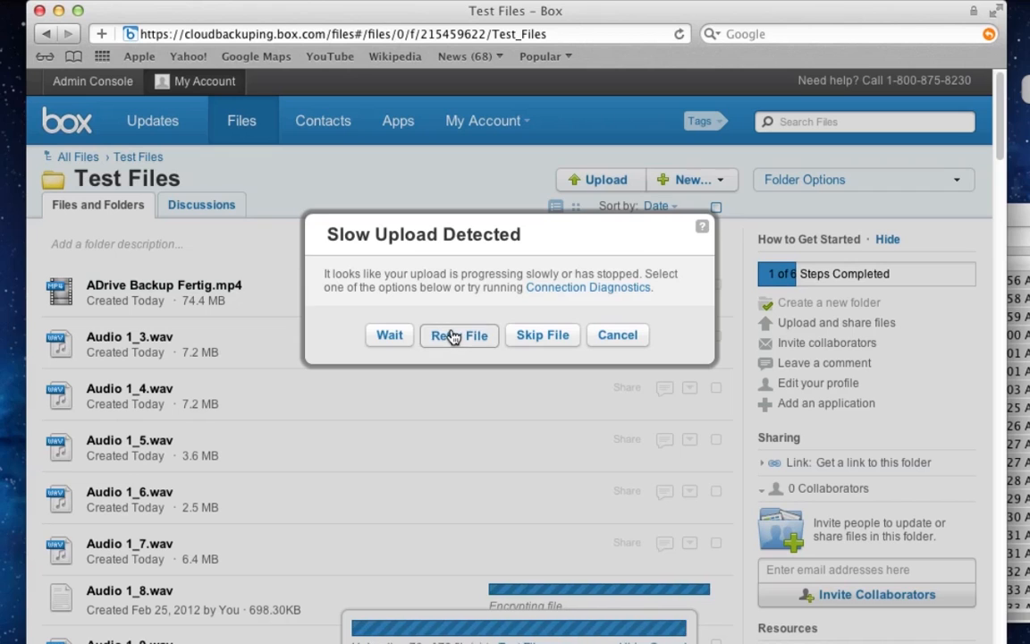
- Retry the stalled file from the Slow Upload Detected warning
left_click(459, 335)
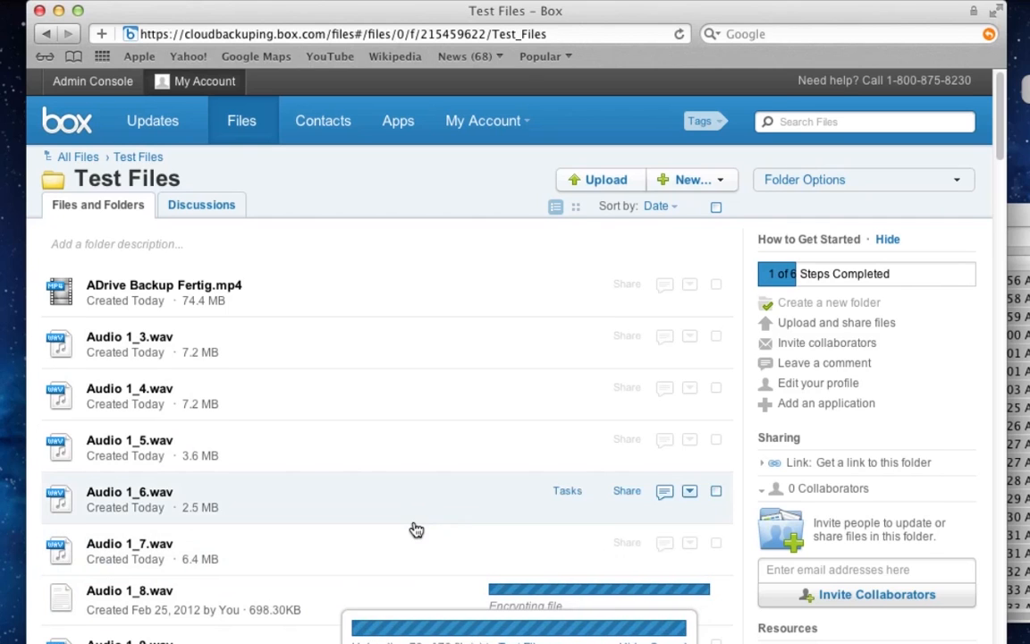
scroll("up", 3)
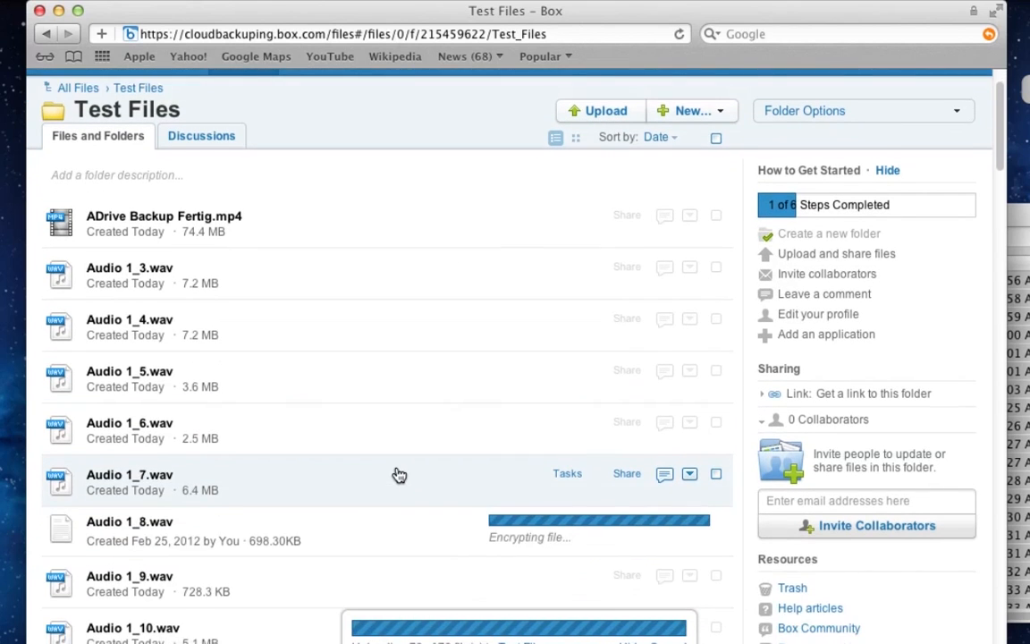
scroll("down", 3)
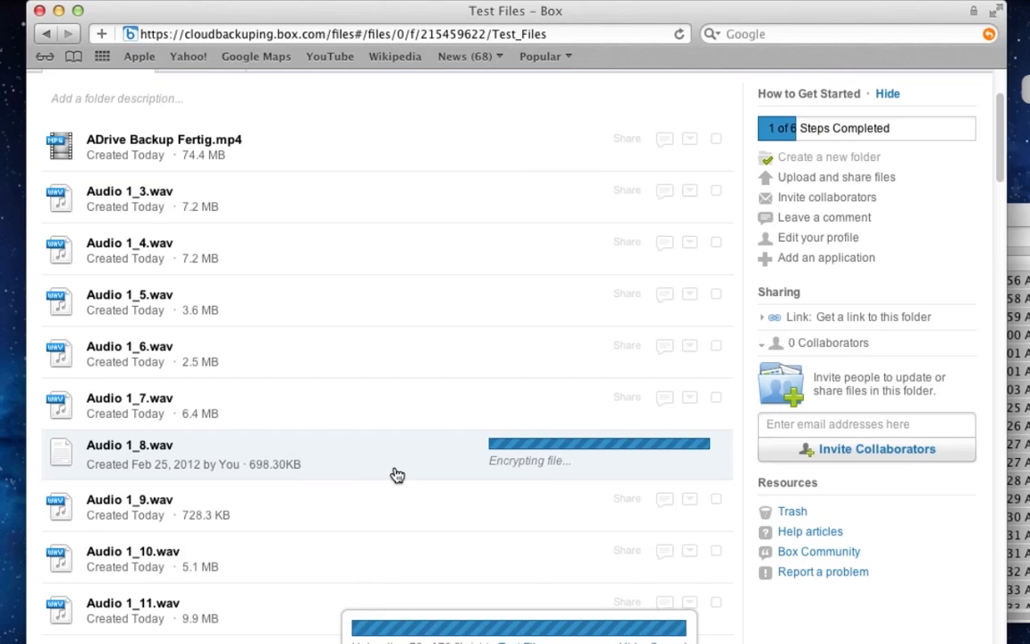
scroll("down", 3)
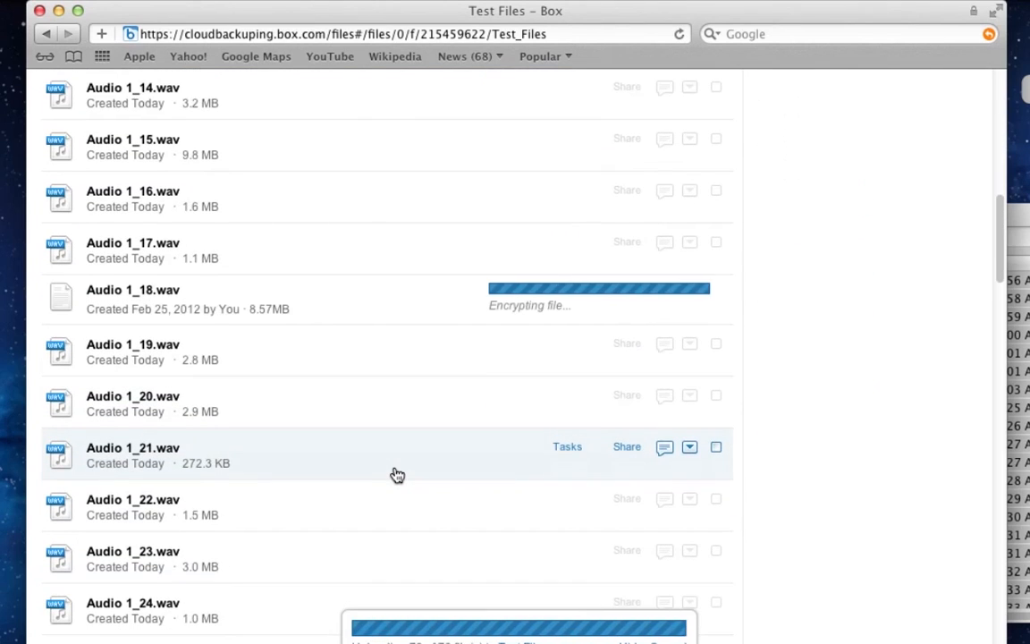
scroll("down", 3)
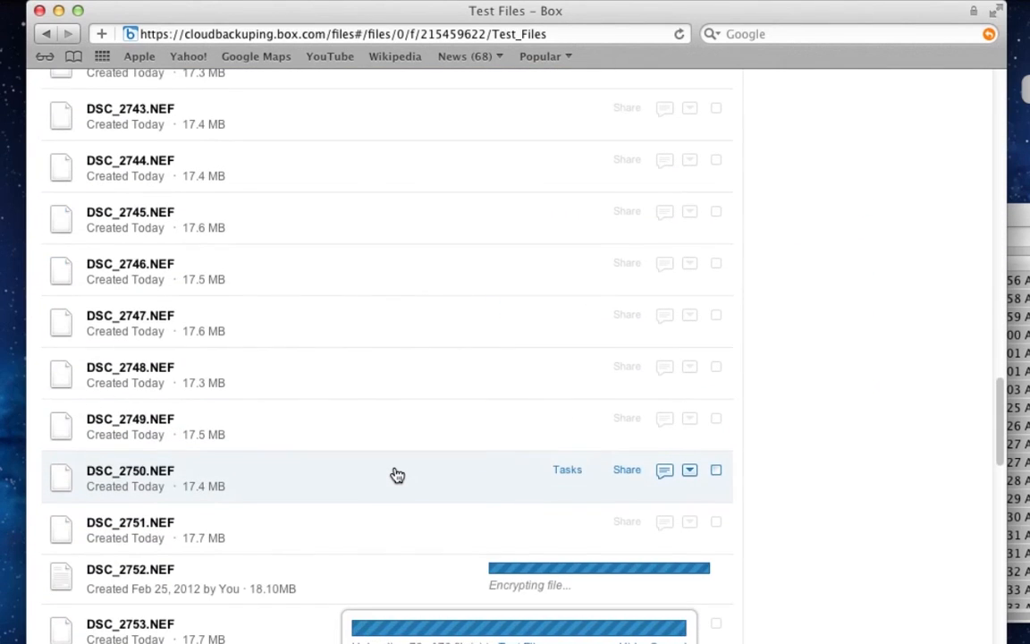
scroll("down", 3)
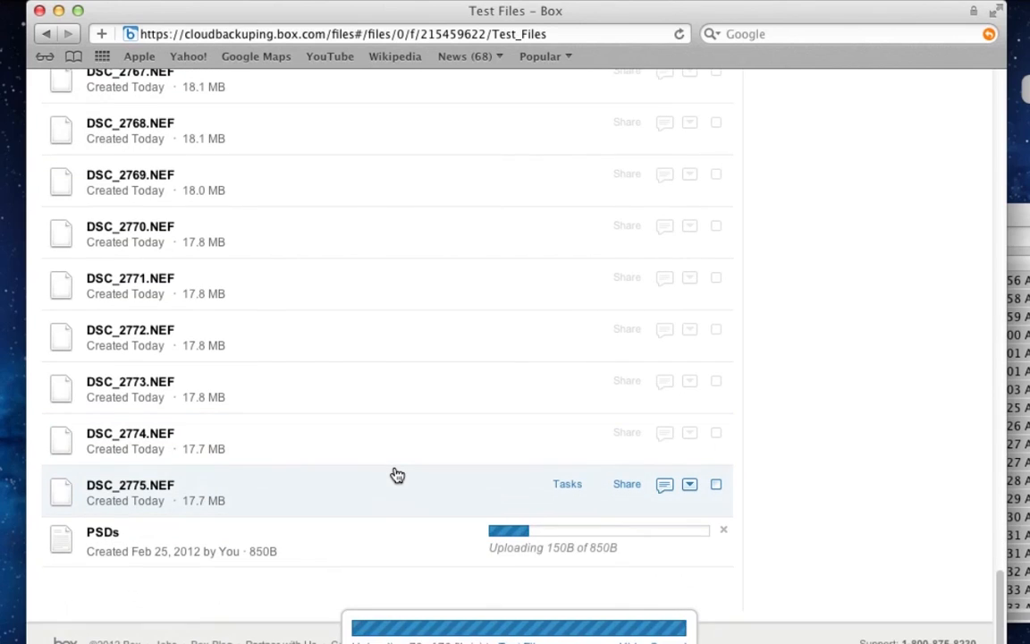
mouse_move(566, 483)
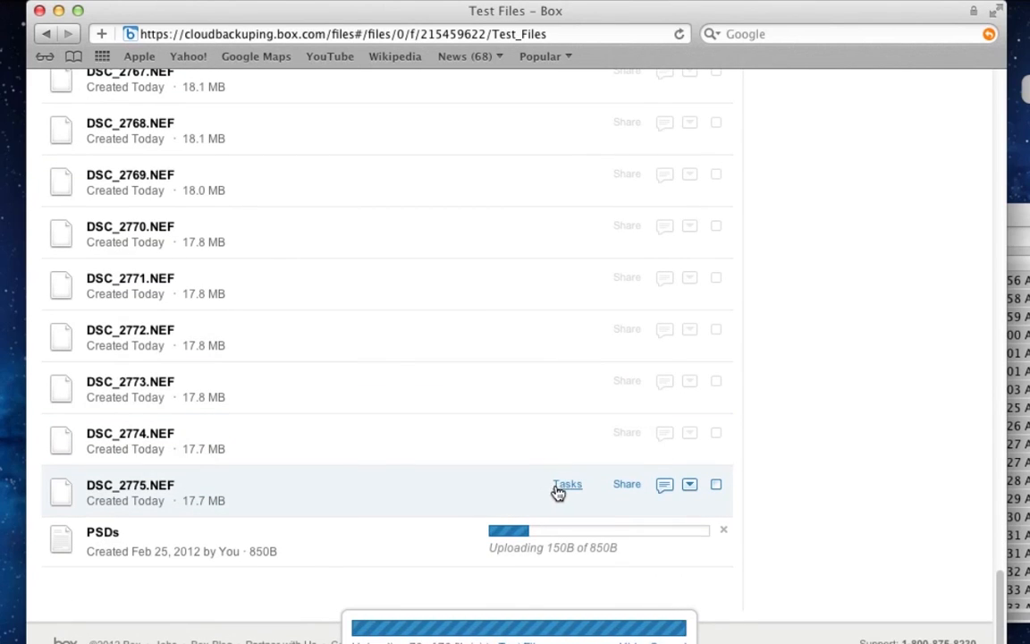
mouse_move(499, 352)
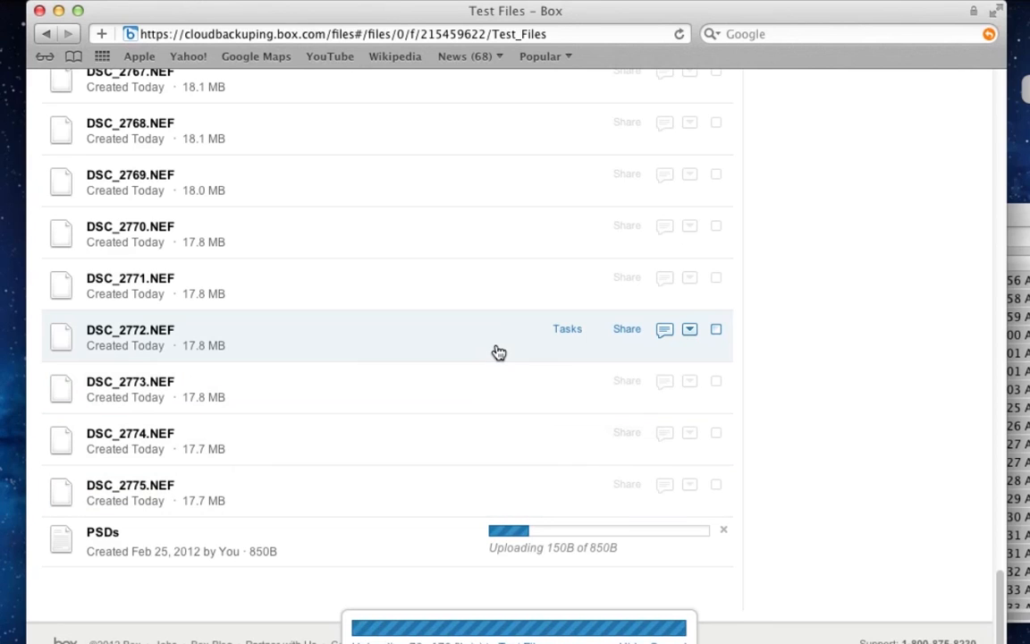
scroll("up", 3)
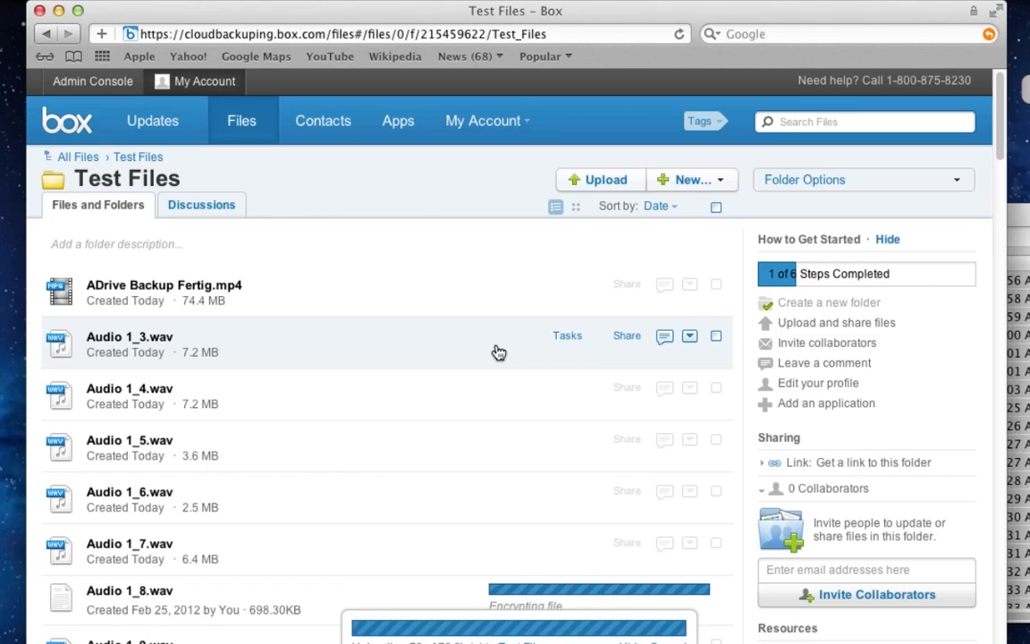
mouse_move(646, 384)
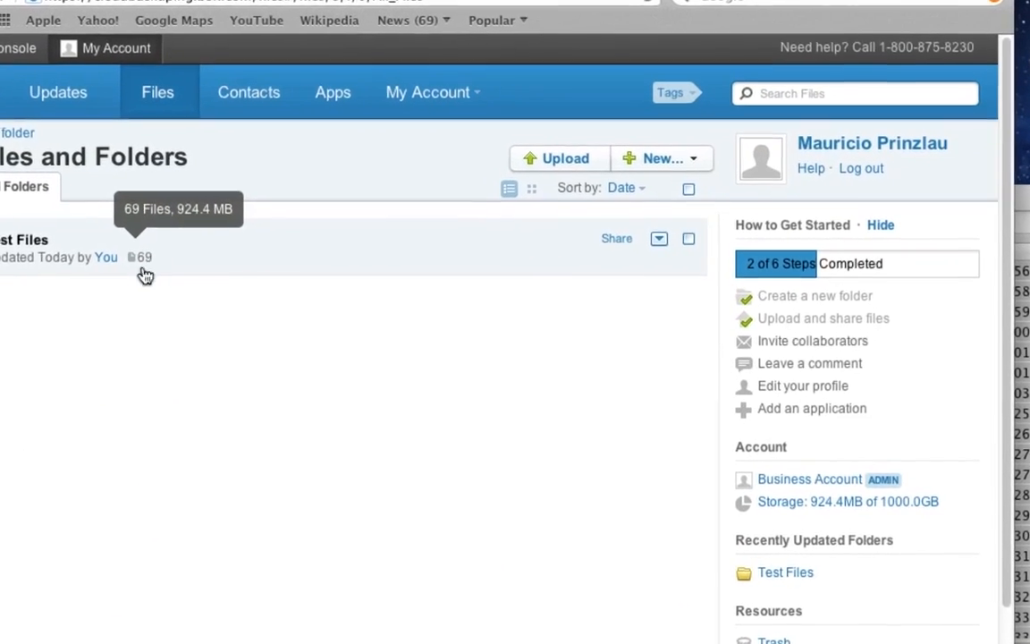
- Open Invite Collaborators for the Test Files folder from All Files
scroll("down", 3)
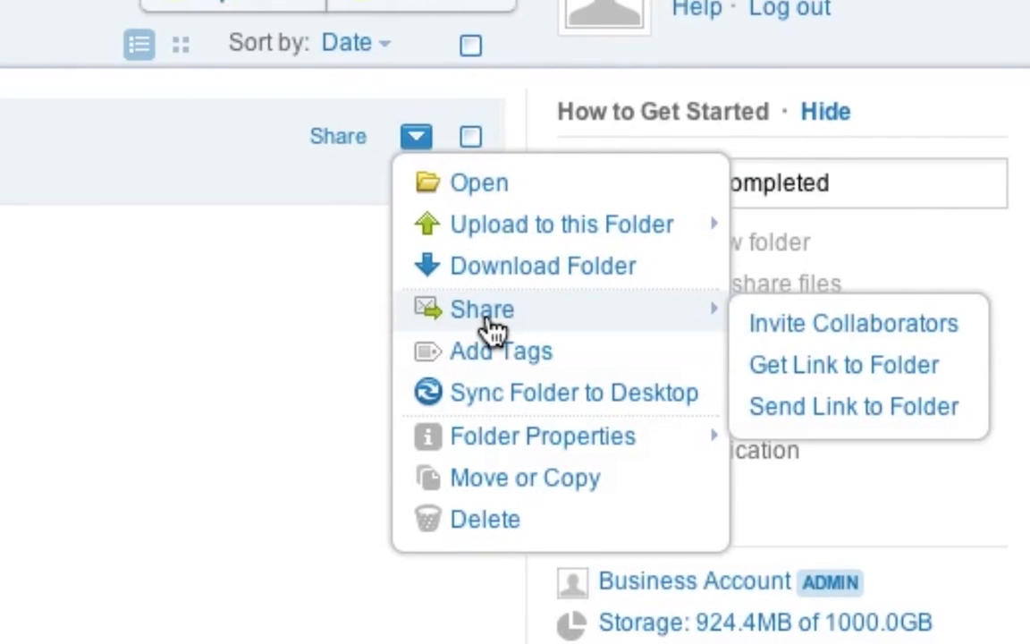
mouse_move(771, 323)
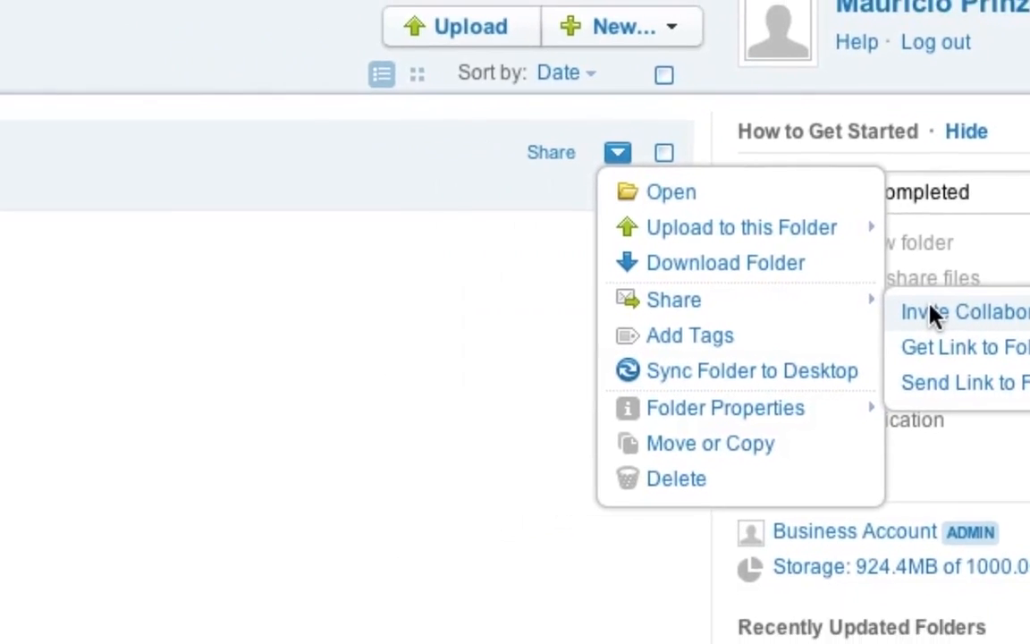
left_click(964, 312)
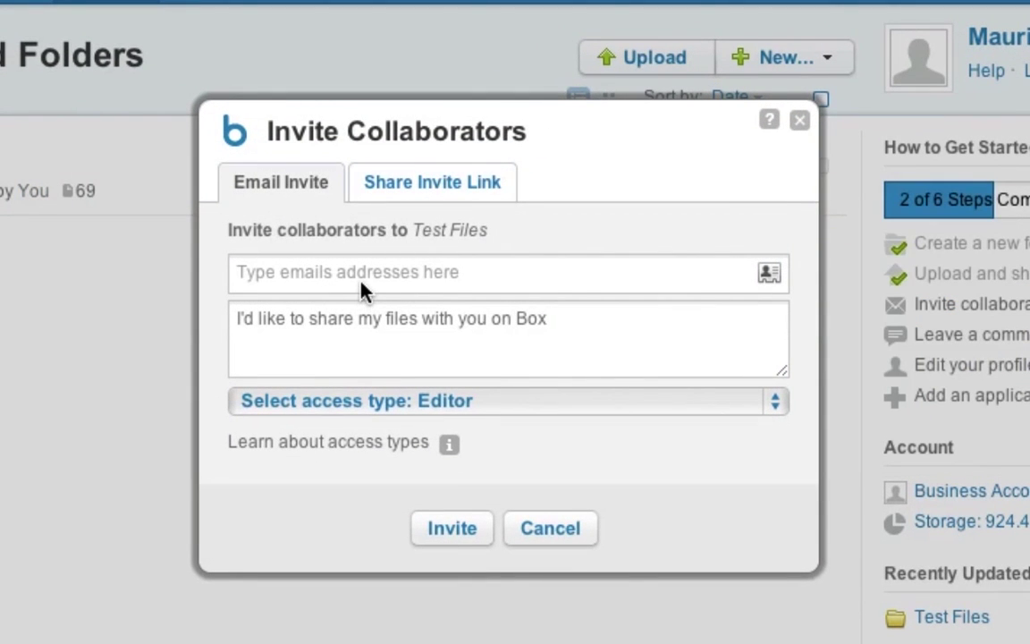
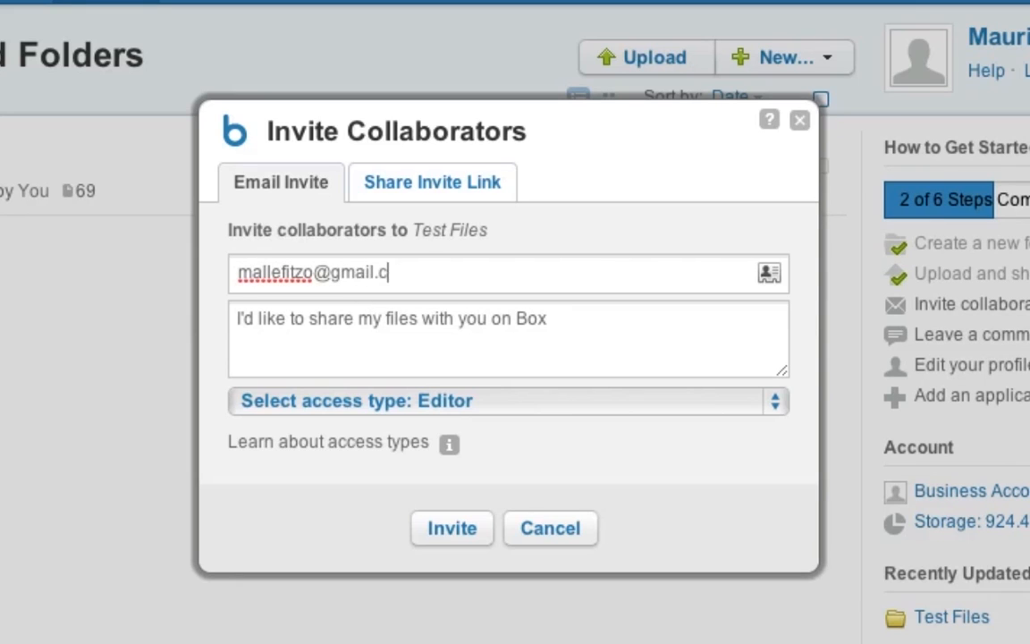
key("Return")
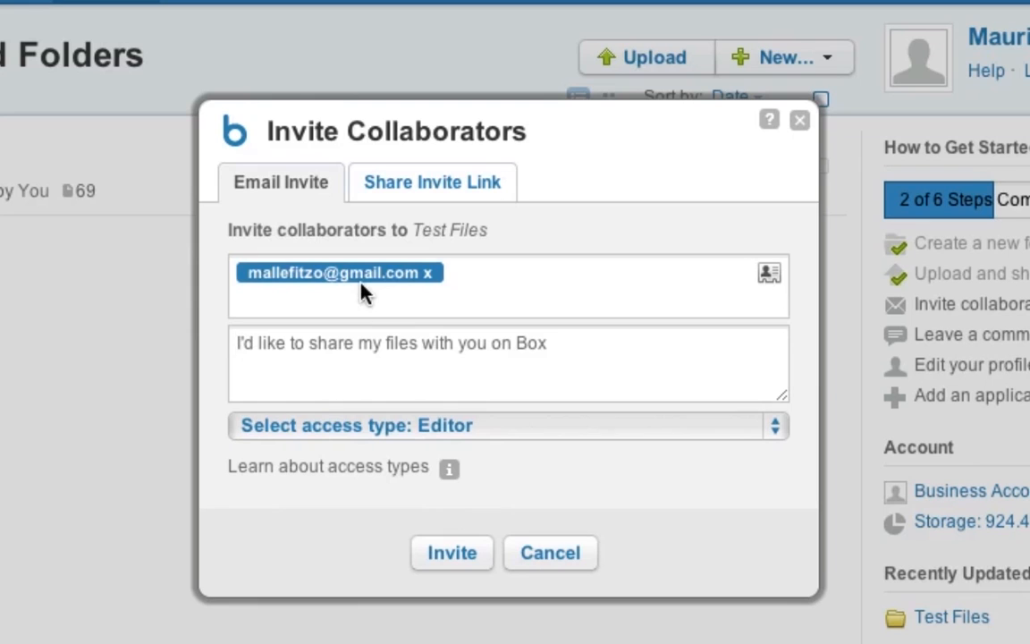
left_click(508, 424)
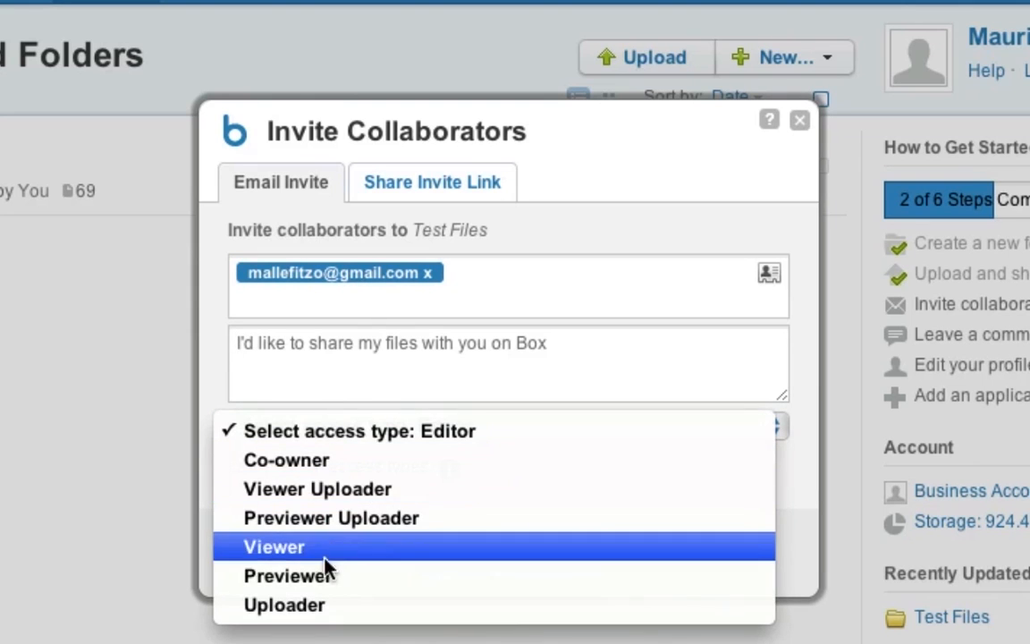
mouse_move(331, 442)
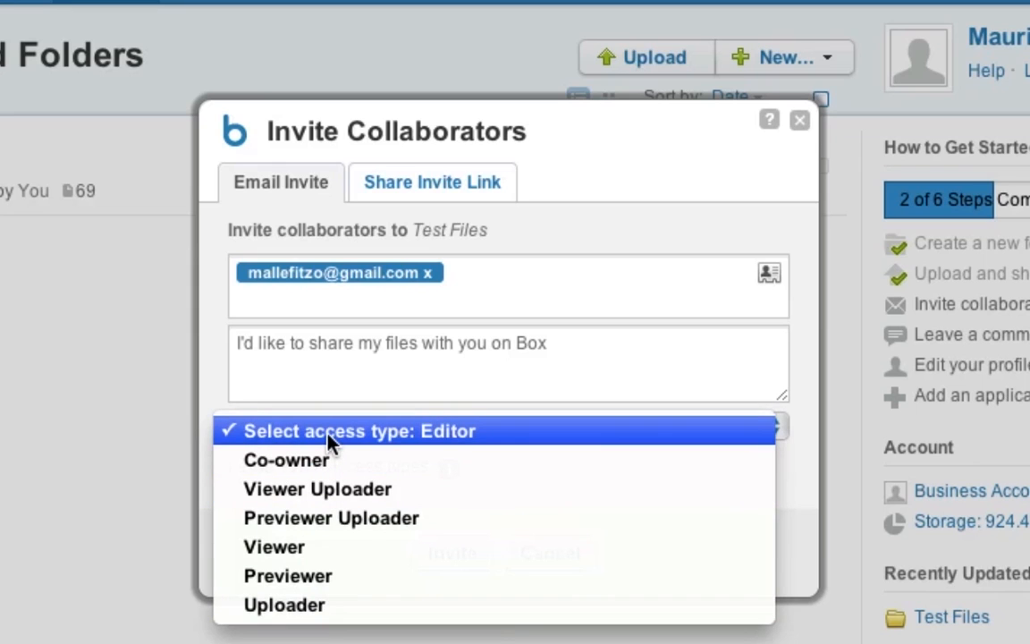
left_click(358, 431)
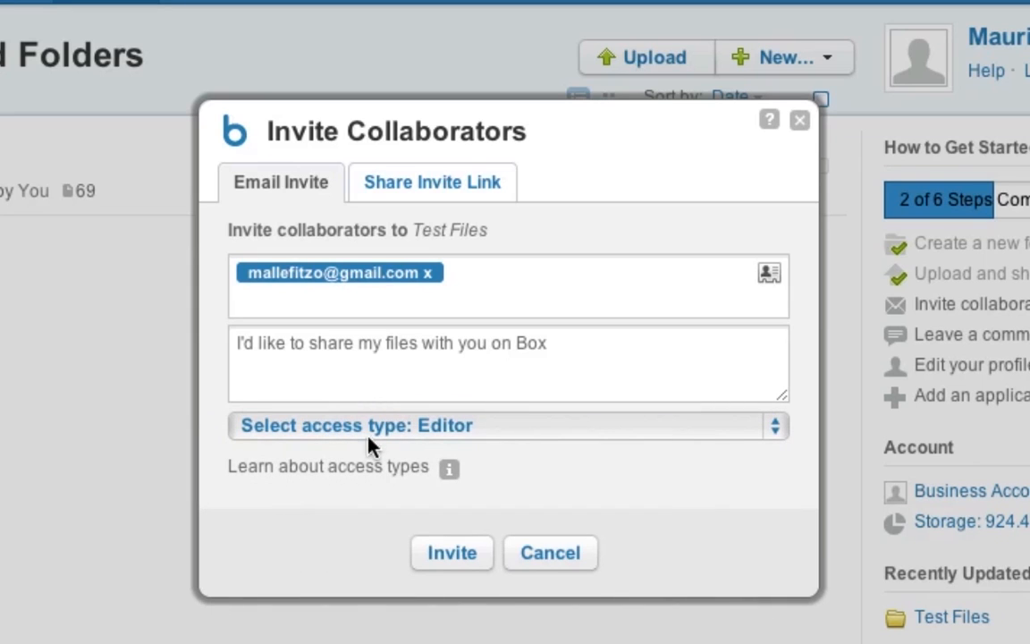
mouse_move(451, 552)
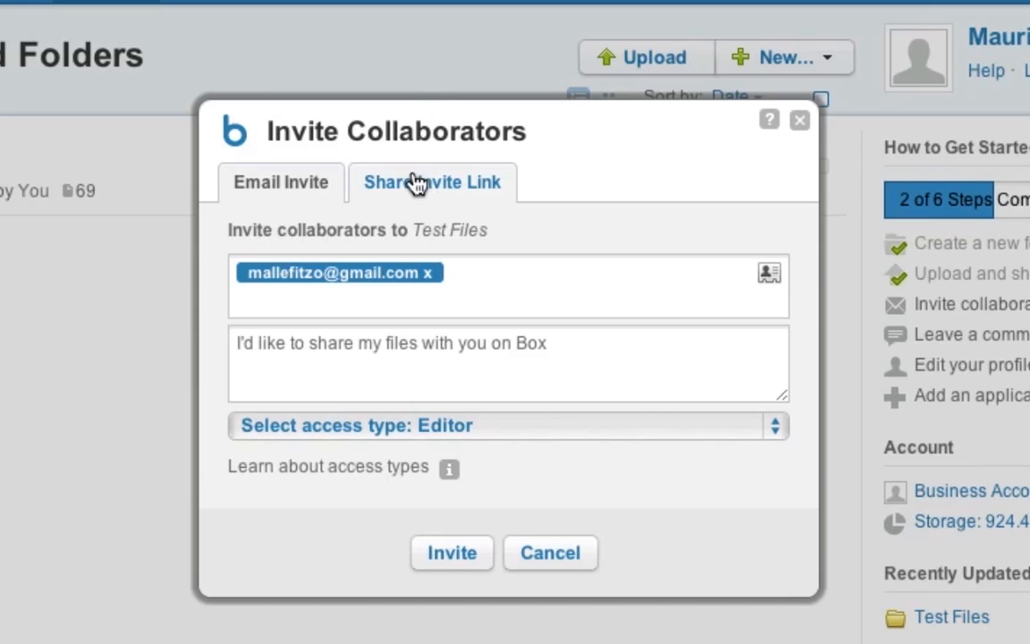
mouse_move(427, 184)
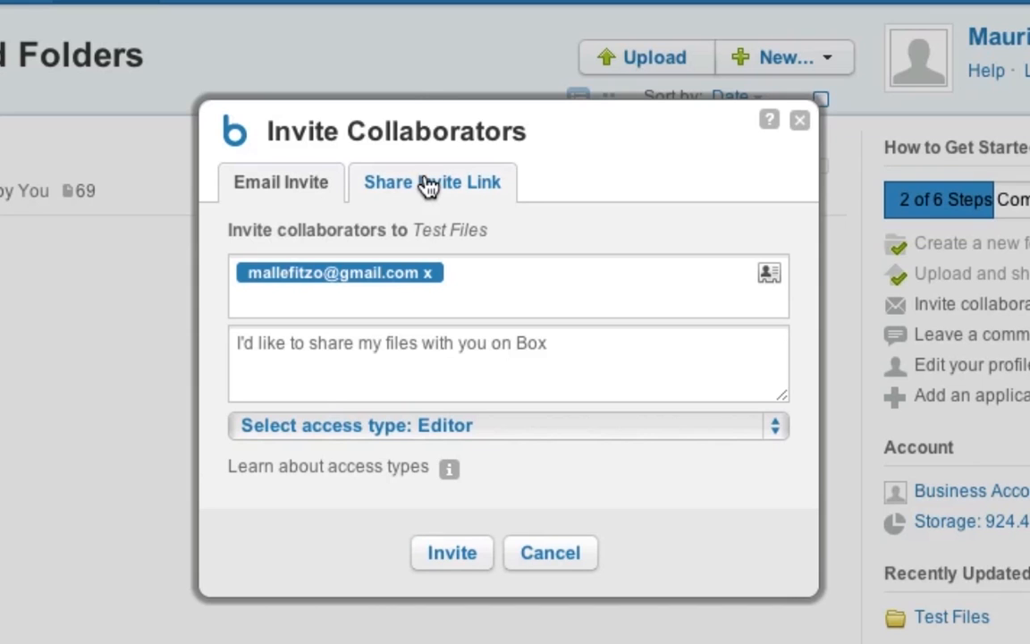
left_click(432, 181)
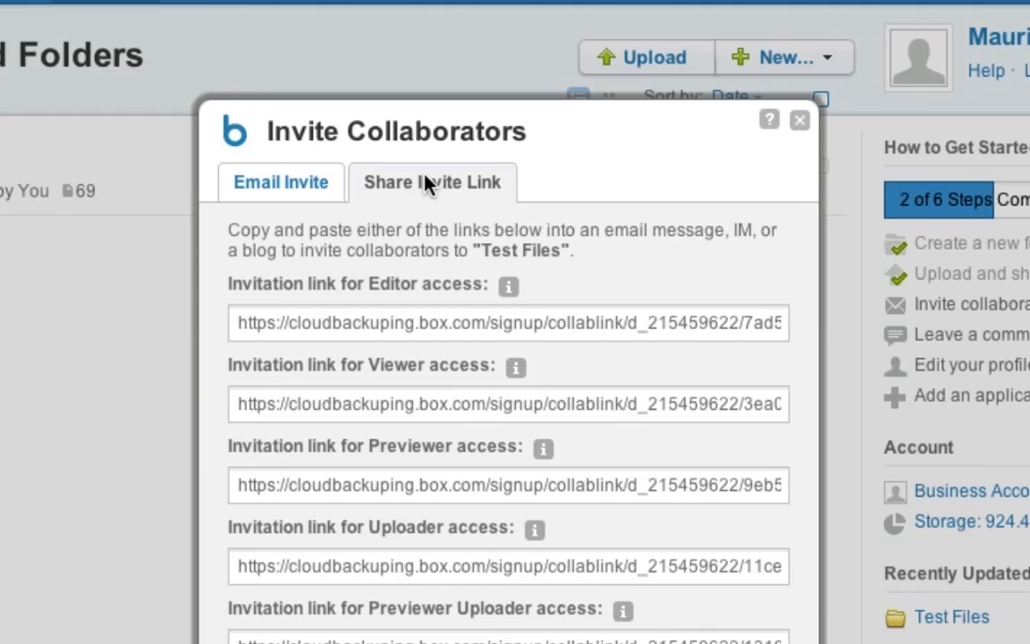
mouse_move(595, 304)
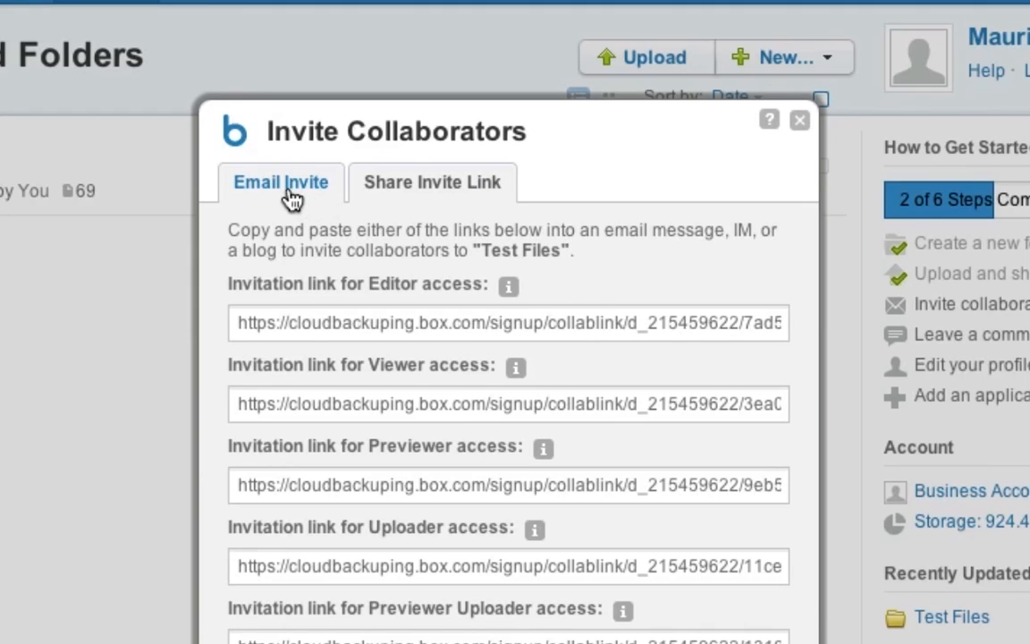
left_click(280, 182)
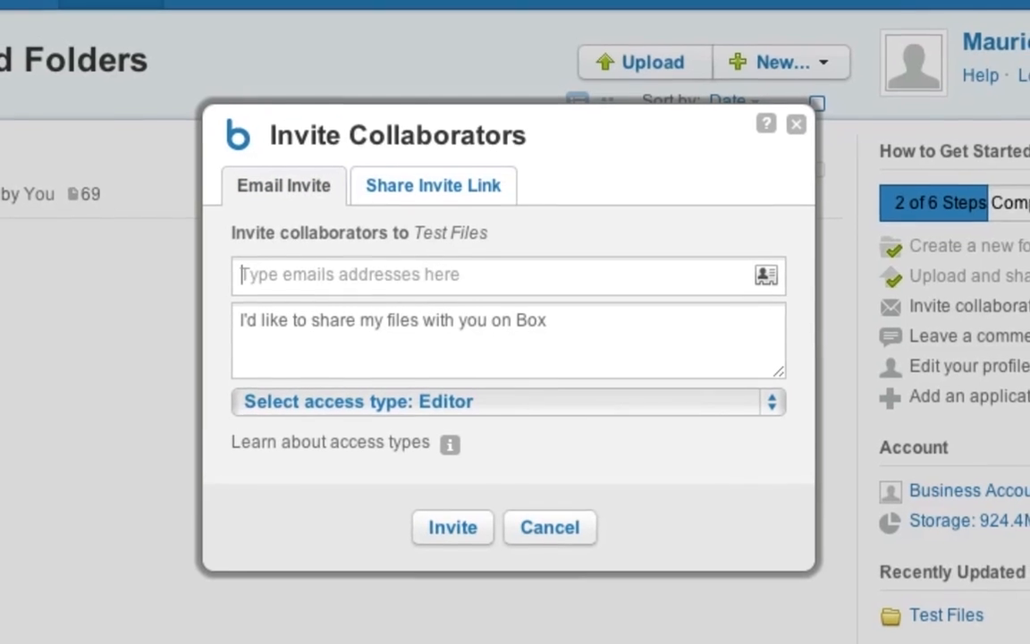
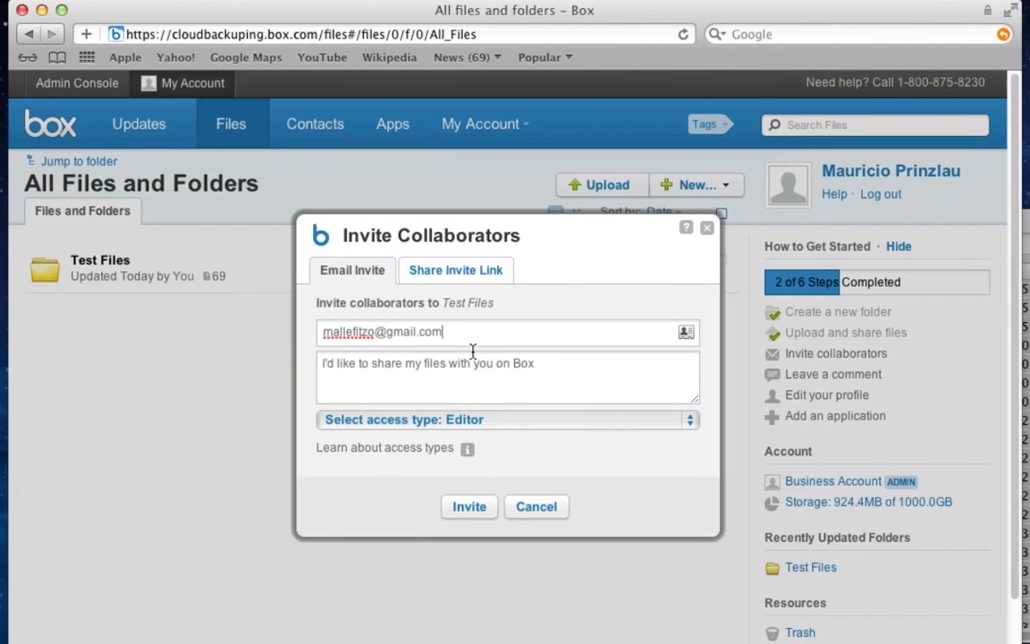
key("Return")
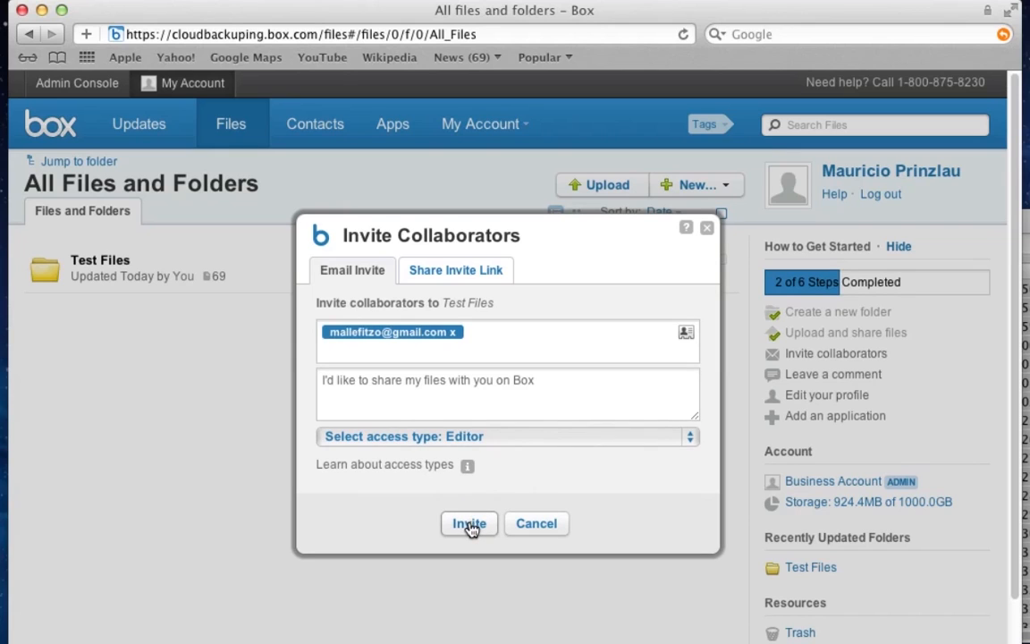
left_click(469, 523)
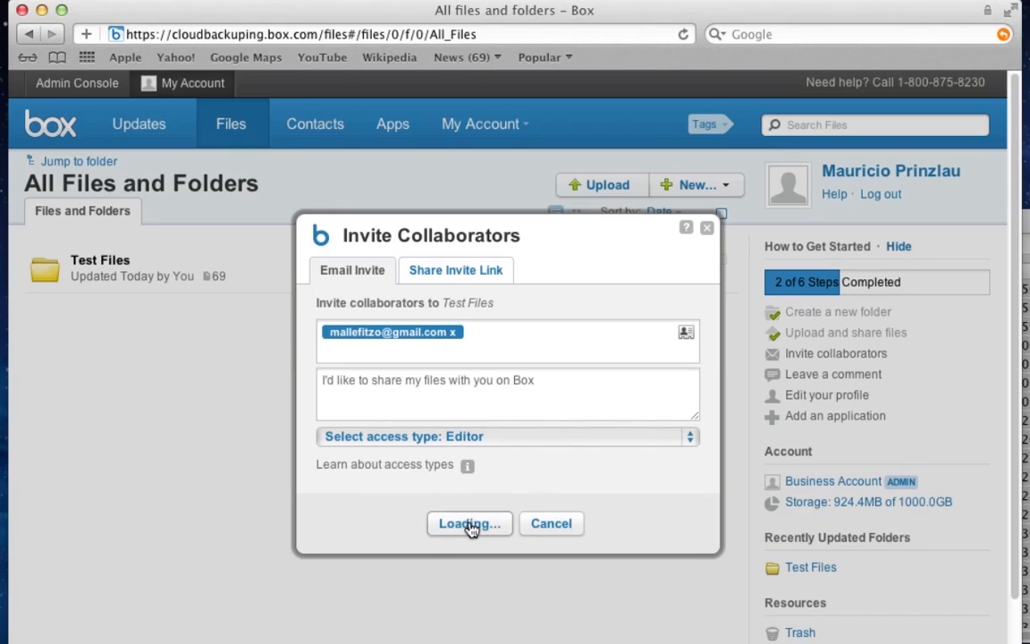
left_click(470, 523)
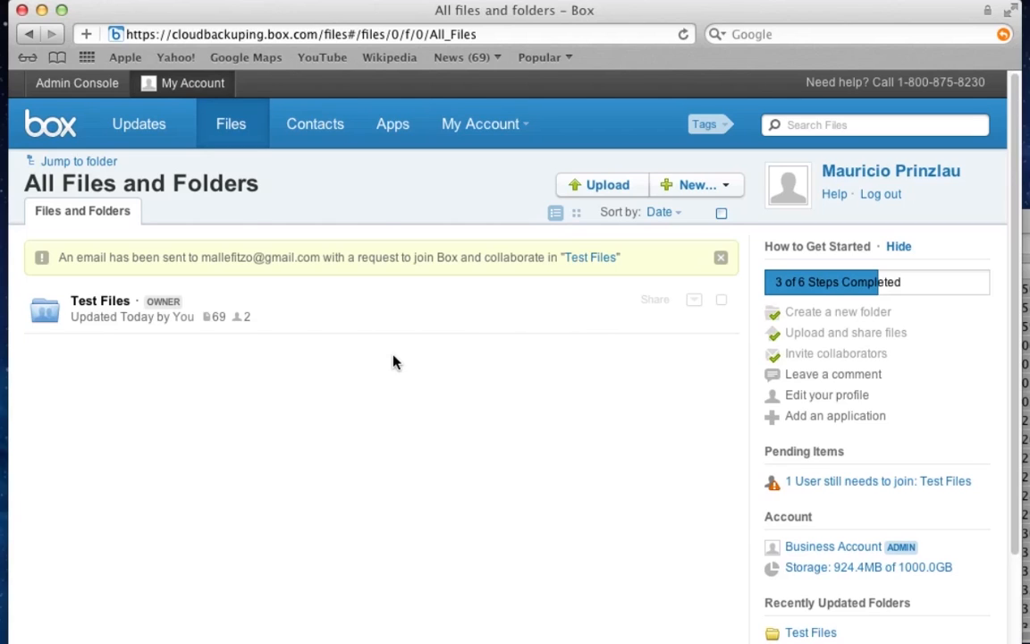
mouse_move(14, 392)
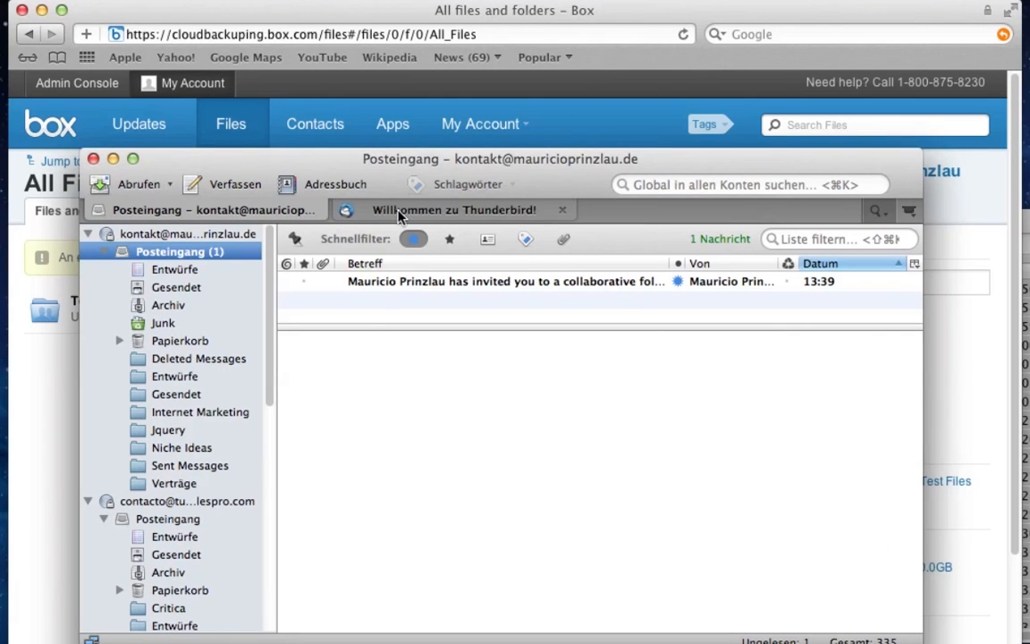
mouse_move(382, 301)
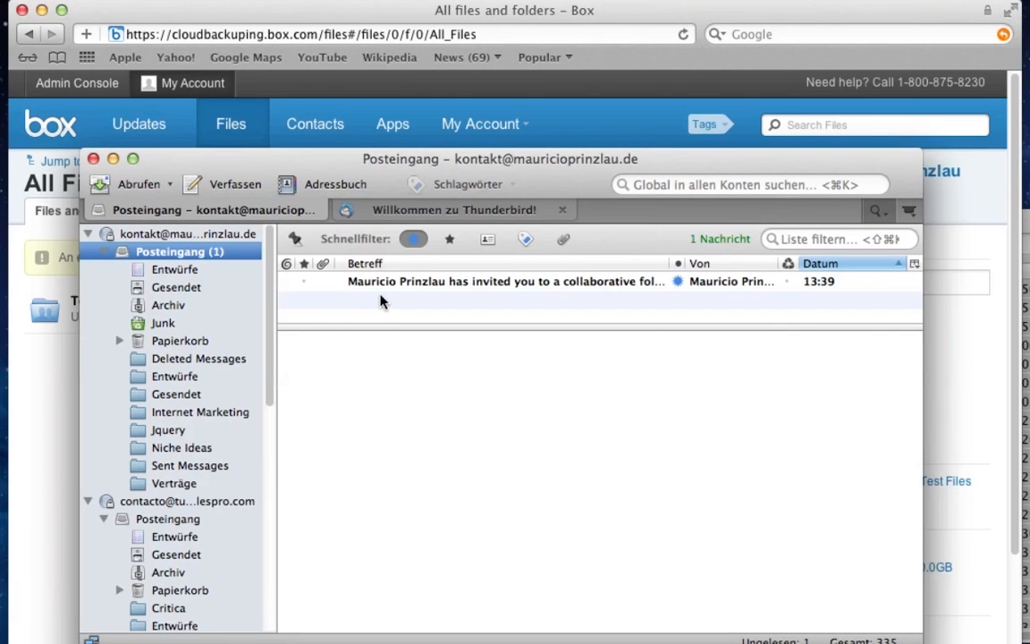
- Open the Box collaboration email in Thunderbird and follow its 'Accept this invite' link
left_click(504, 280)
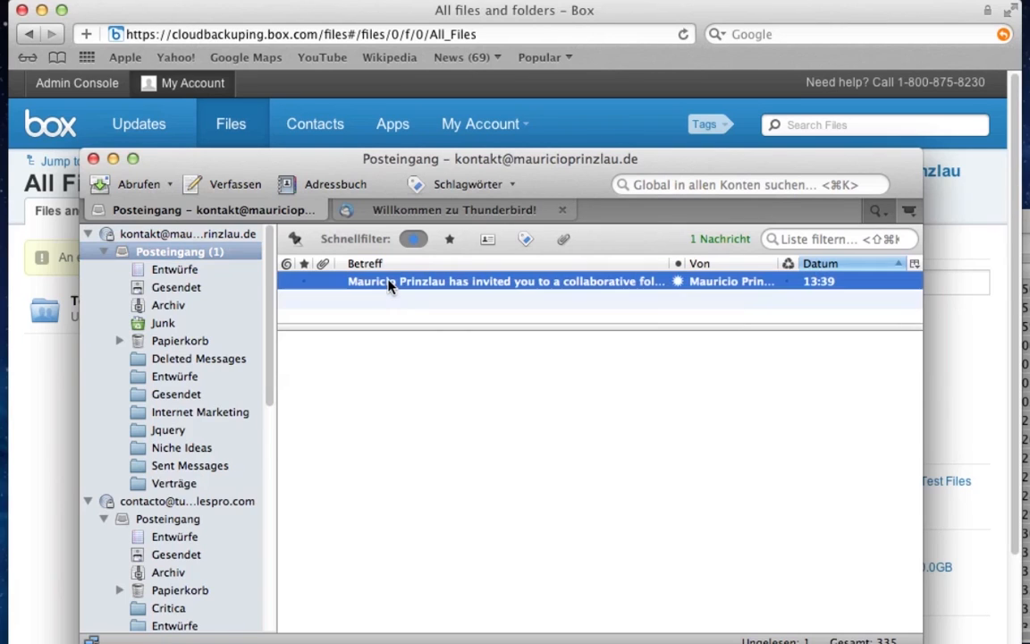
left_click(505, 280)
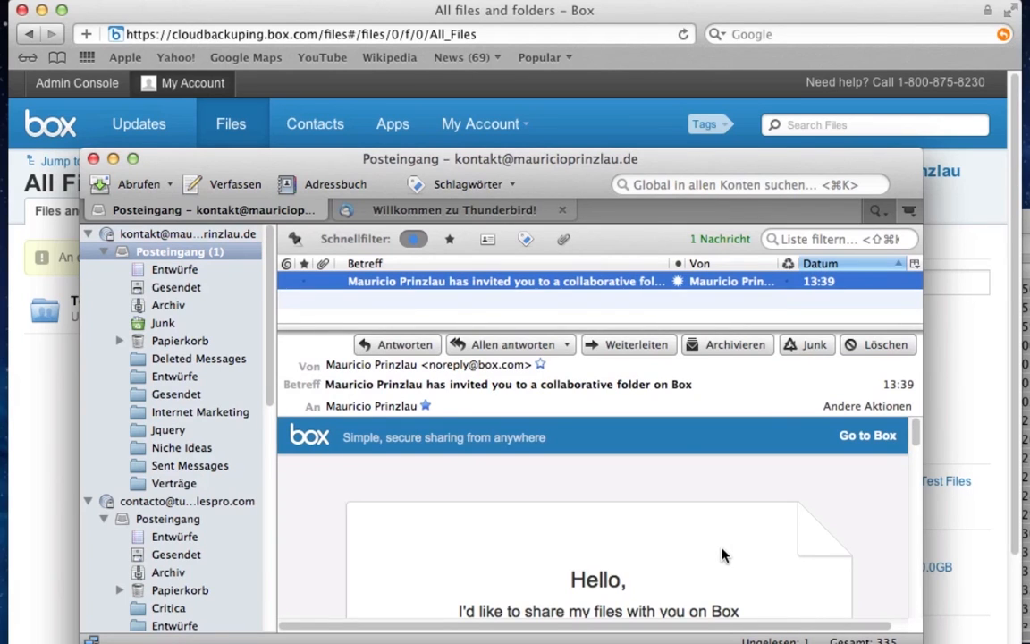
scroll("down", 3)
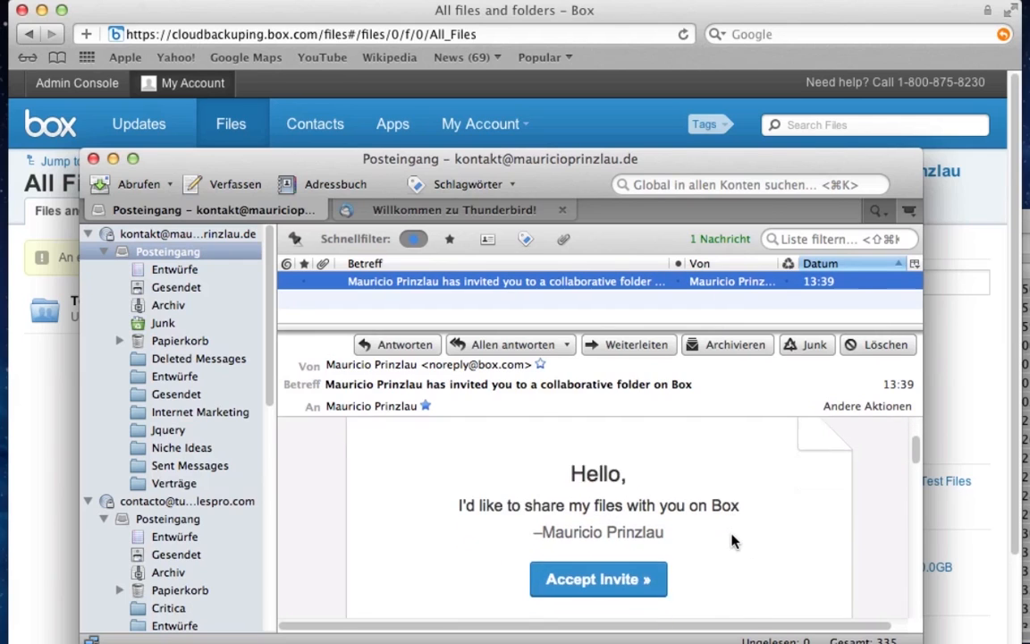
scroll("down", 3)
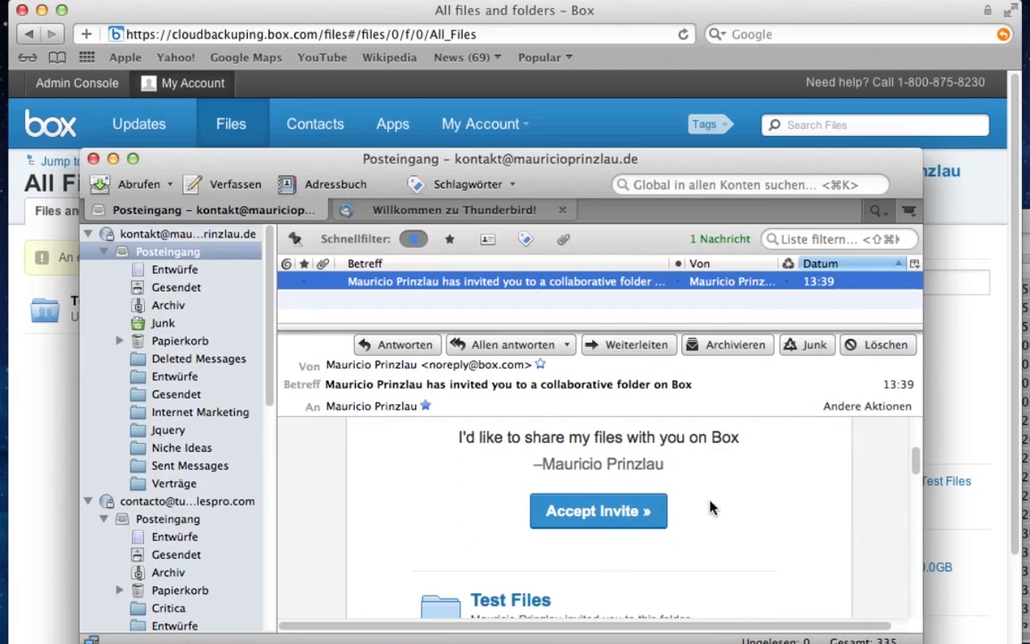
scroll("down", 3)
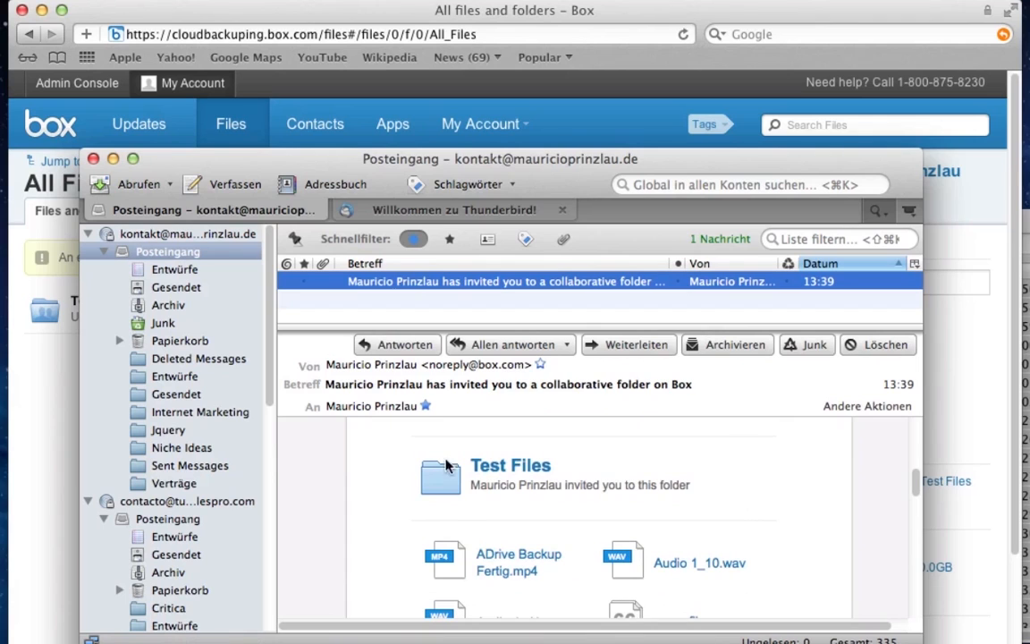
scroll("down", 3)
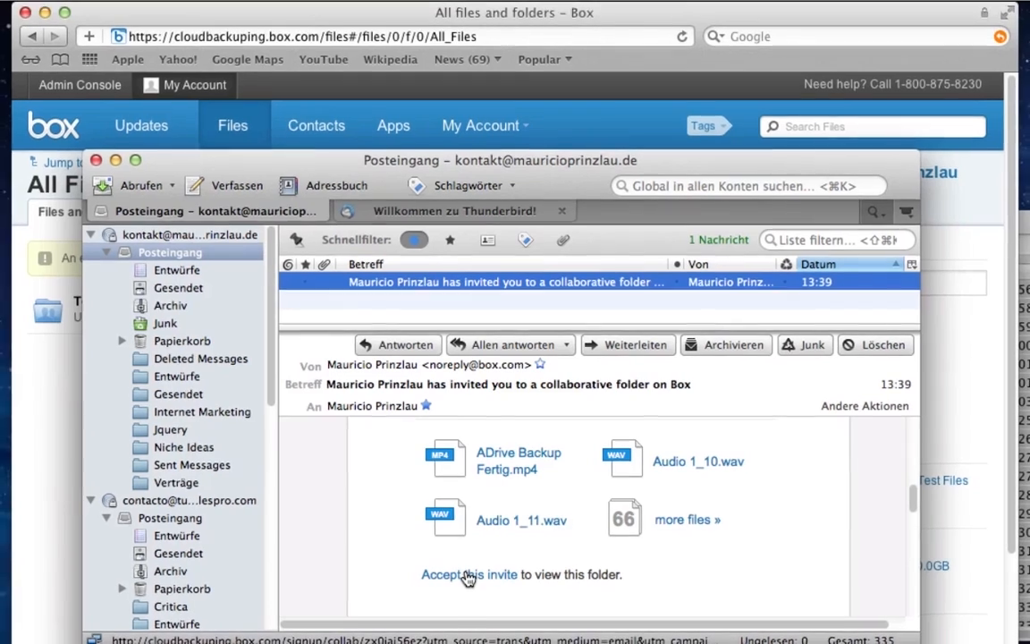
left_click(468, 574)
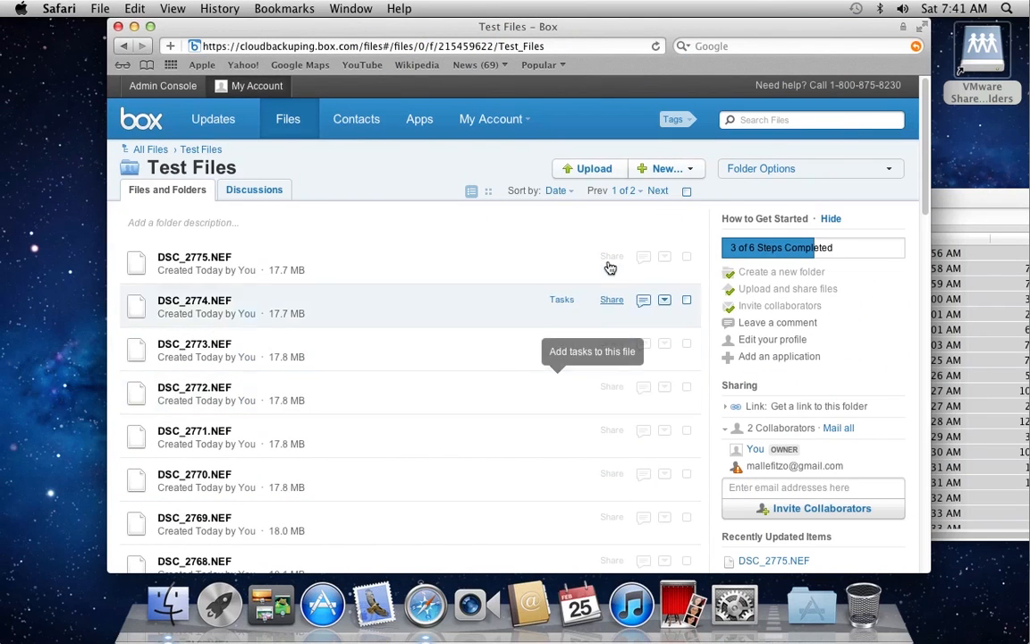
mouse_move(612, 262)
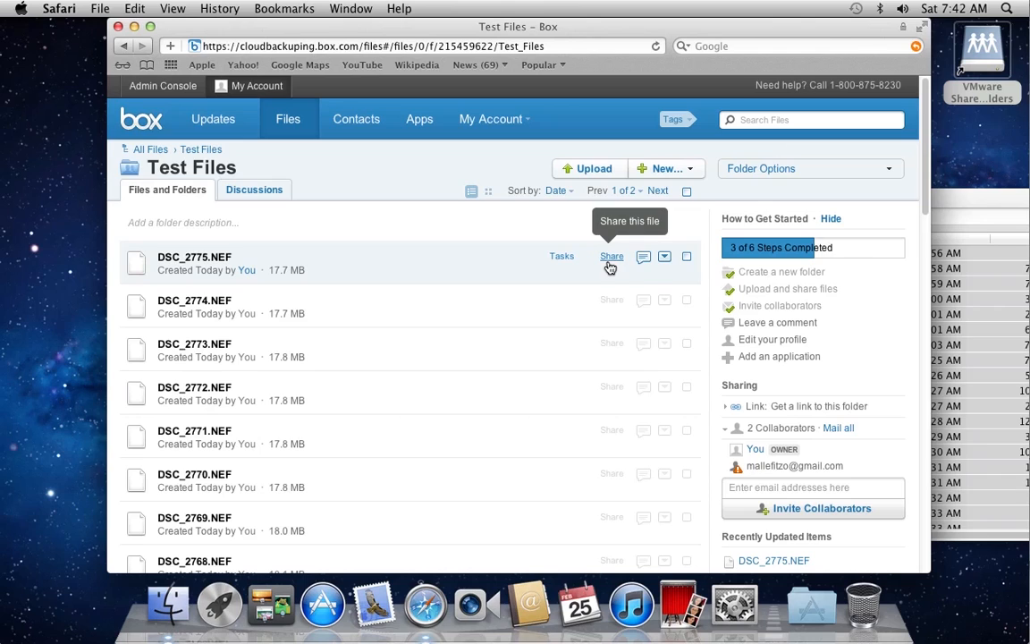
left_click(664, 256)
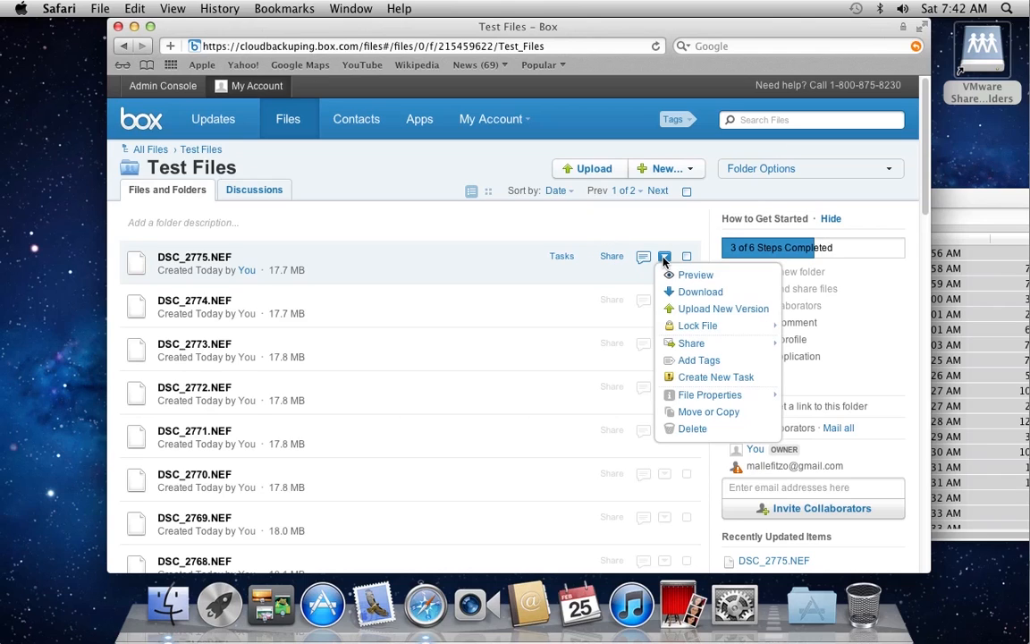
mouse_move(696, 275)
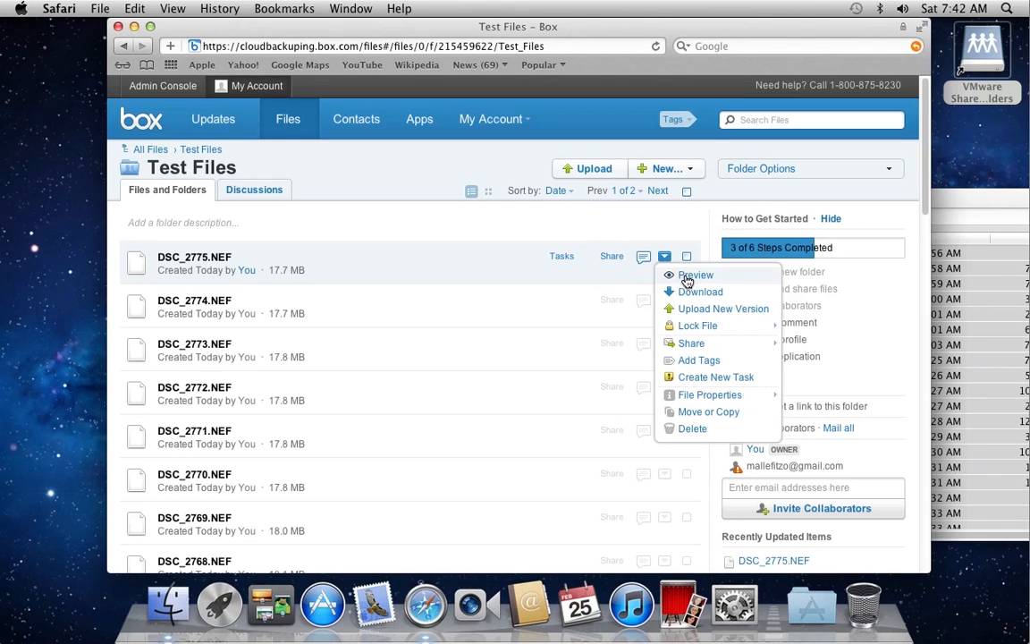
mouse_move(685, 292)
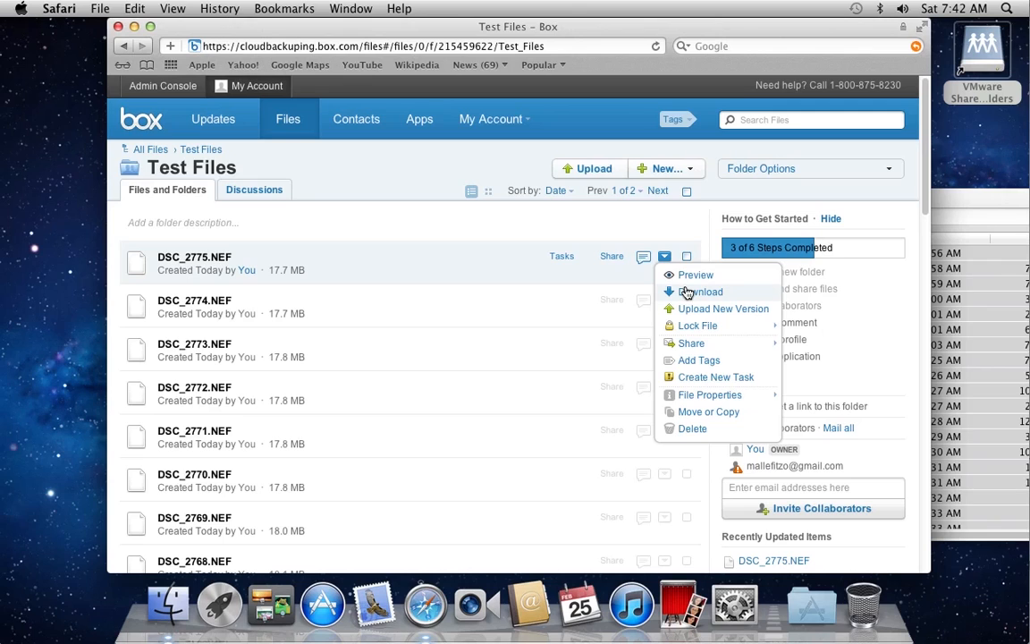
mouse_move(317, 269)
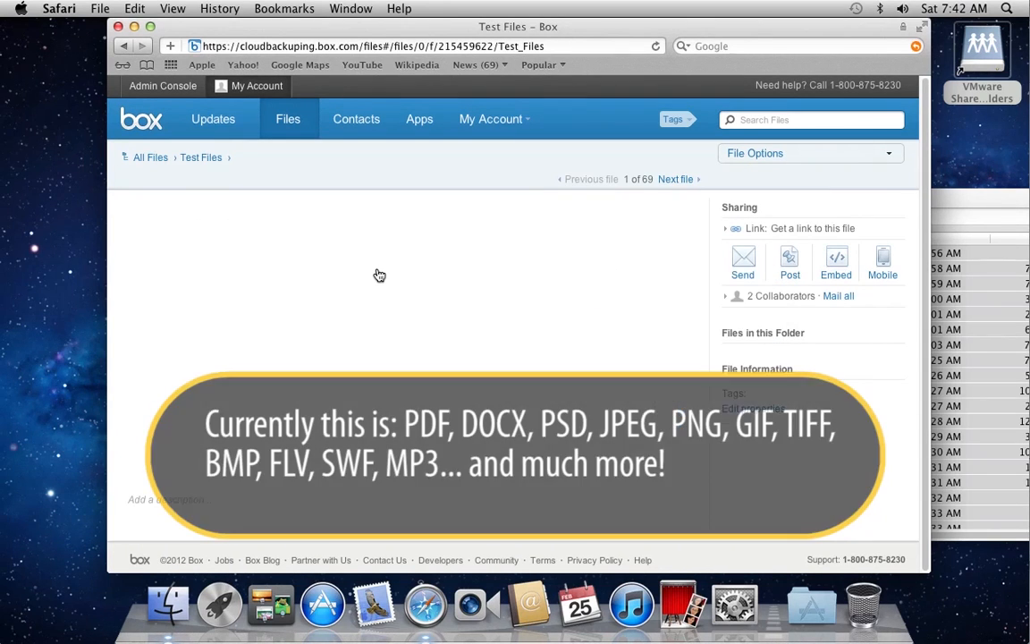
left_click(675, 179)
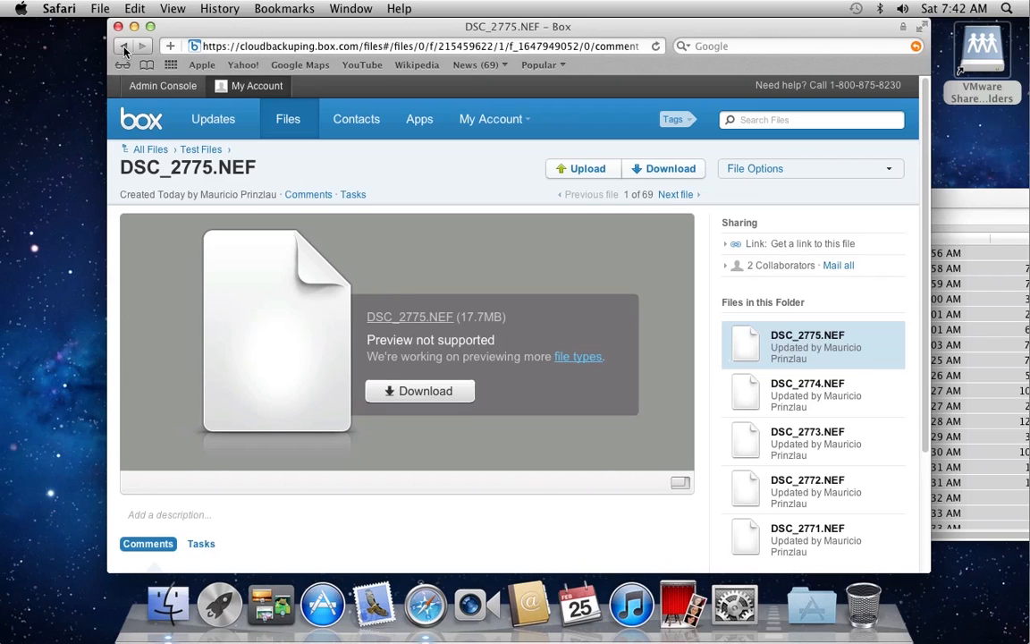
left_click(124, 46)
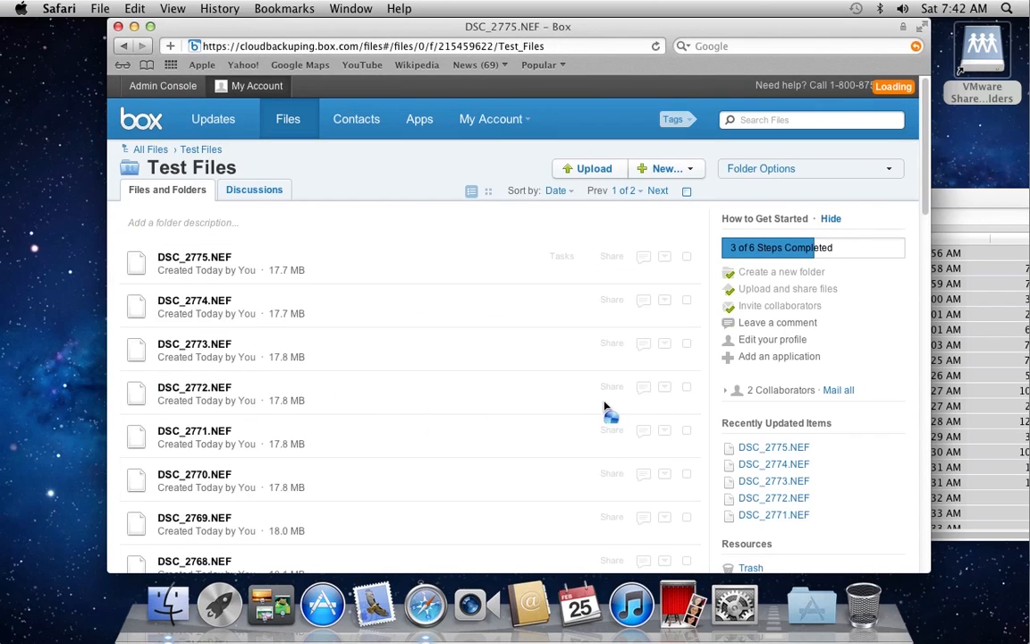
- Tag DSC_2740.NEF with 'marketing' on the folder's second page
left_click(658, 190)
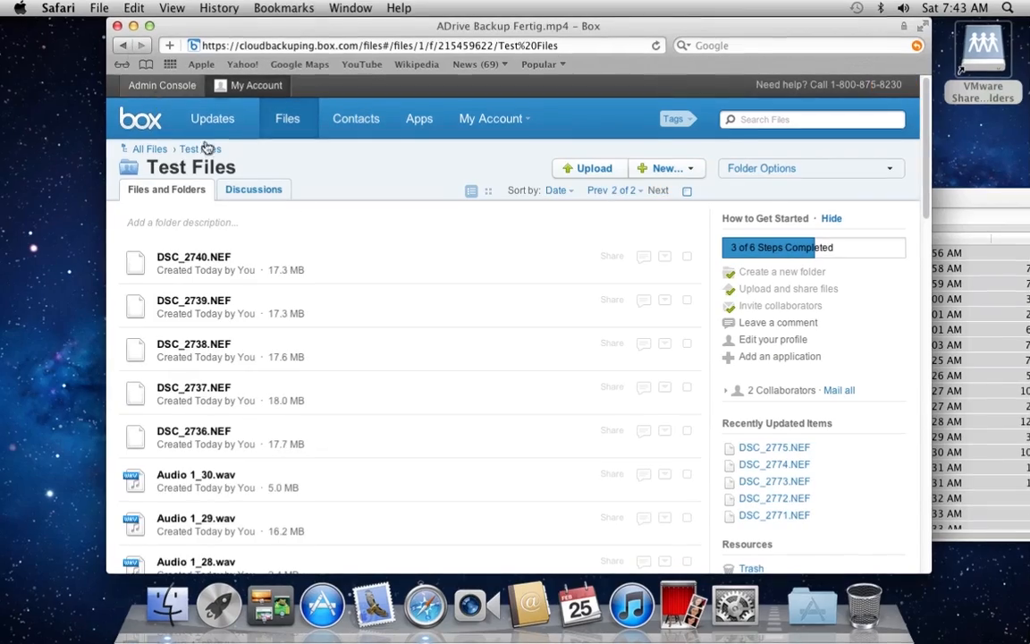
mouse_move(420, 270)
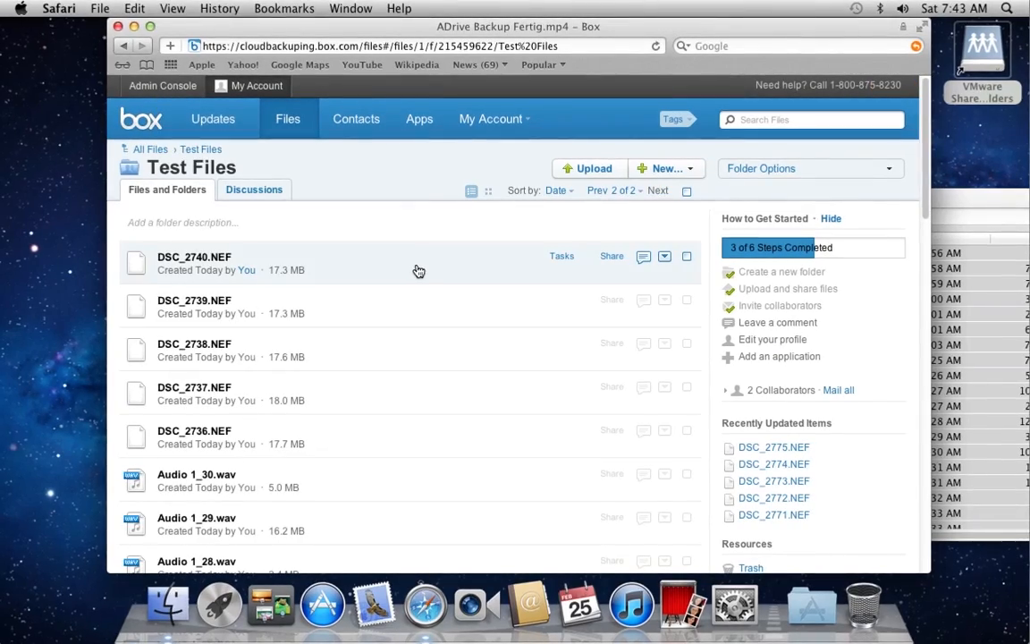
left_click(665, 257)
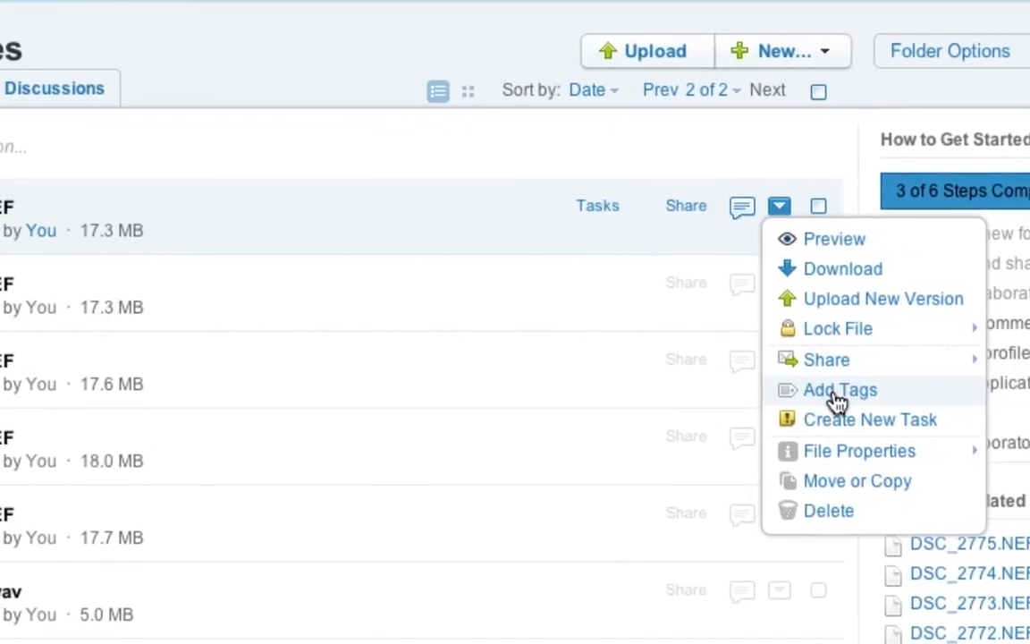
left_click(840, 389)
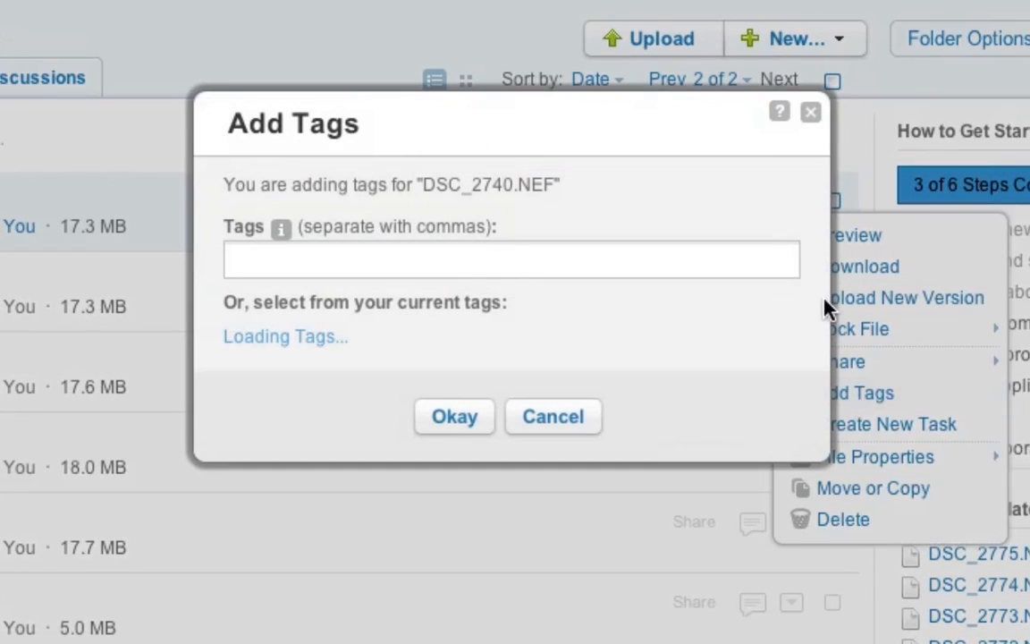
left_click(511, 259)
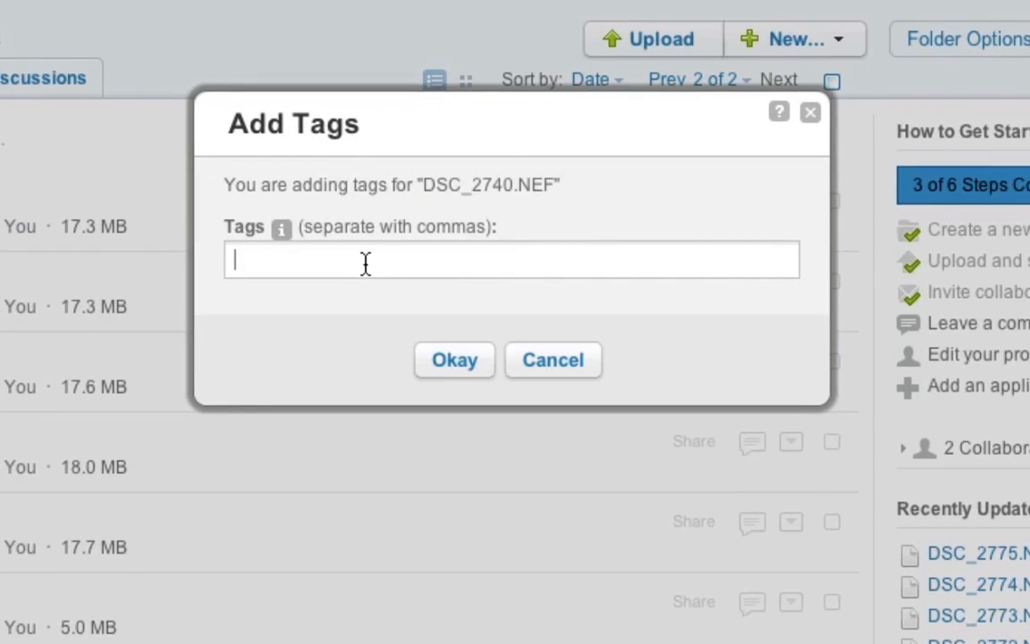
type("wo")
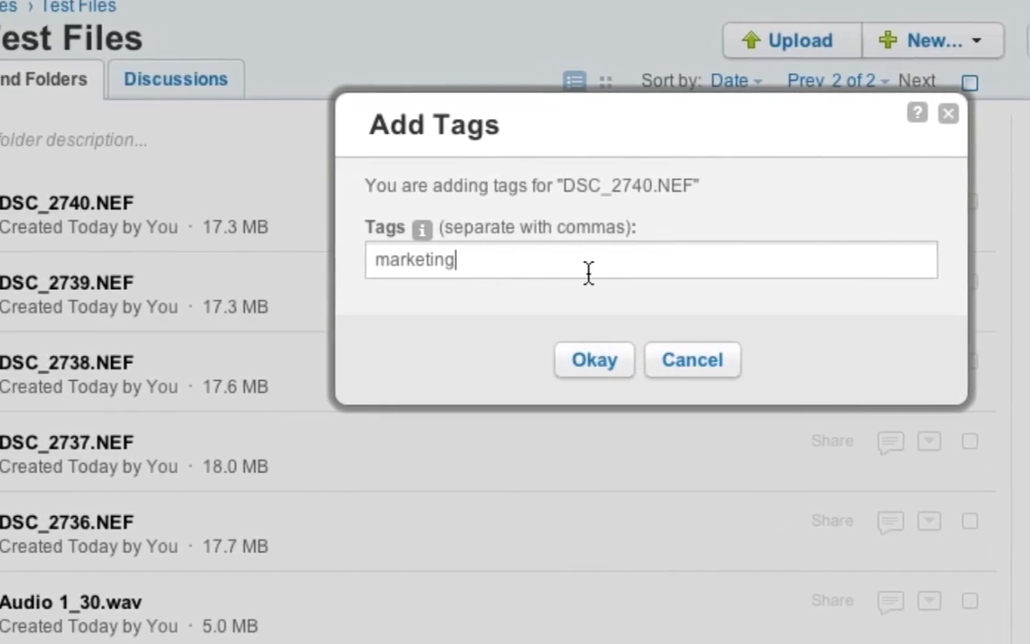
left_click(594, 359)
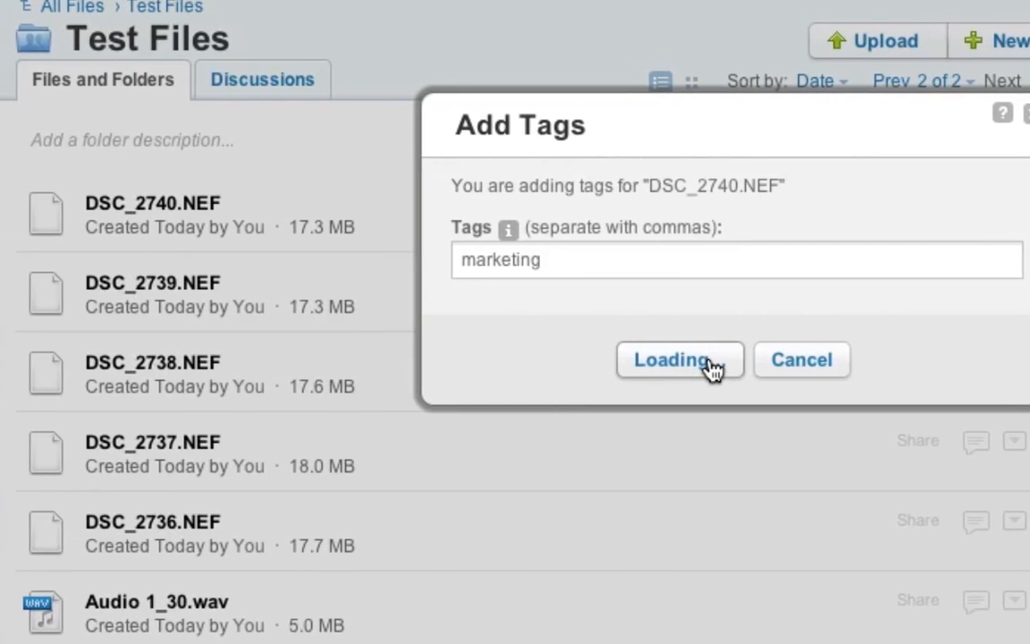
left_click(679, 359)
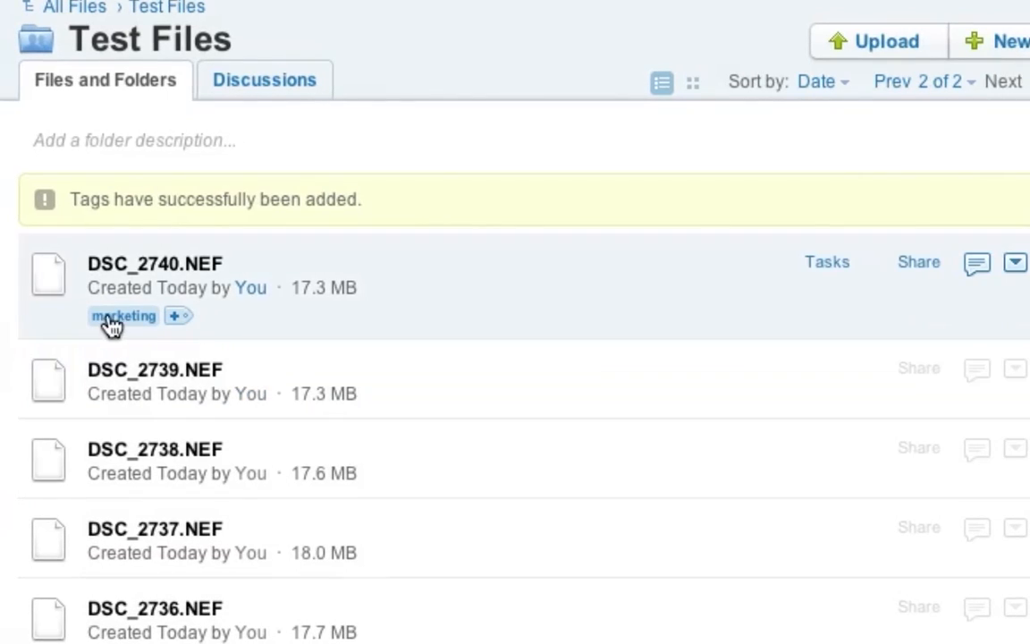
mouse_move(1015, 380)
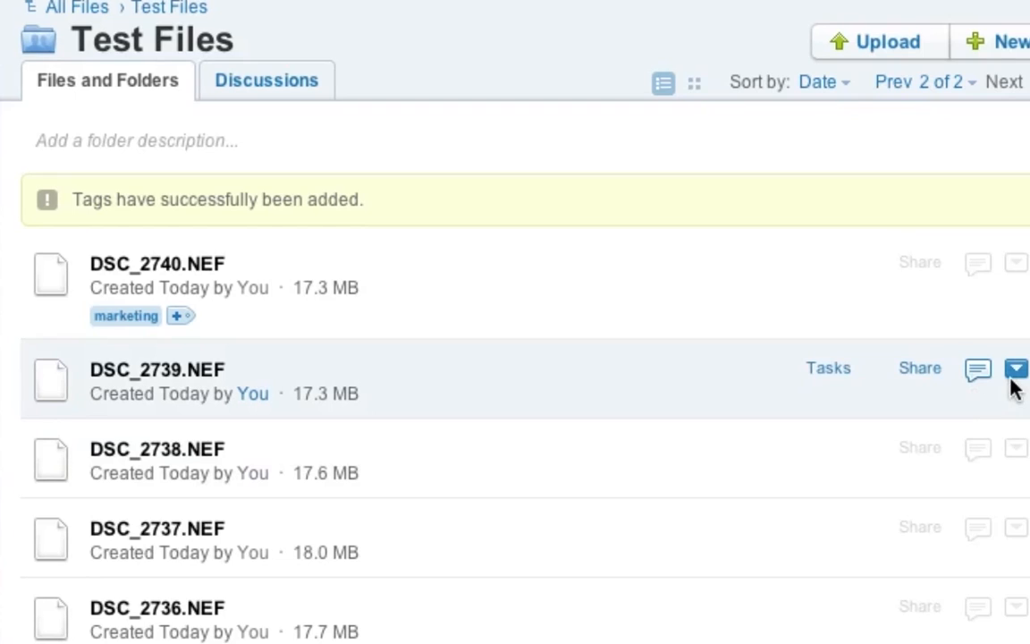
- Tag DSC_2739.NEF with 'IT'
left_click(1016, 368)
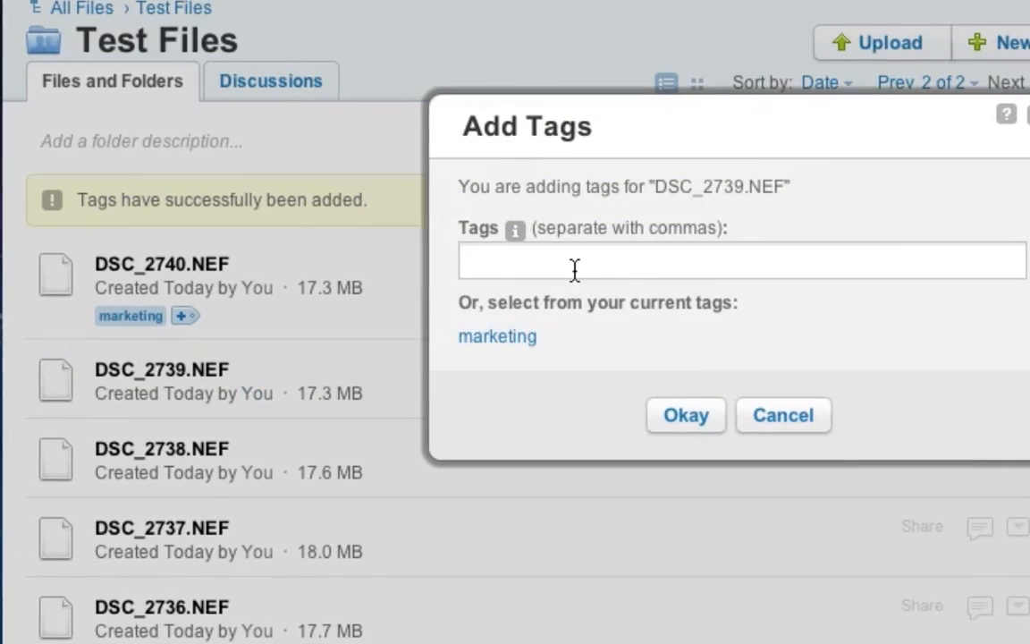
type("IT")
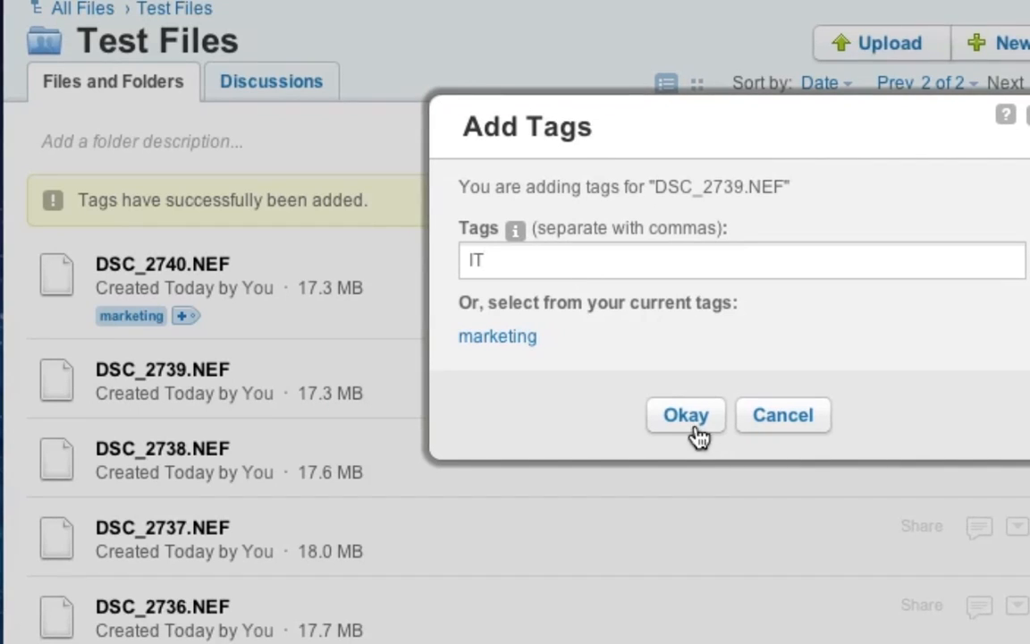
left_click(685, 415)
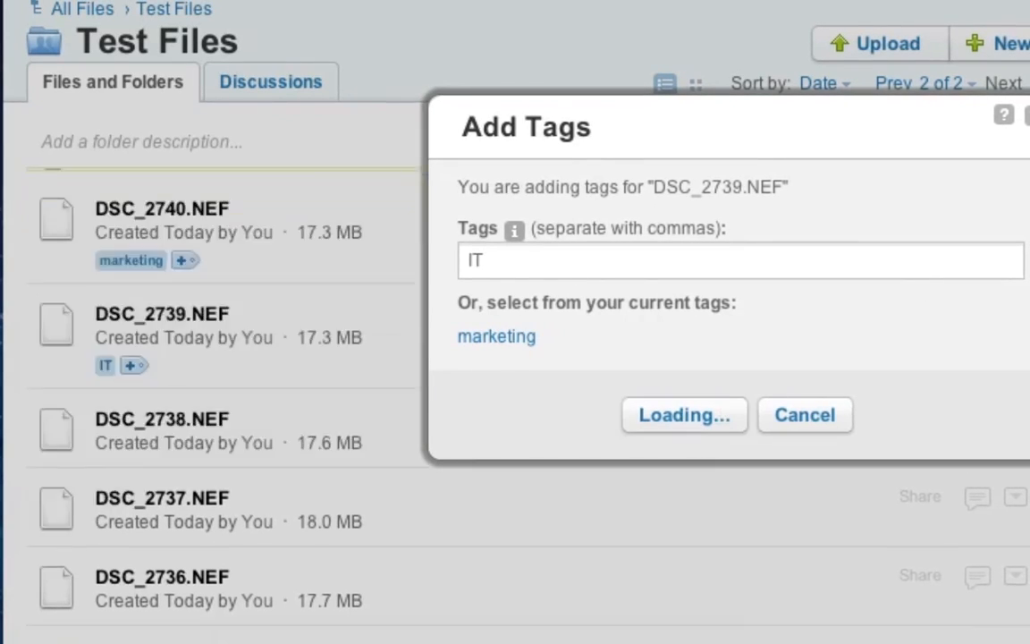
left_click(684, 414)
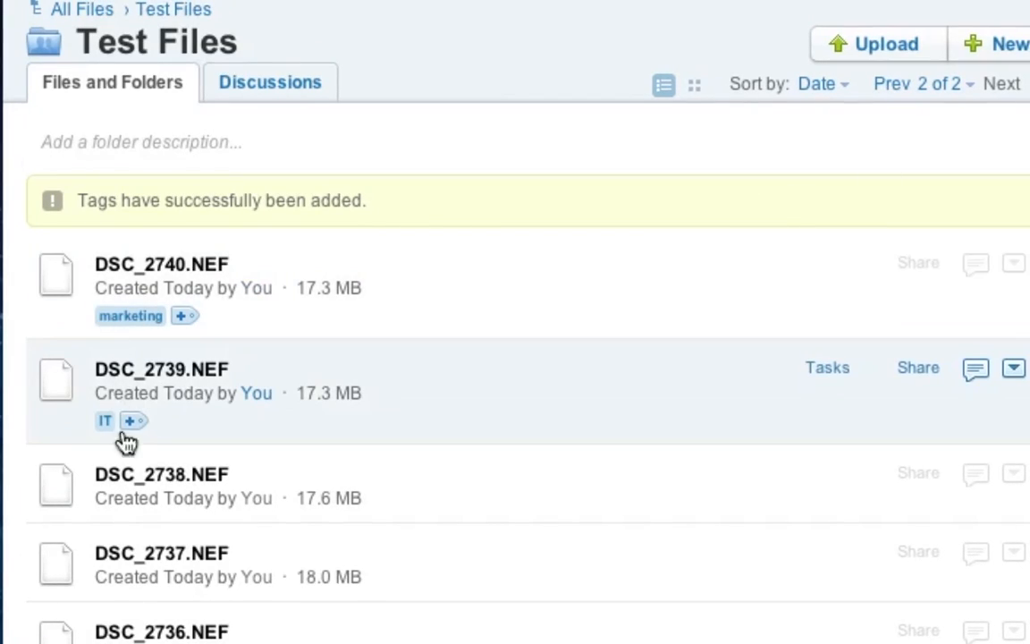
mouse_move(759, 422)
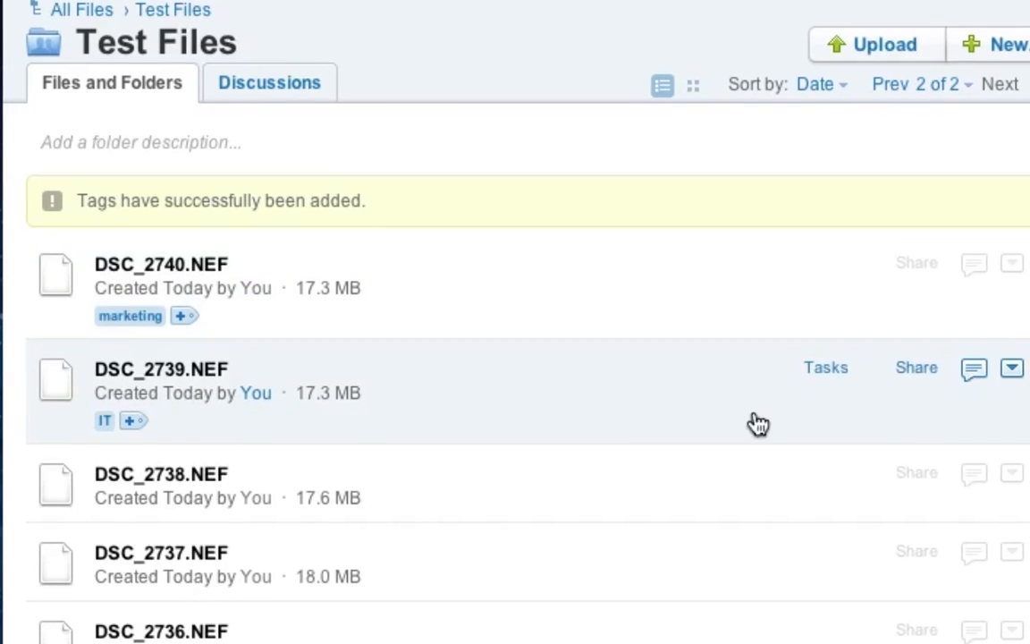
left_click(1012, 368)
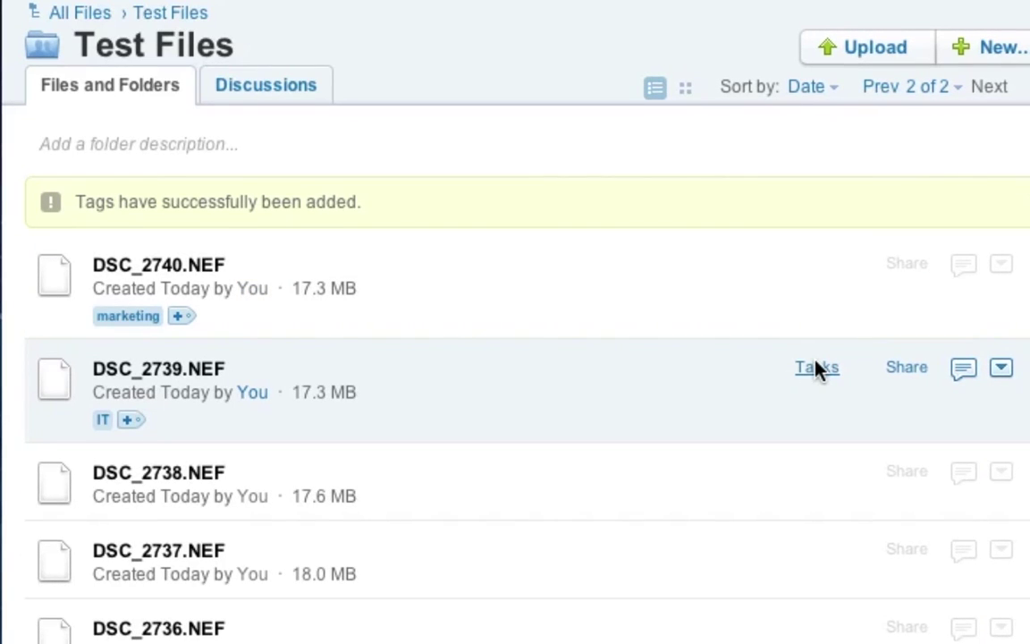
- Start a Custom instructions task on DSC_2739.NEF titled 'Make a CSS Border'
left_click(816, 368)
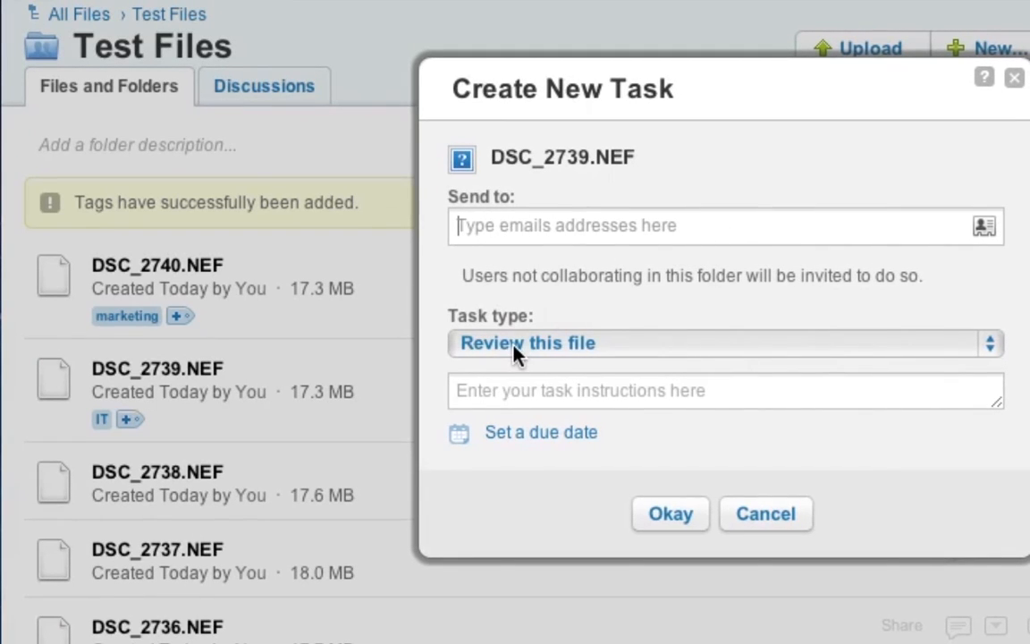
left_click(725, 343)
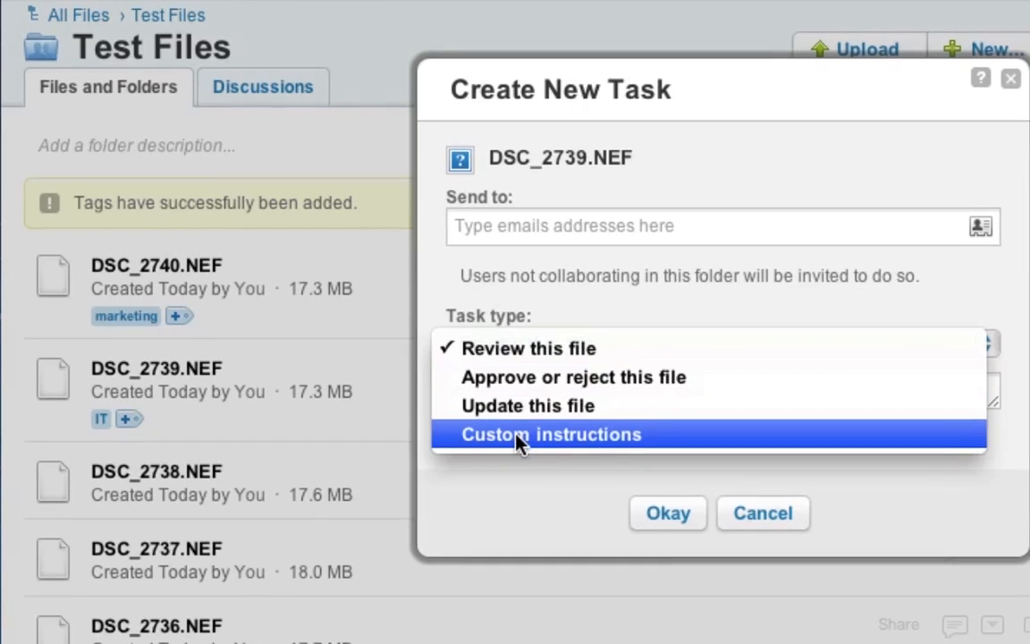
left_click(551, 433)
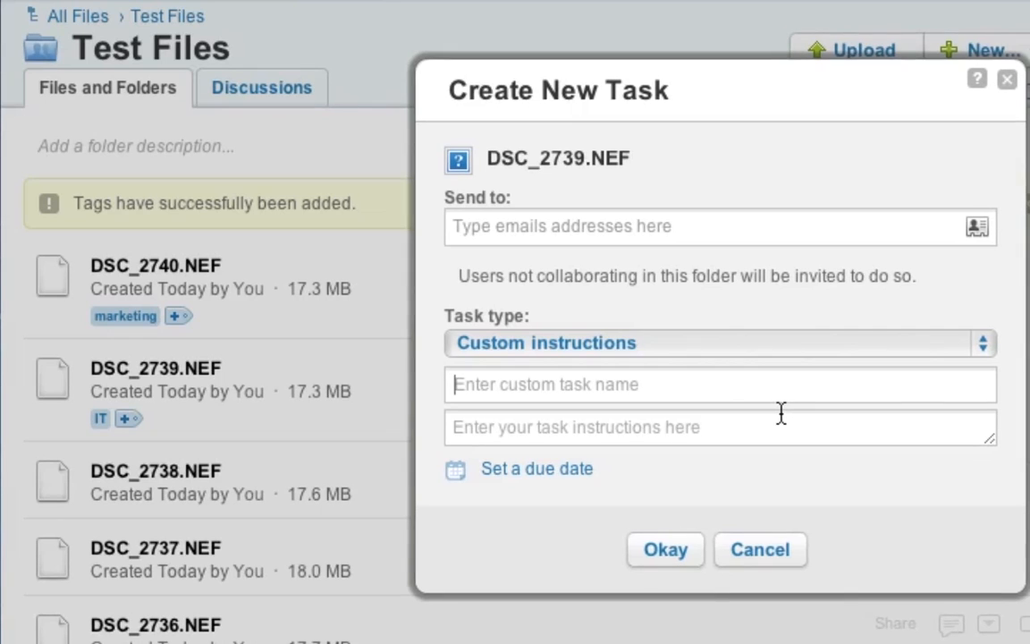
type("Make a")
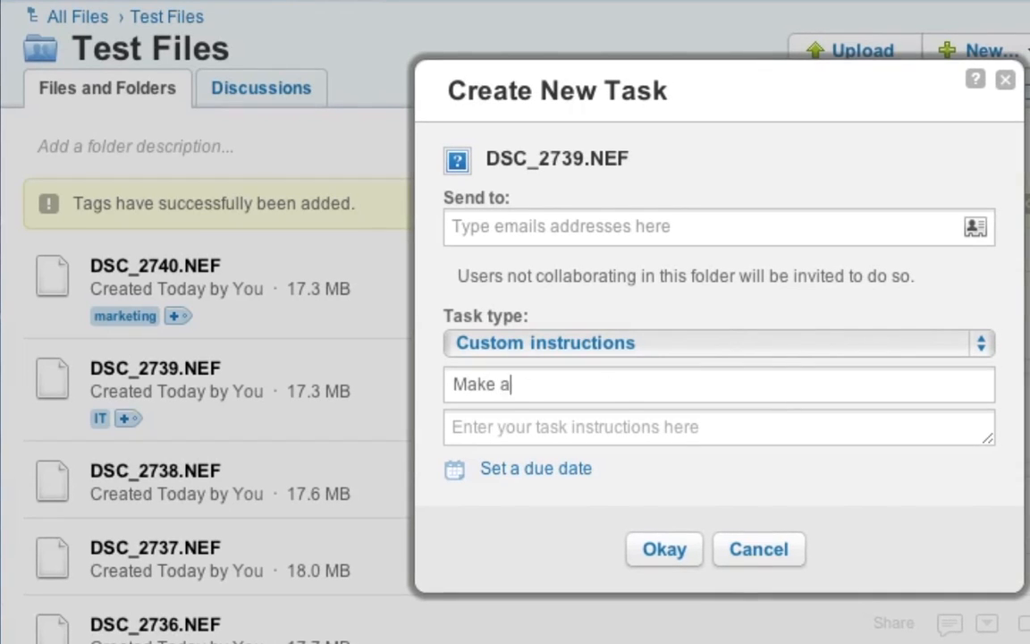
type("CSS B")
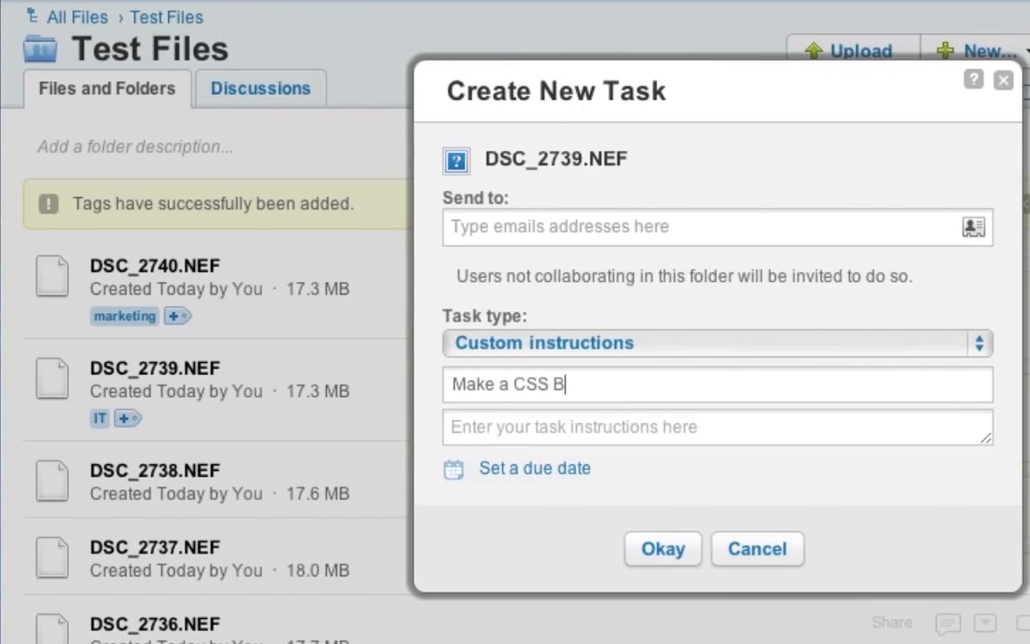
type("order")
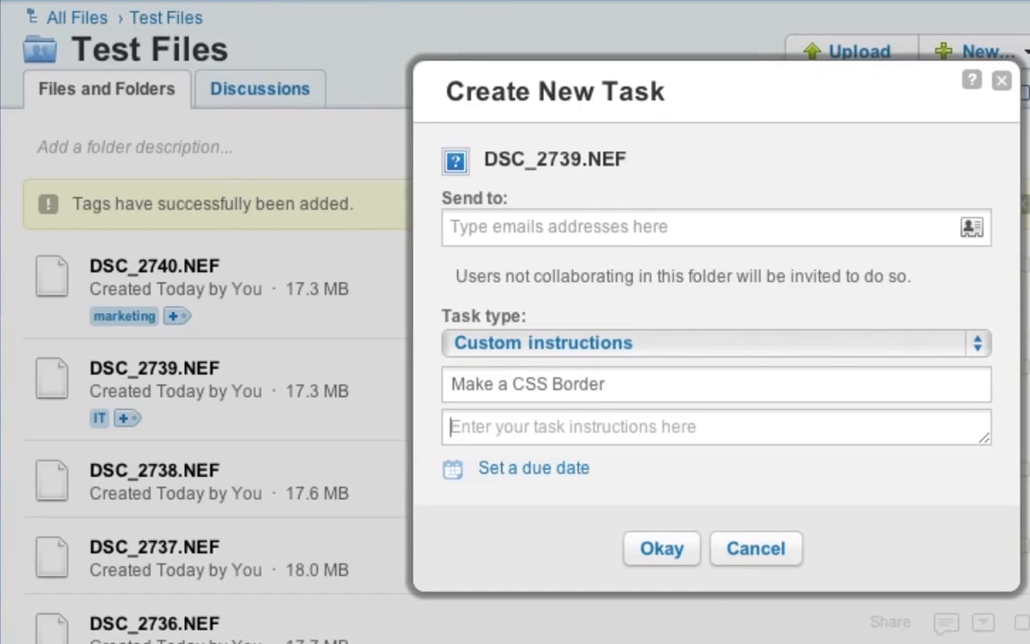
- Enter the instructions 'Please, border to all of the images in this post.'
type("Plea")
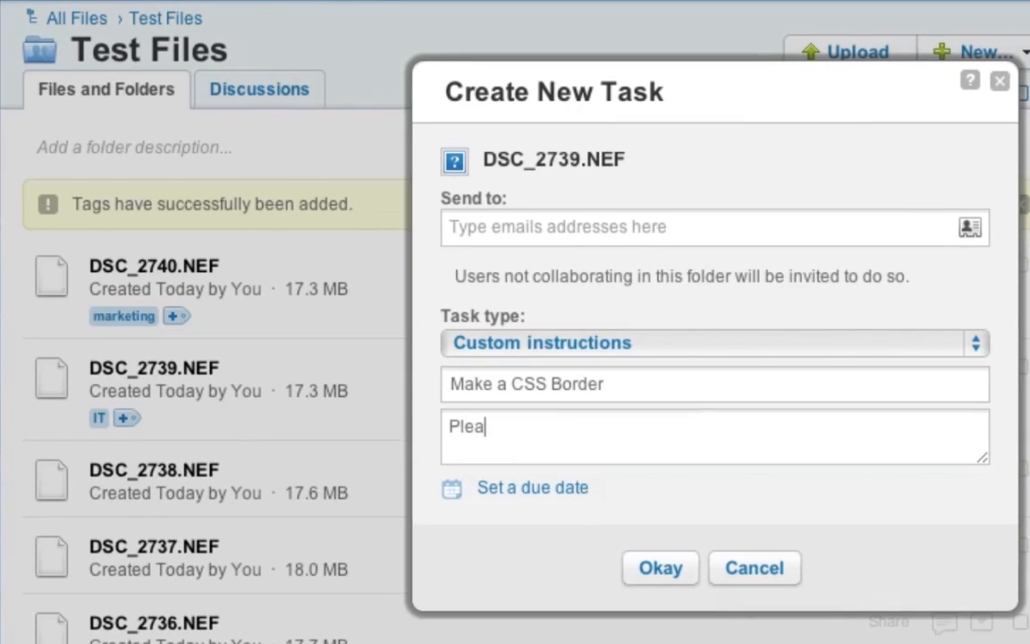
type("se, add an image")
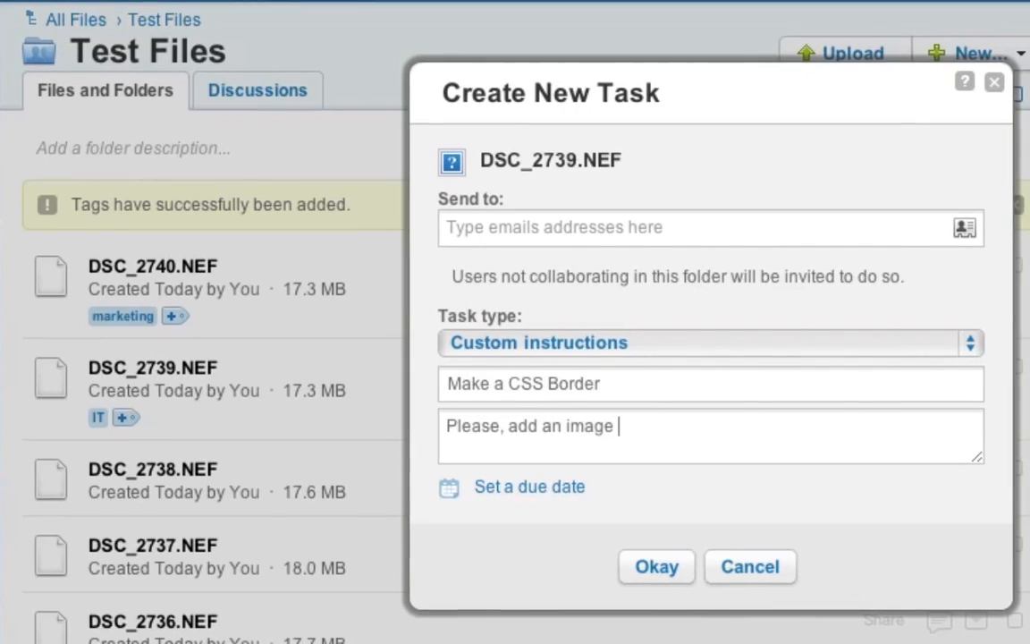
type("border to")
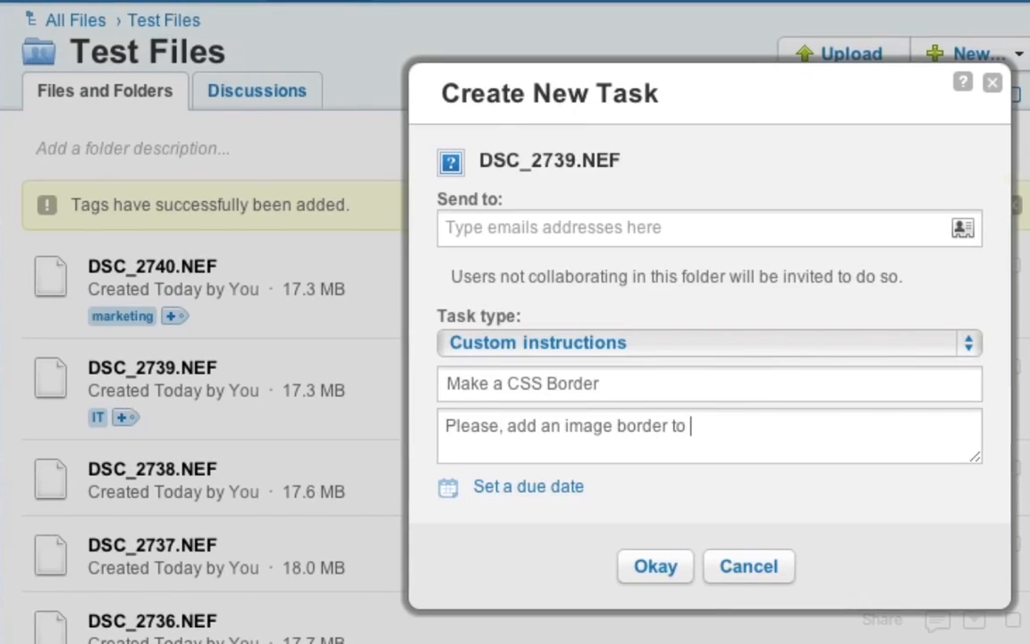
type("all of")
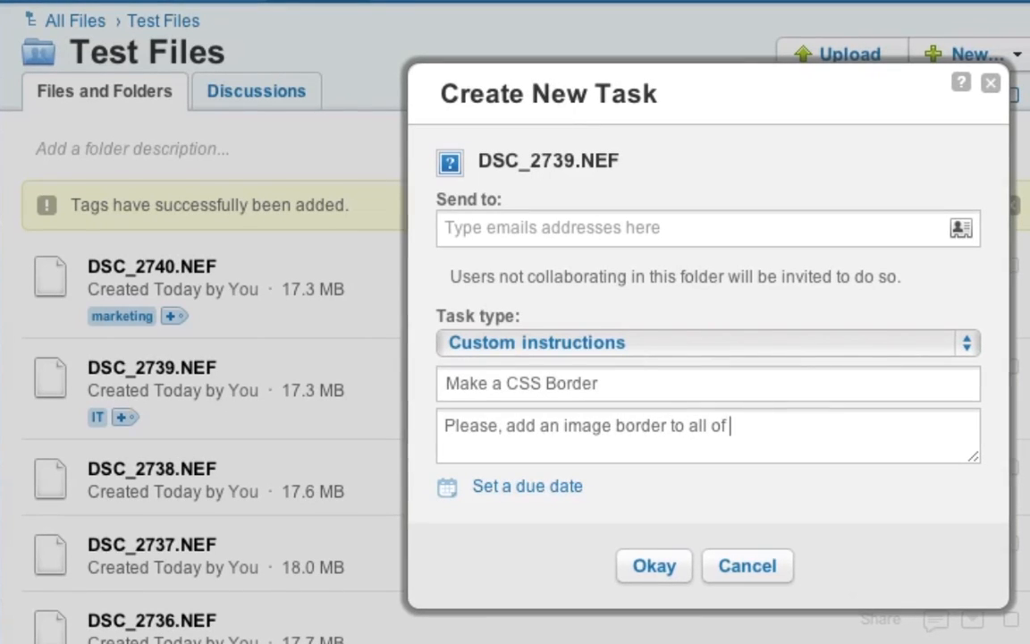
type("the iag")
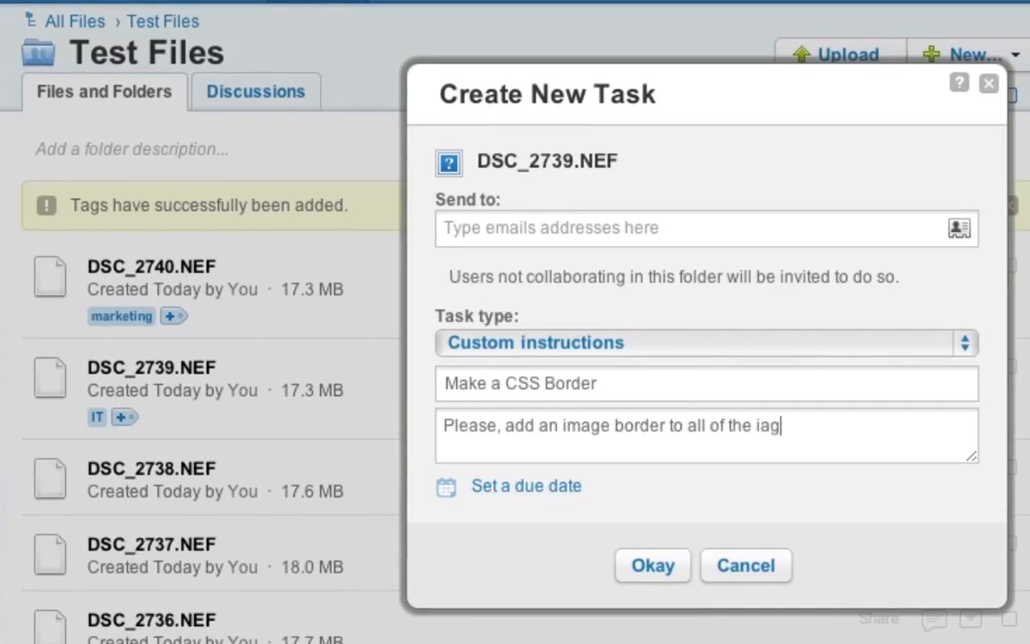
type("mages in")
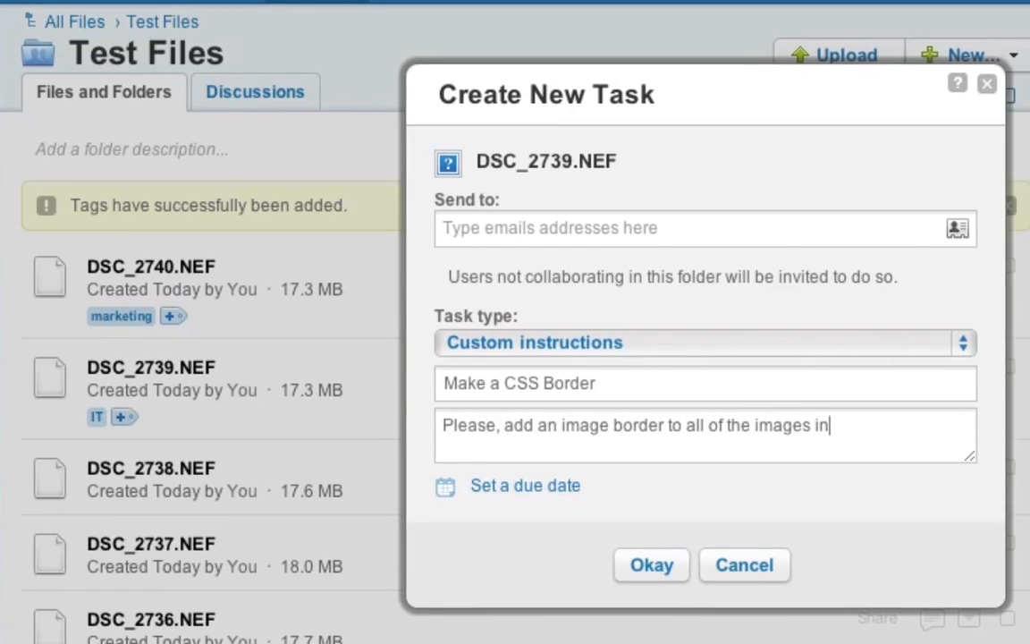
type("this po")
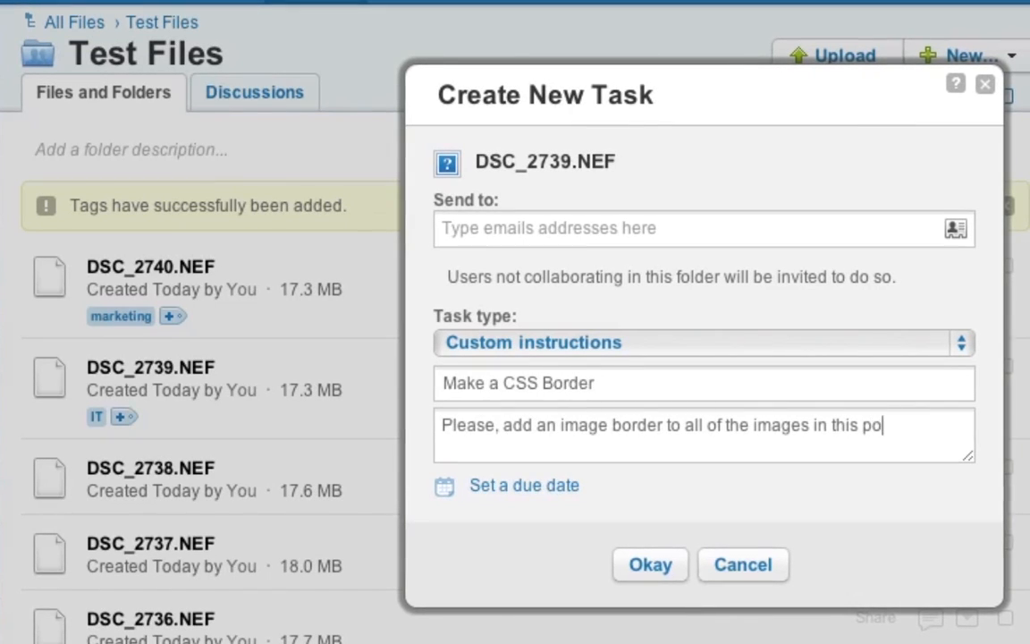
type("st.")
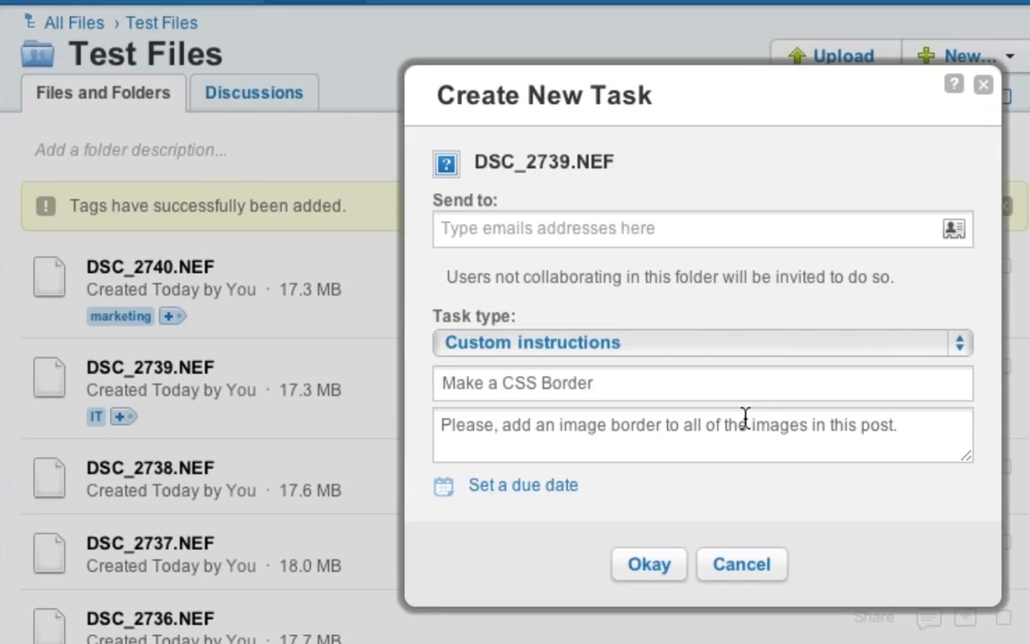
- Set the task's due date to 02/28/2012
left_click(522, 485)
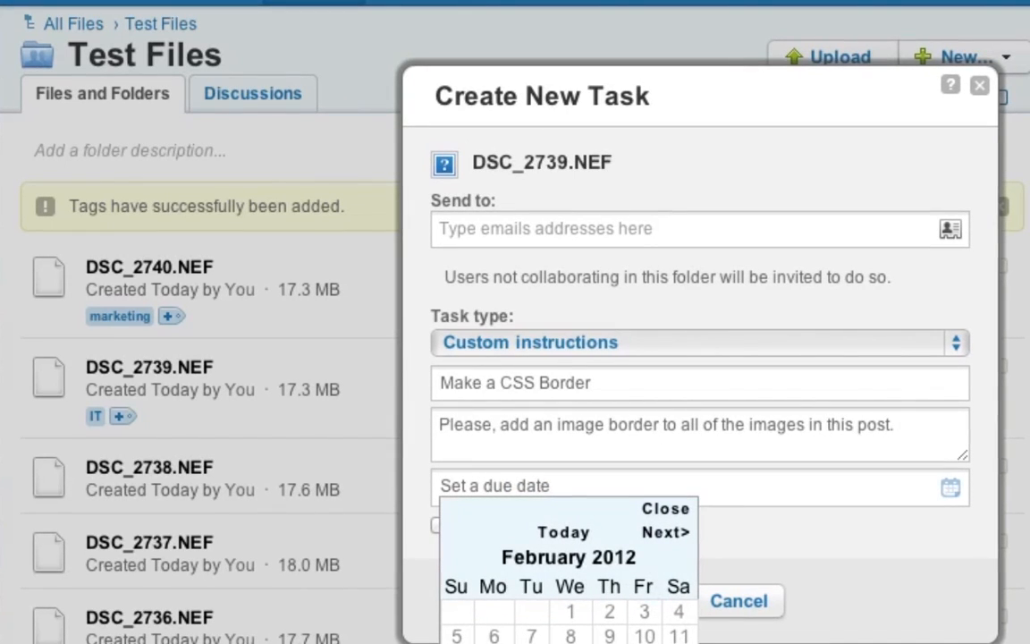
left_click(679, 612)
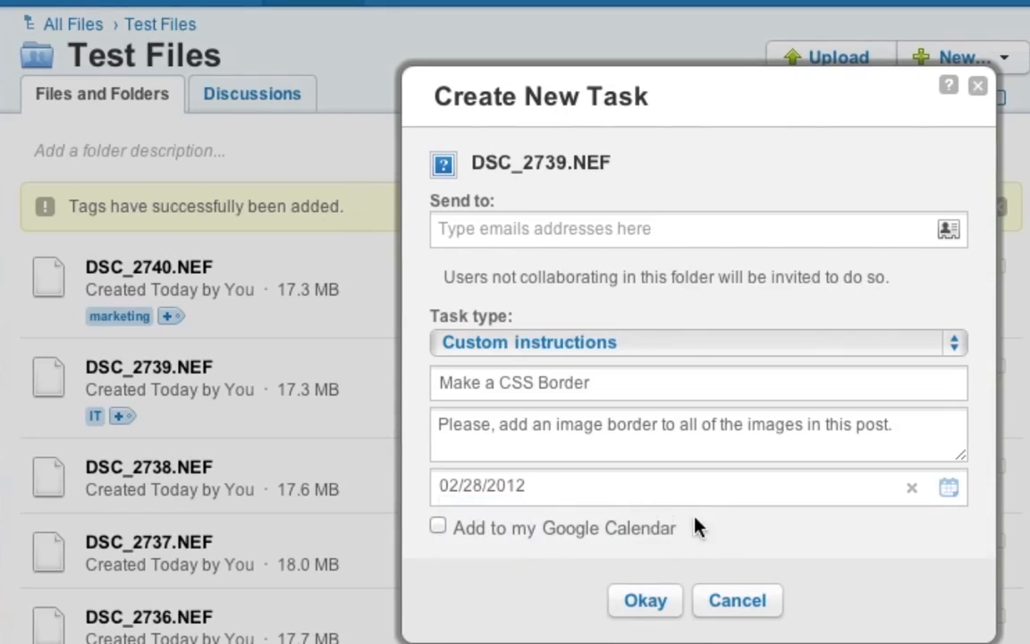
left_click(437, 525)
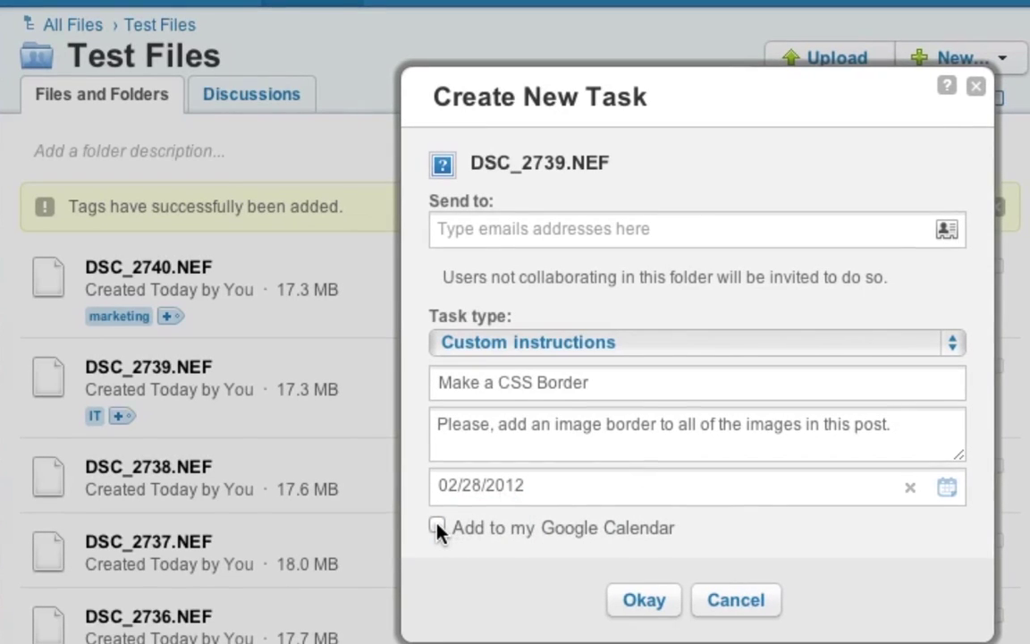
mouse_move(579, 534)
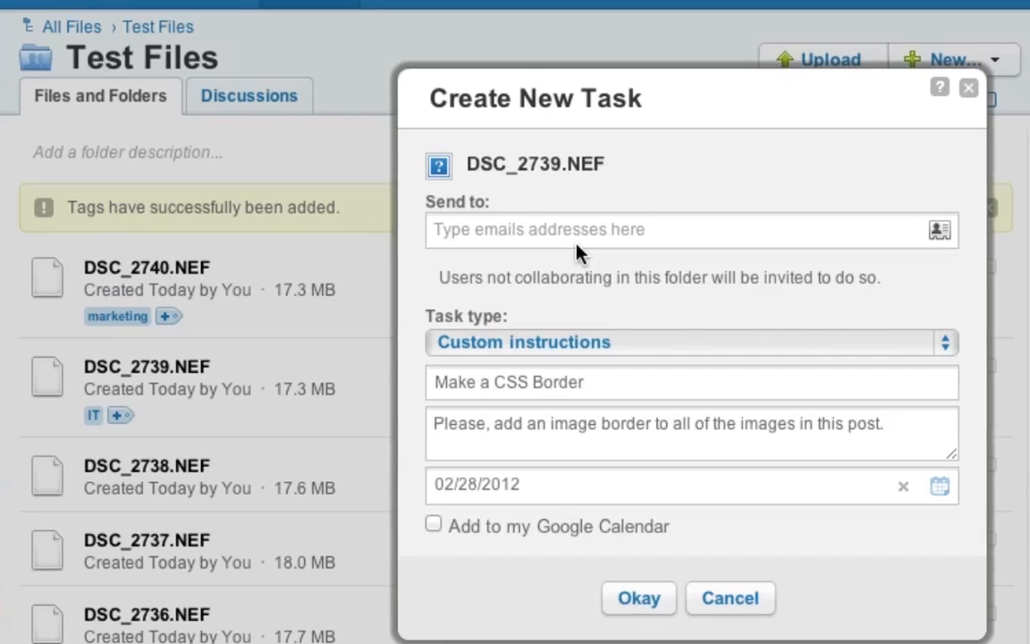
- Dismiss the assignee warning, send the task to your own webmaster address, and create it
left_click(638, 598)
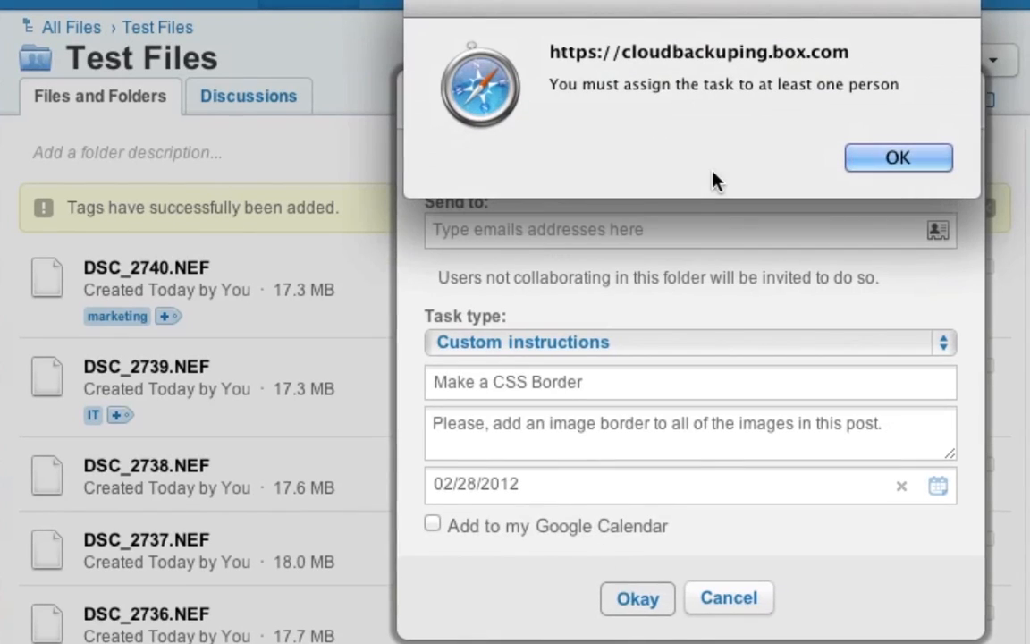
left_click(898, 158)
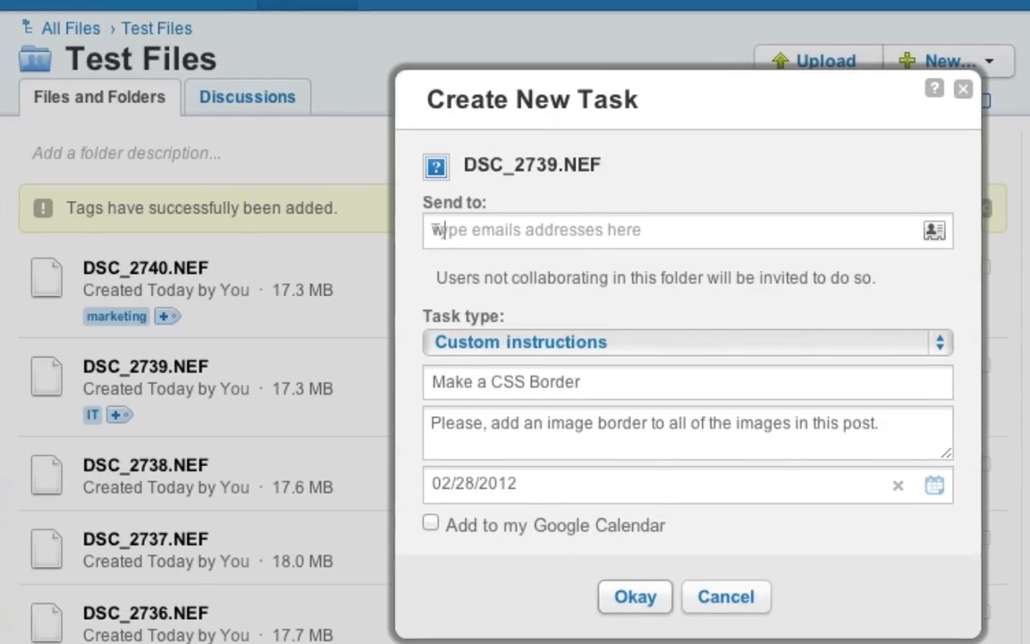
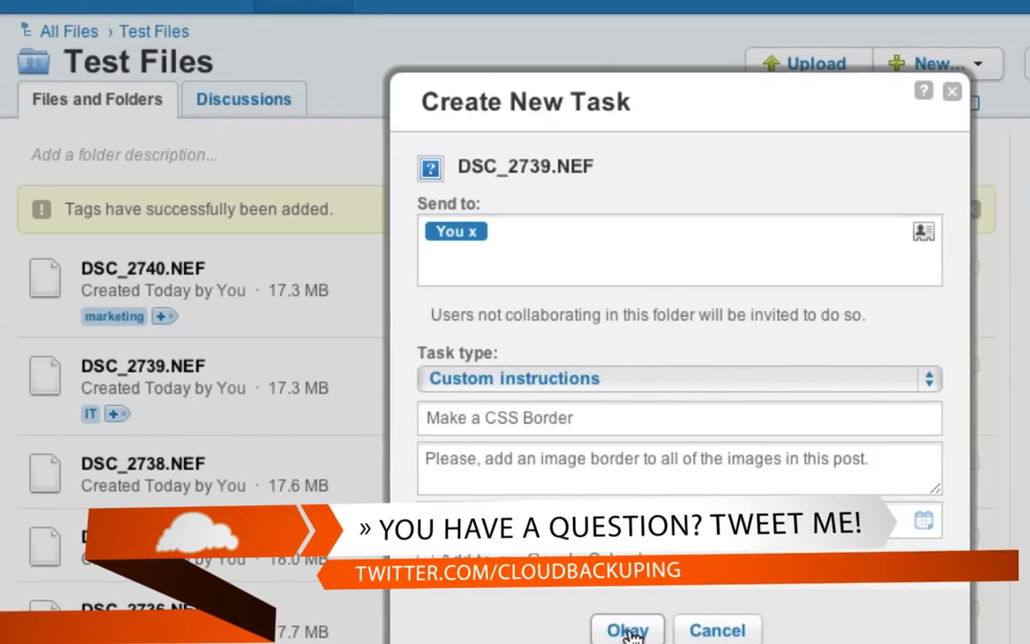
left_click(627, 631)
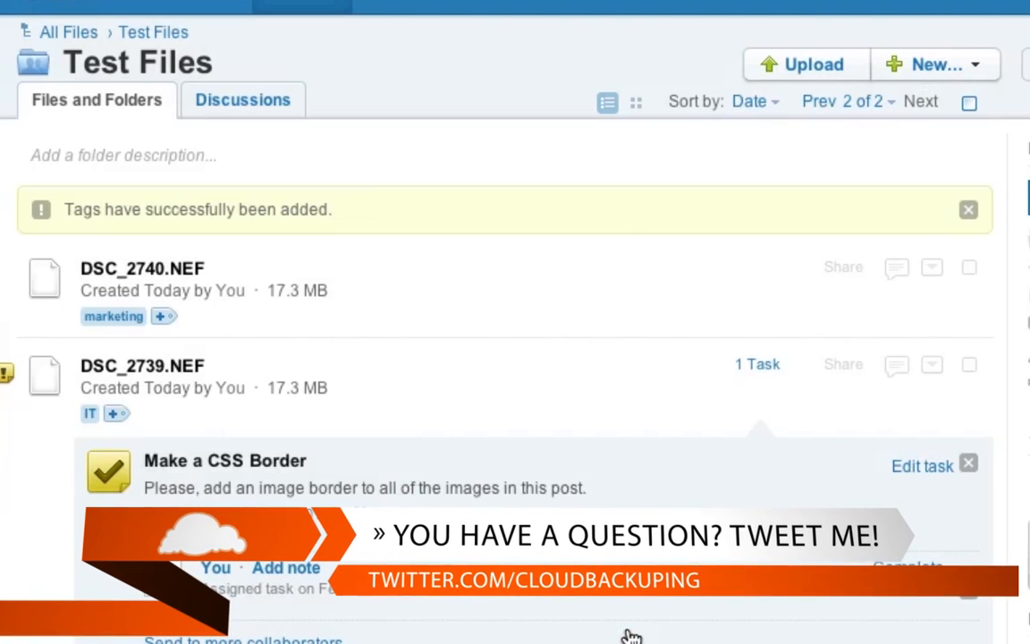
mouse_move(572, 414)
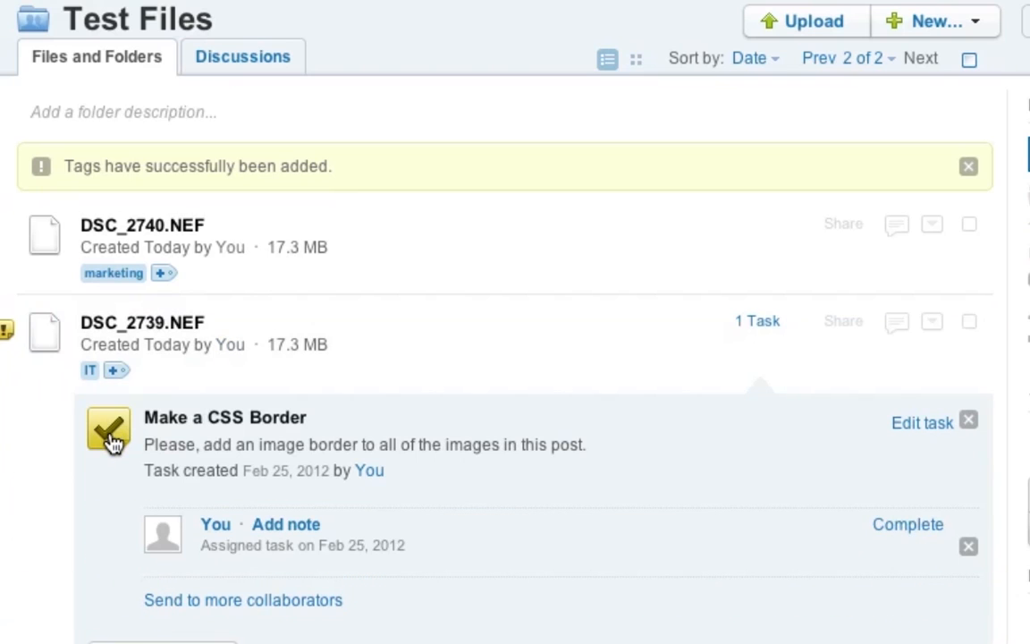
mouse_move(383, 401)
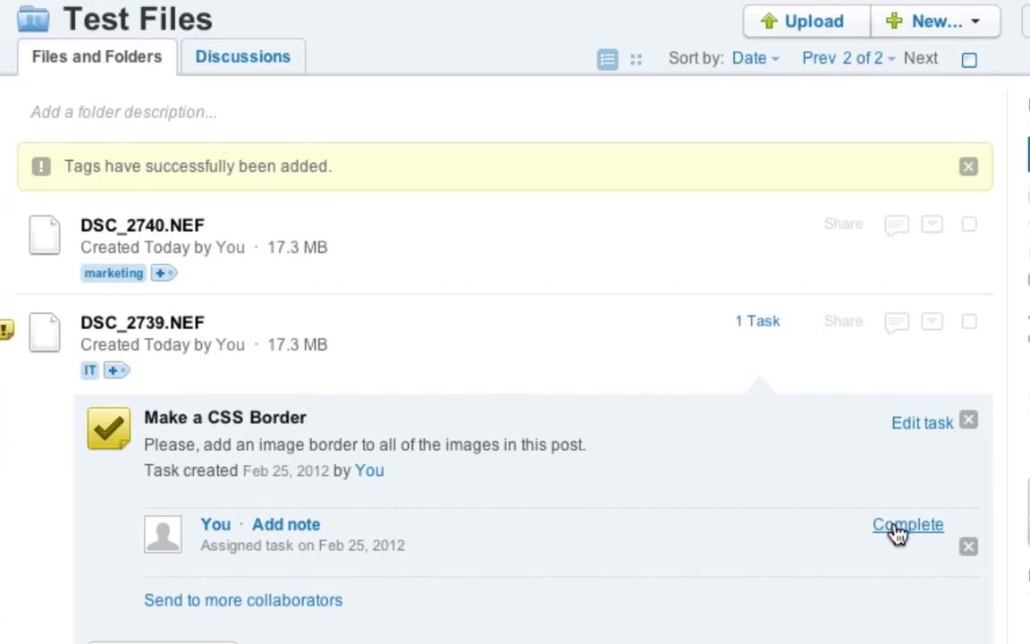
mouse_move(607, 567)
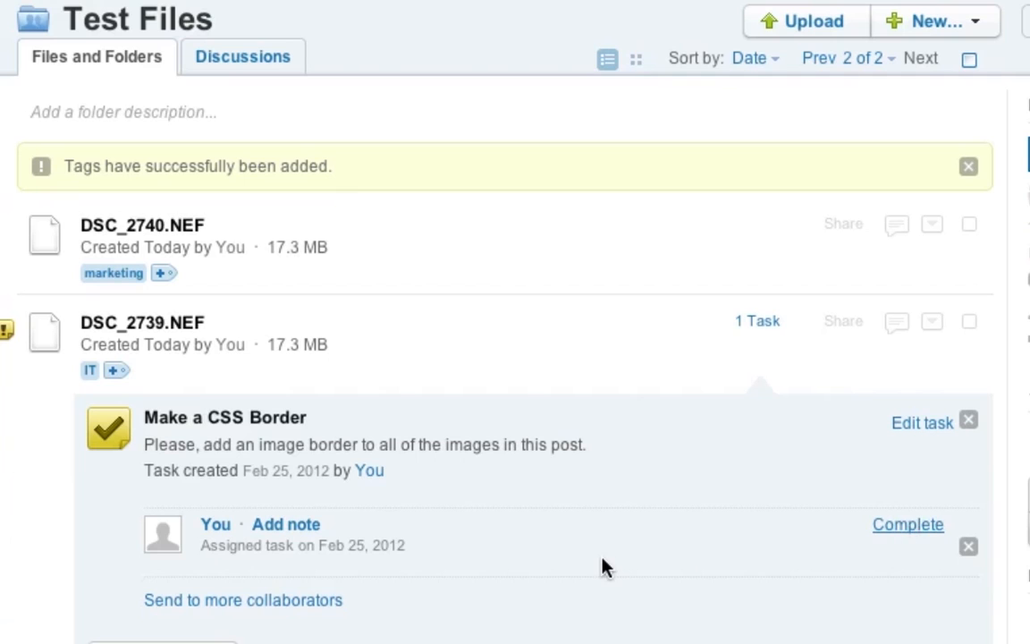
- Open the Respond to Task form via Complete on Make a CSS Border
left_click(907, 524)
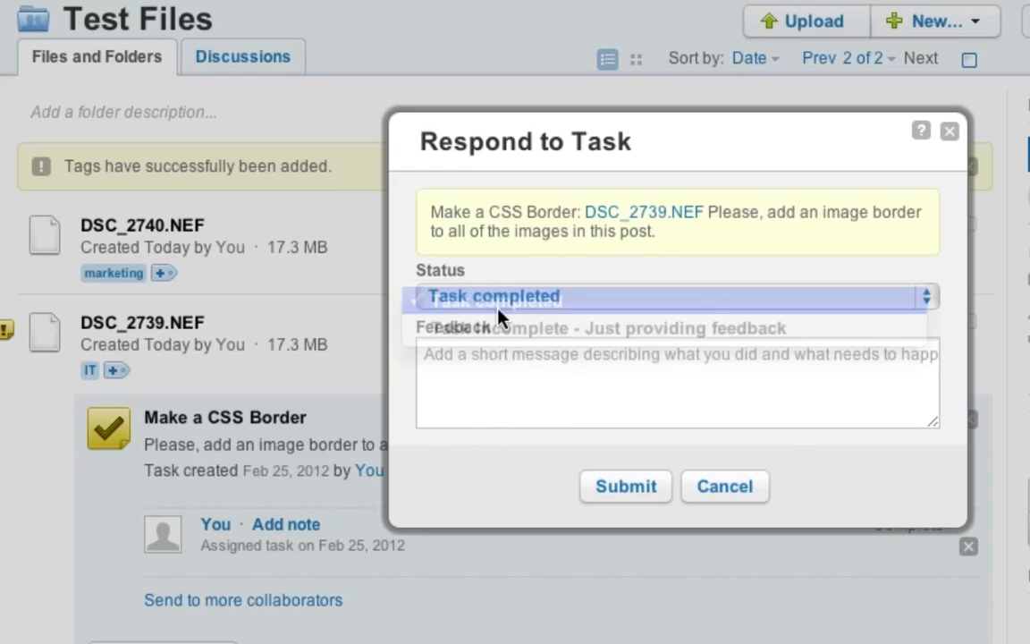
- Submit status Task completed with feedback 'Done, all browsers tested.'
left_click(494, 296)
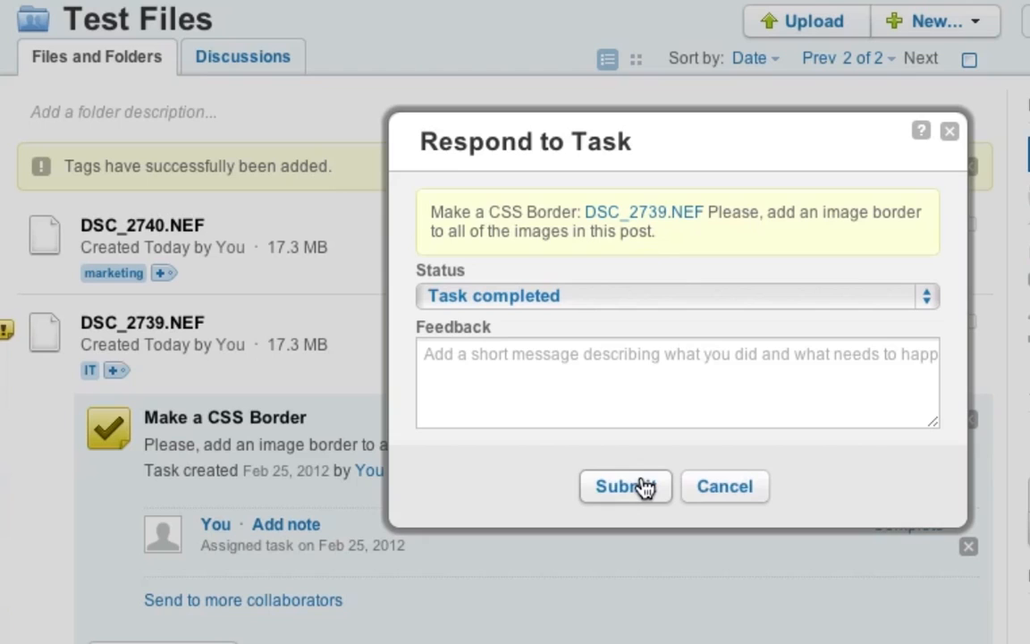
mouse_move(557, 391)
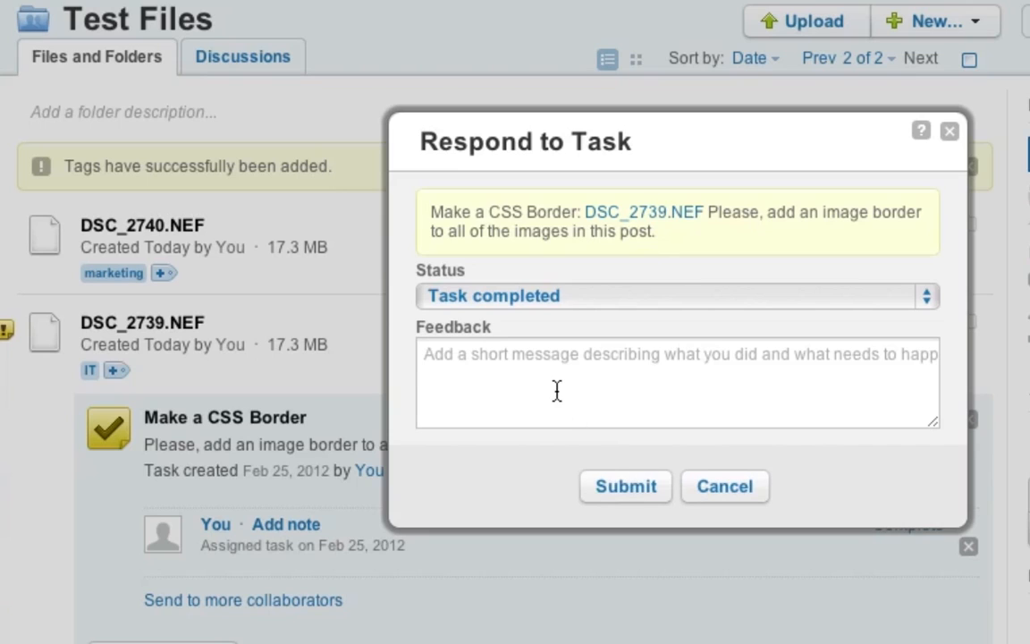
type("Done")
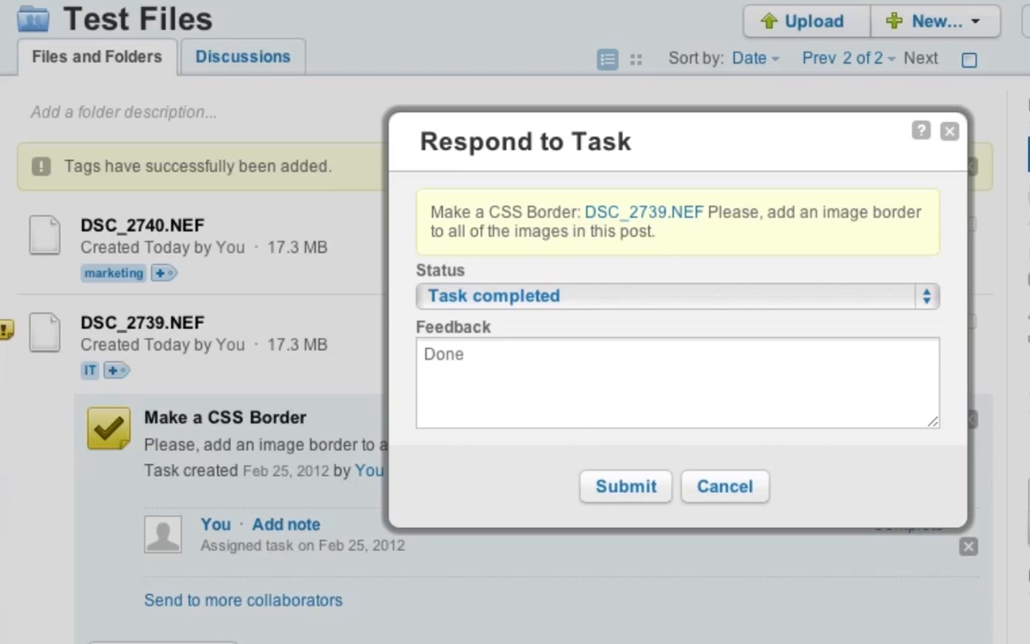
type(", all")
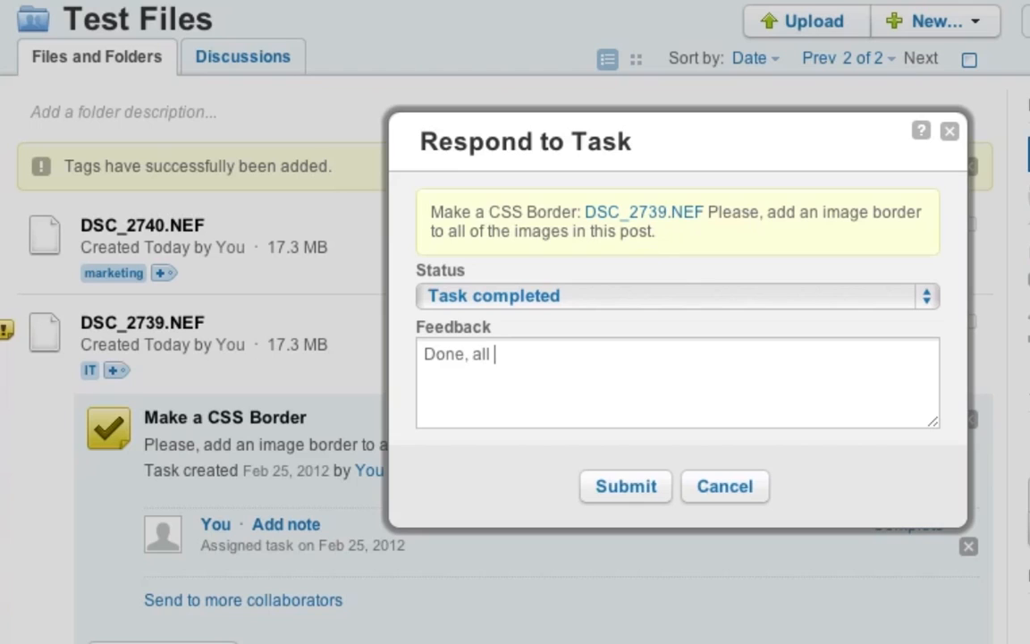
type("browsers")
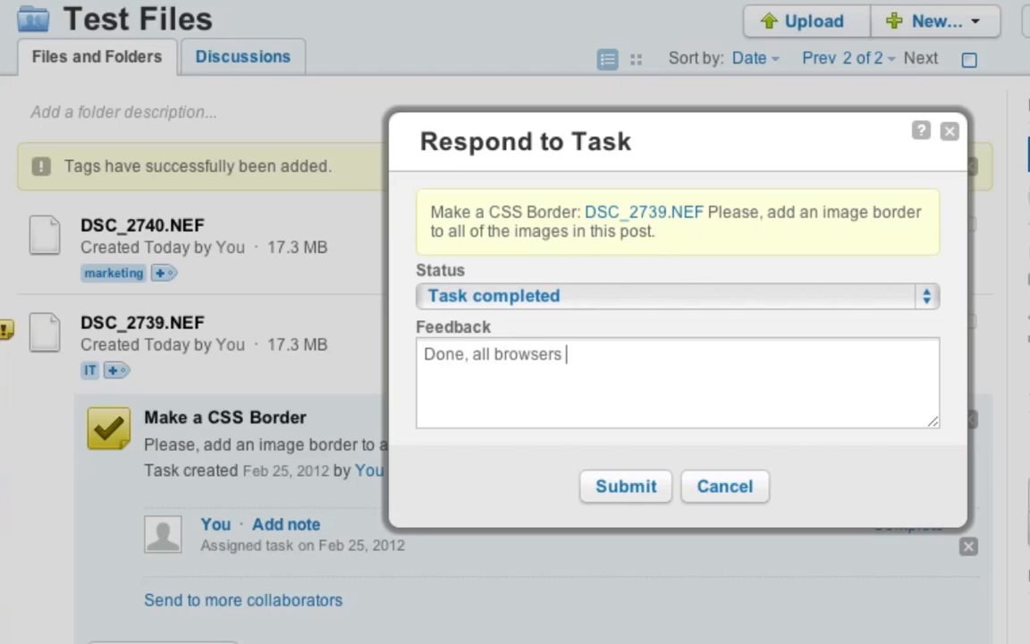
type("tested.")
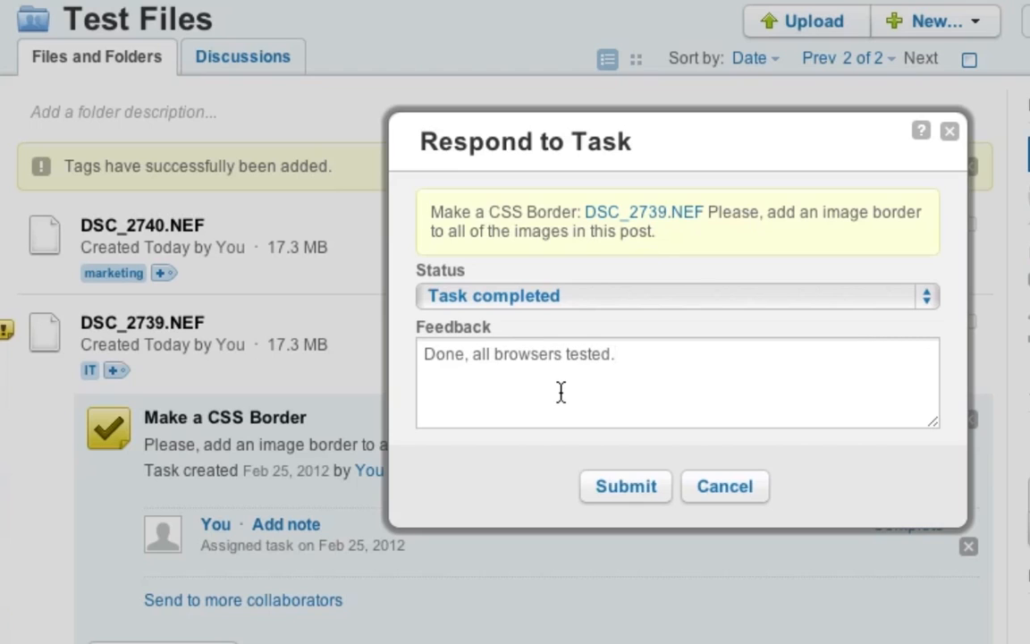
left_click(625, 486)
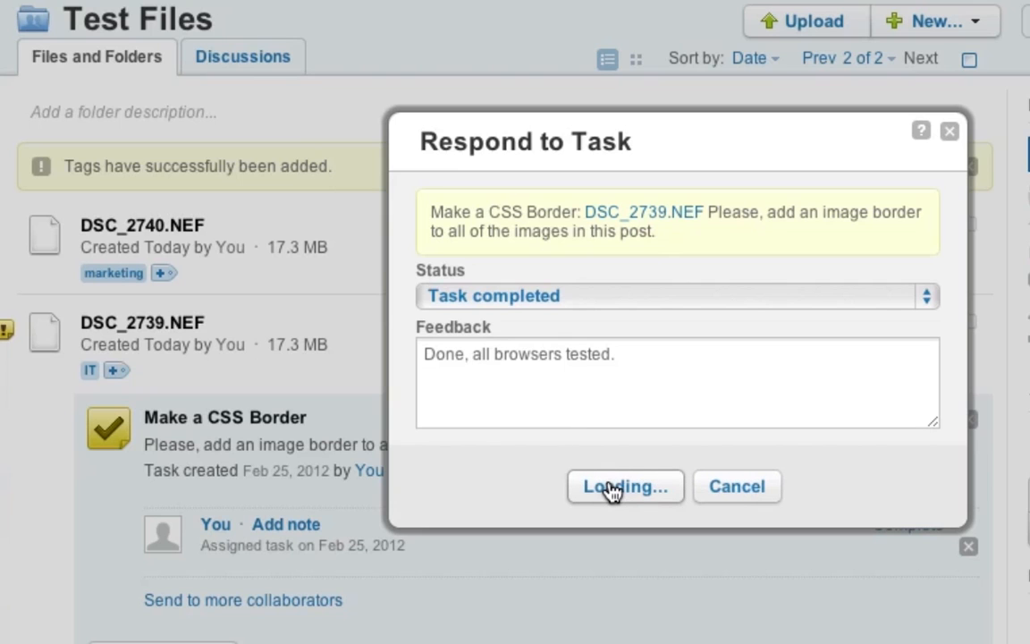
left_click(625, 486)
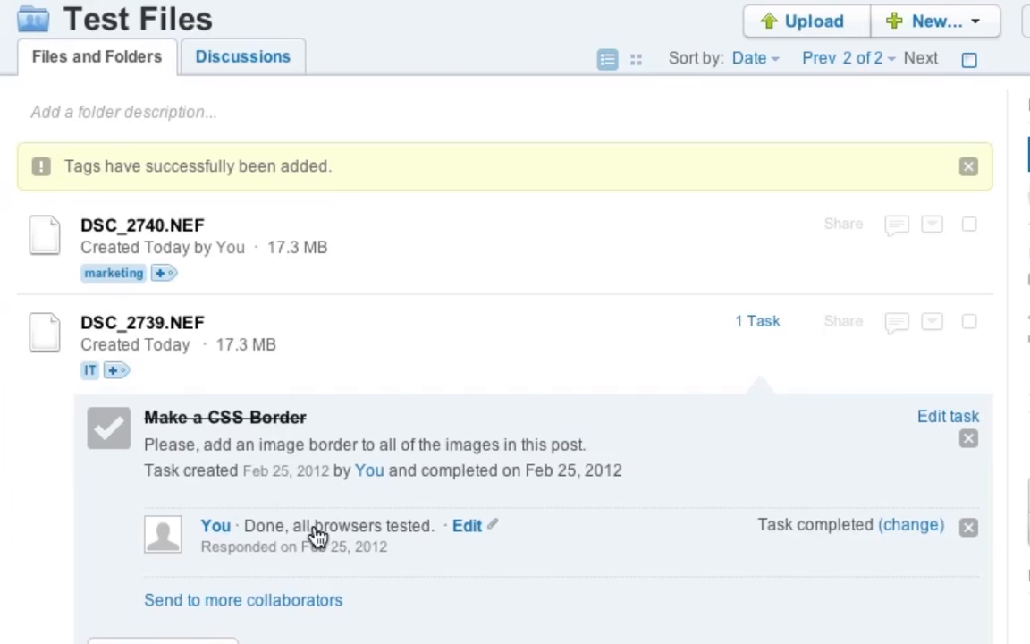
mouse_move(338, 421)
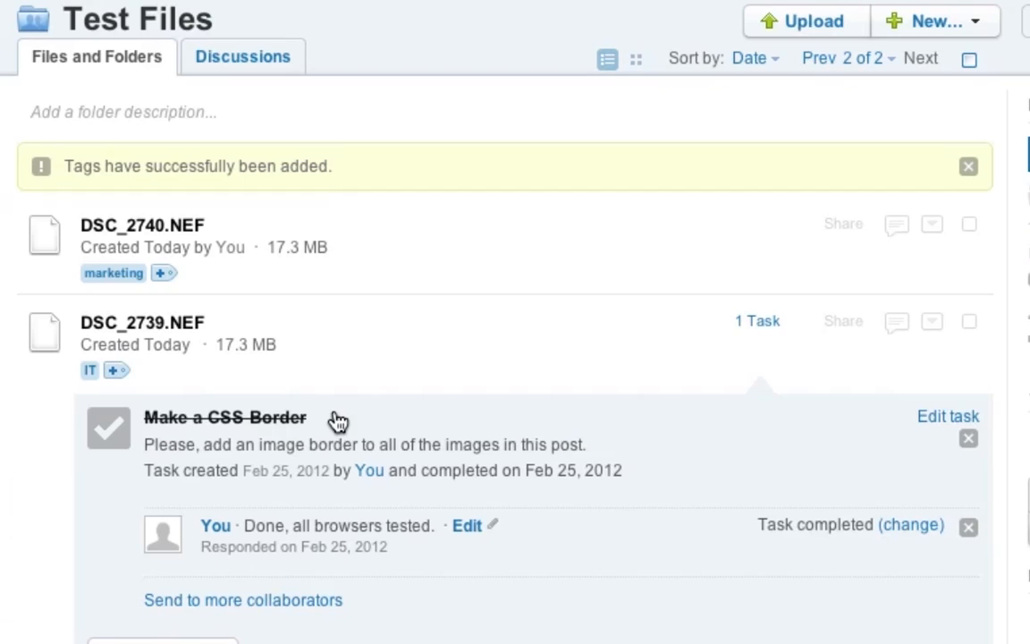
mouse_move(689, 503)
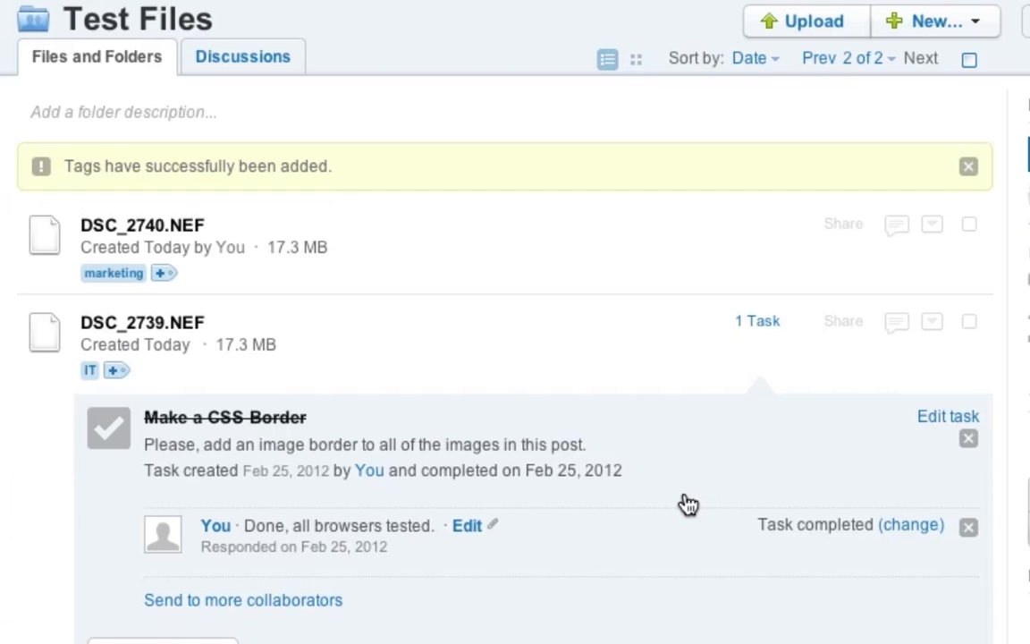
scroll("down", 3)
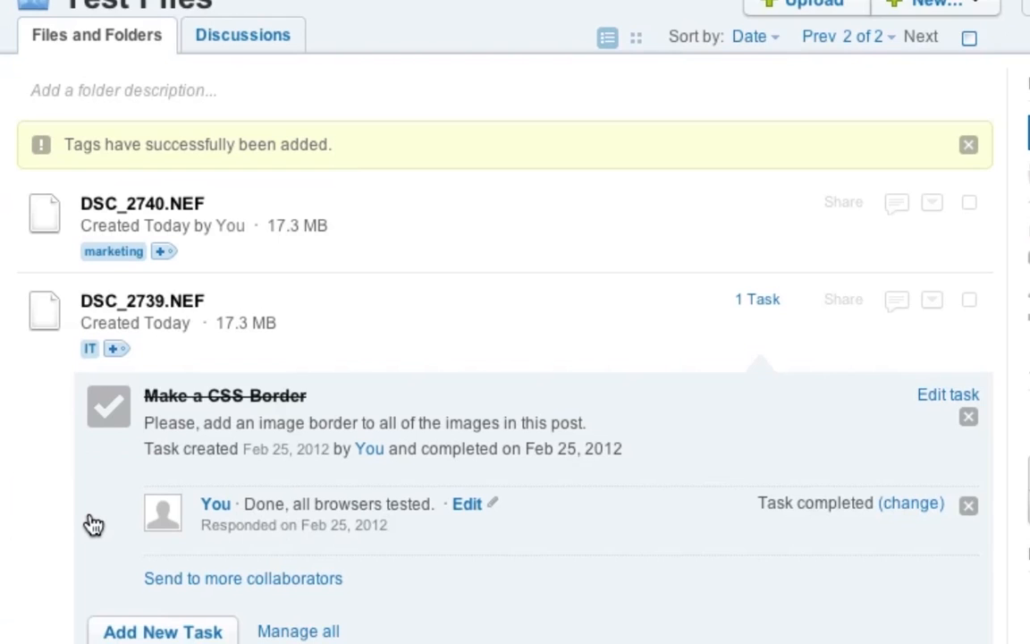
scroll("down", 3)
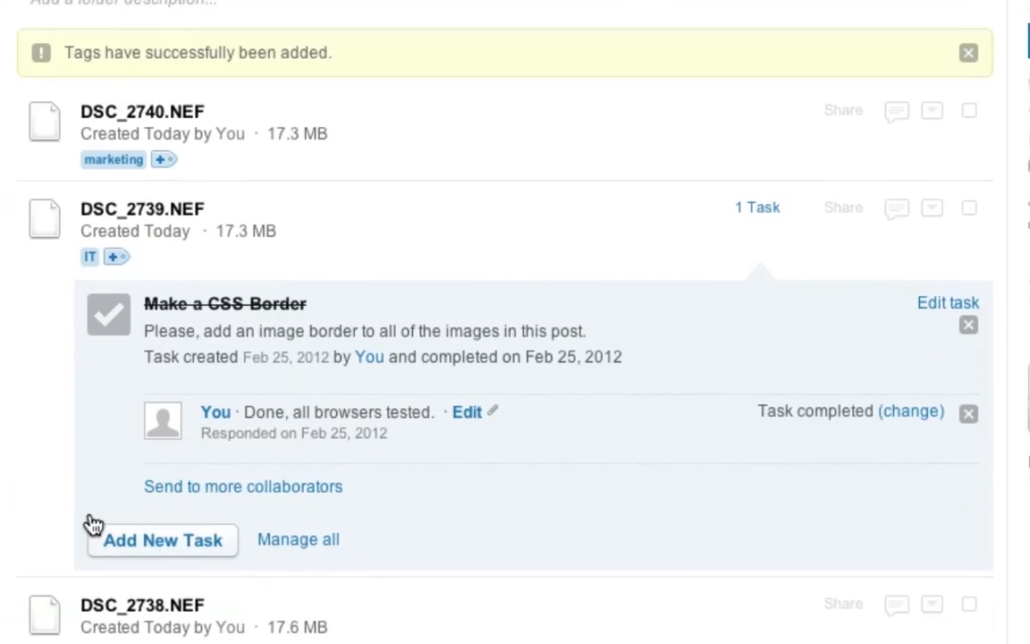
mouse_move(897, 208)
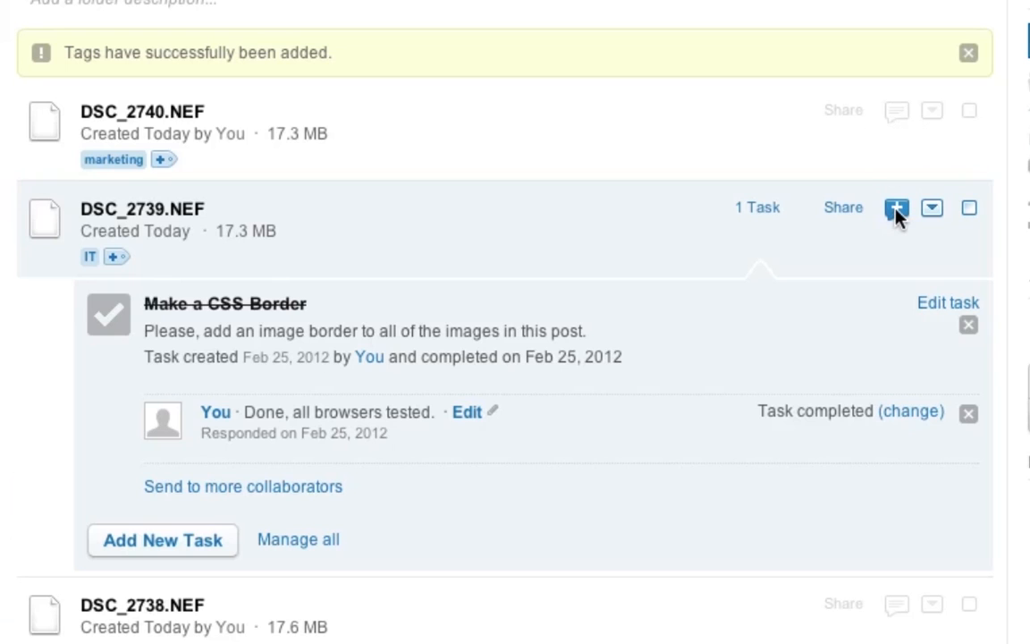
- Write 'Borders should always be blue!' in DSC_2739.NEF's comments and add it
left_click(896, 208)
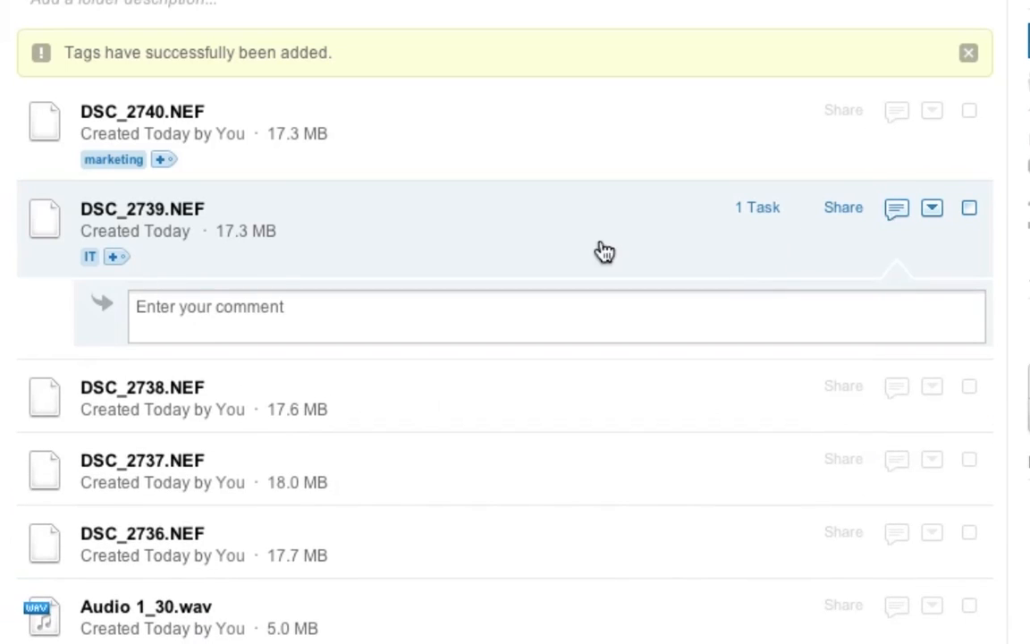
left_click(536, 316)
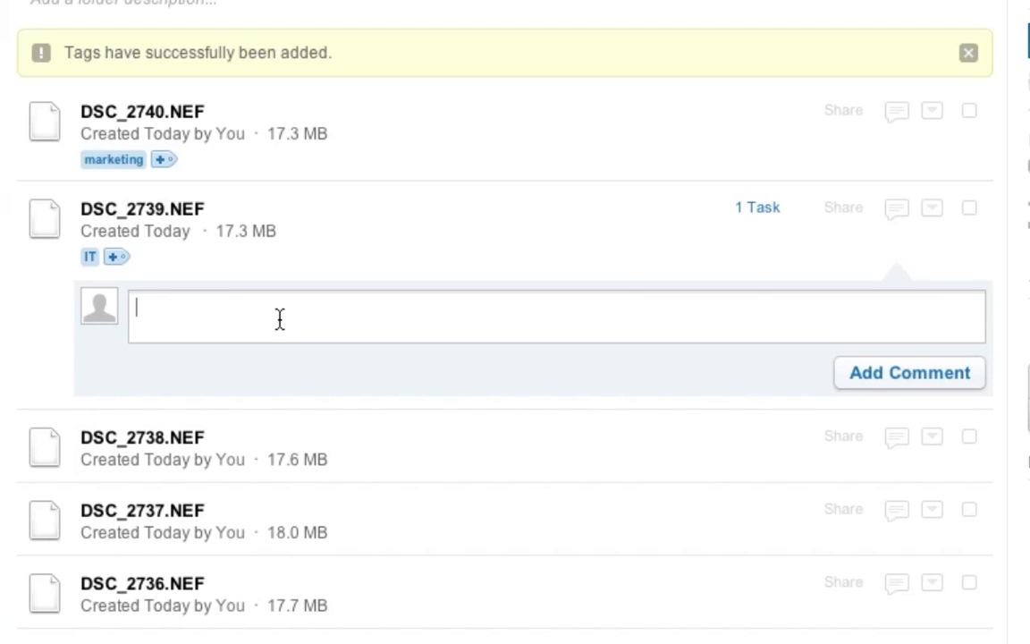
type("Borders")
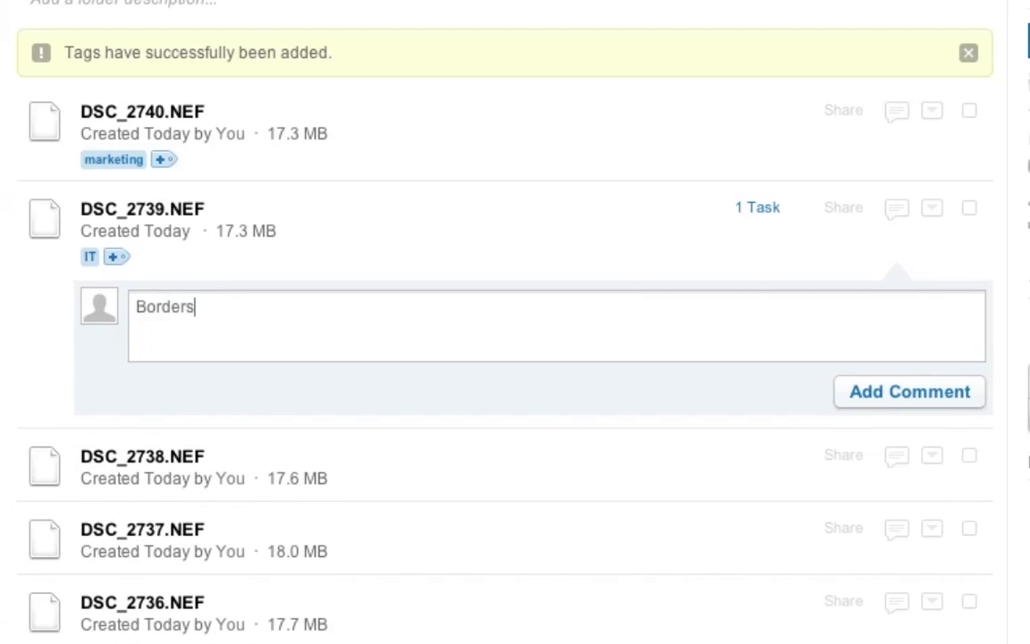
type("should")
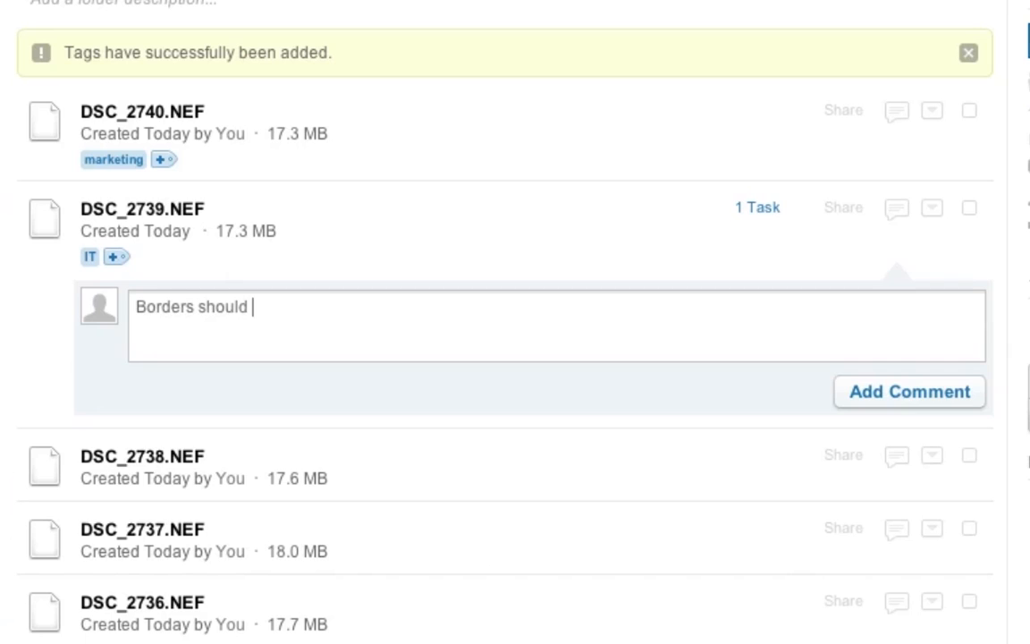
type("always be")
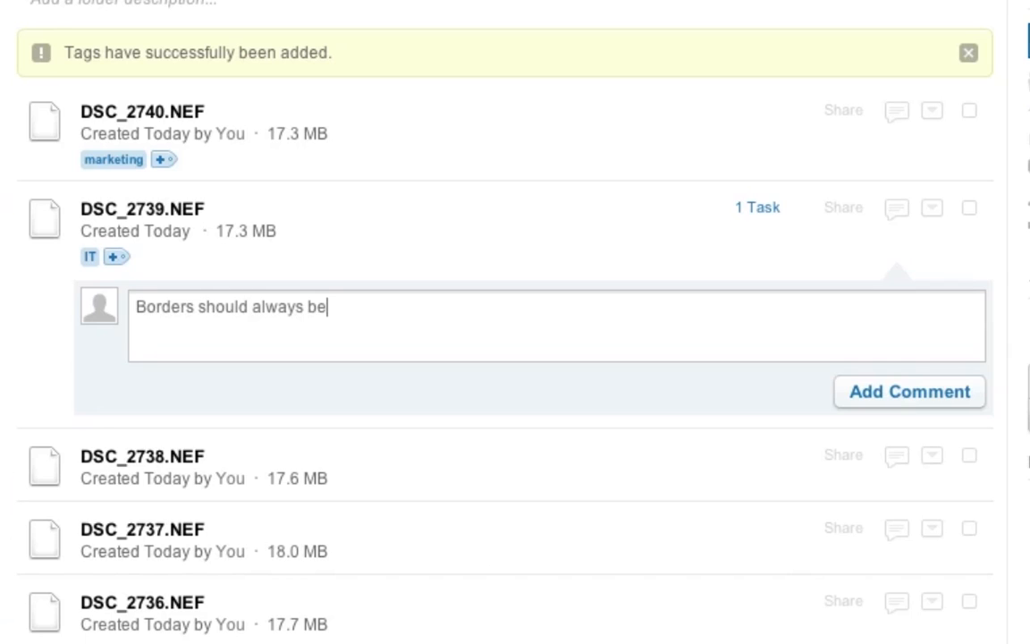
type("blue!")
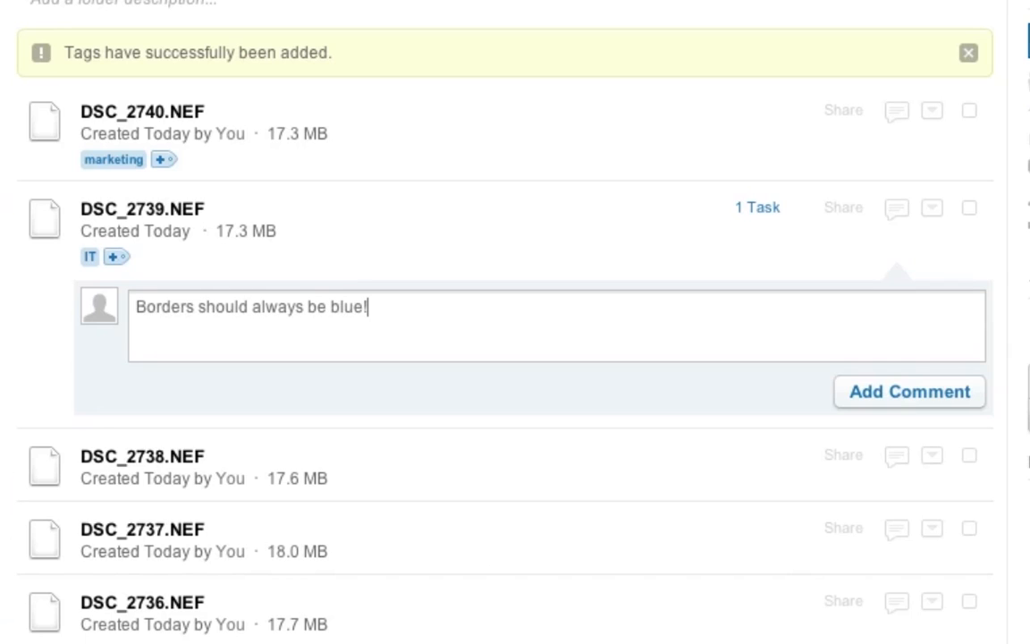
mouse_move(902, 364)
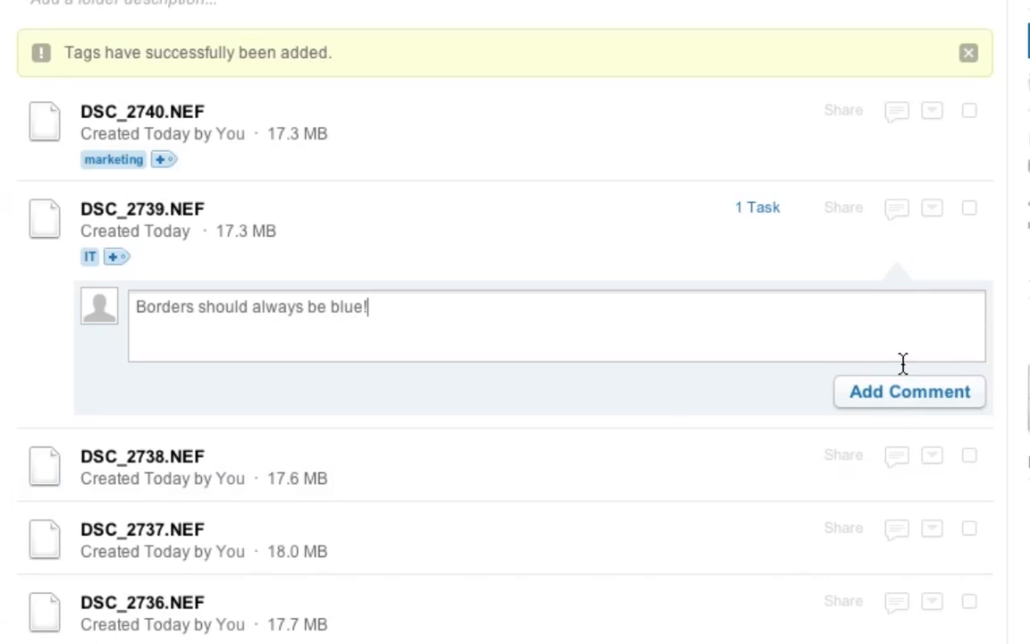
left_click(909, 392)
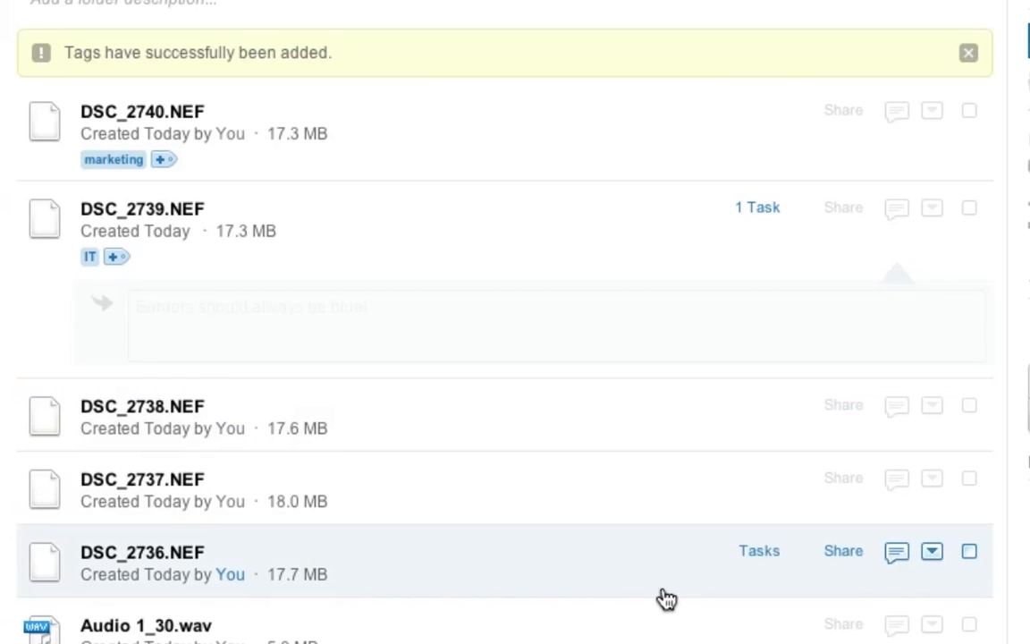
left_click(896, 207)
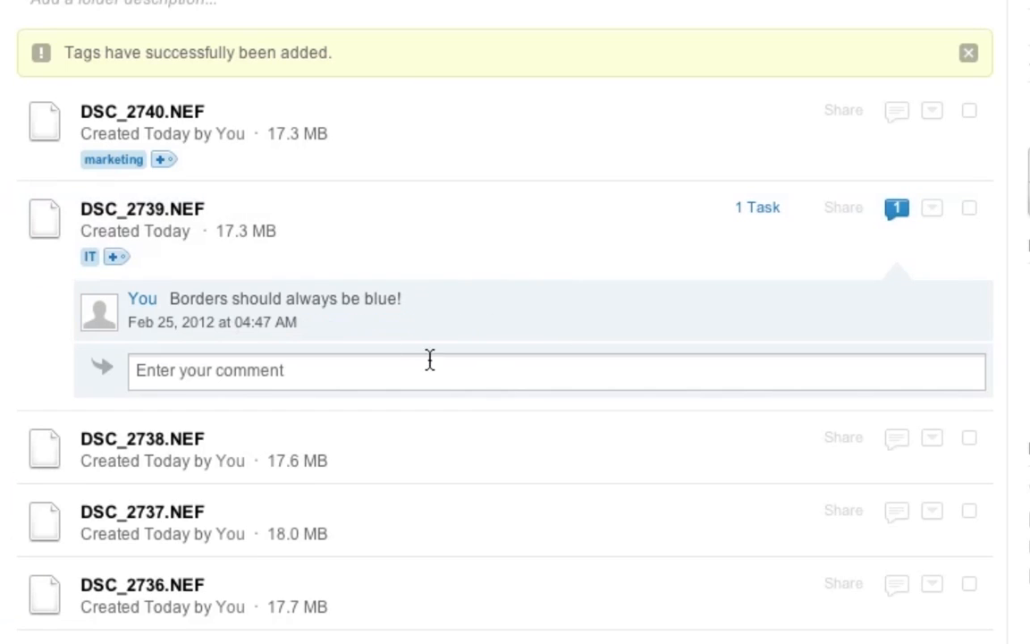
mouse_move(353, 486)
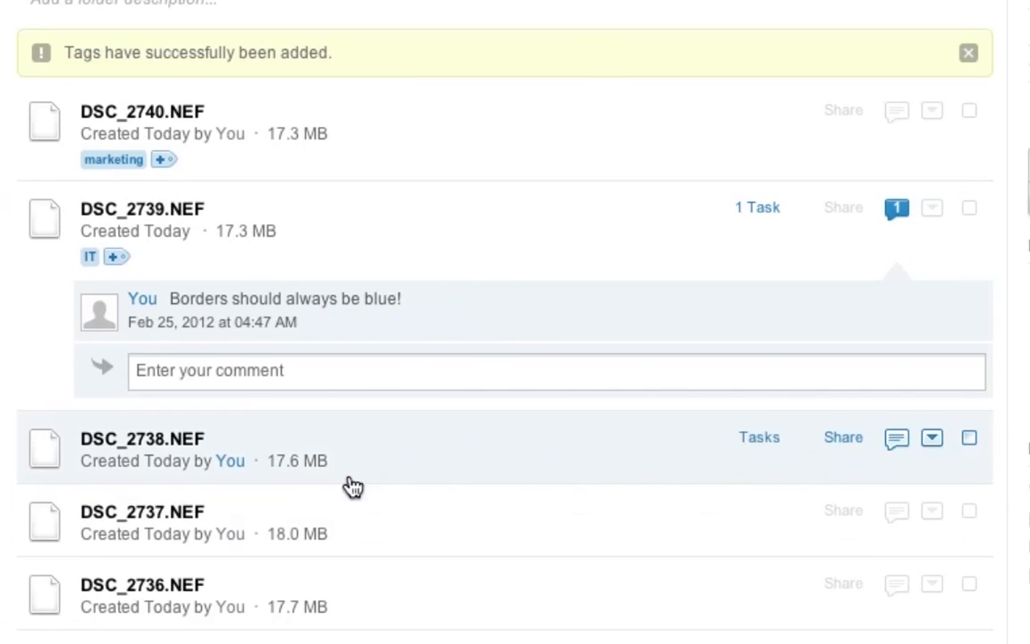
mouse_move(546, 307)
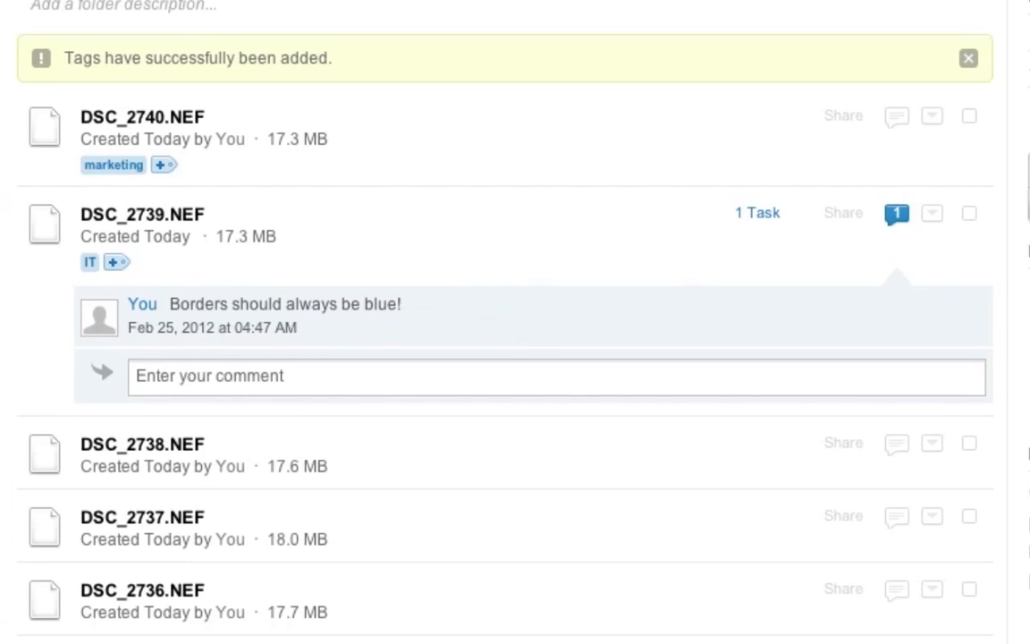
scroll("up", 3)
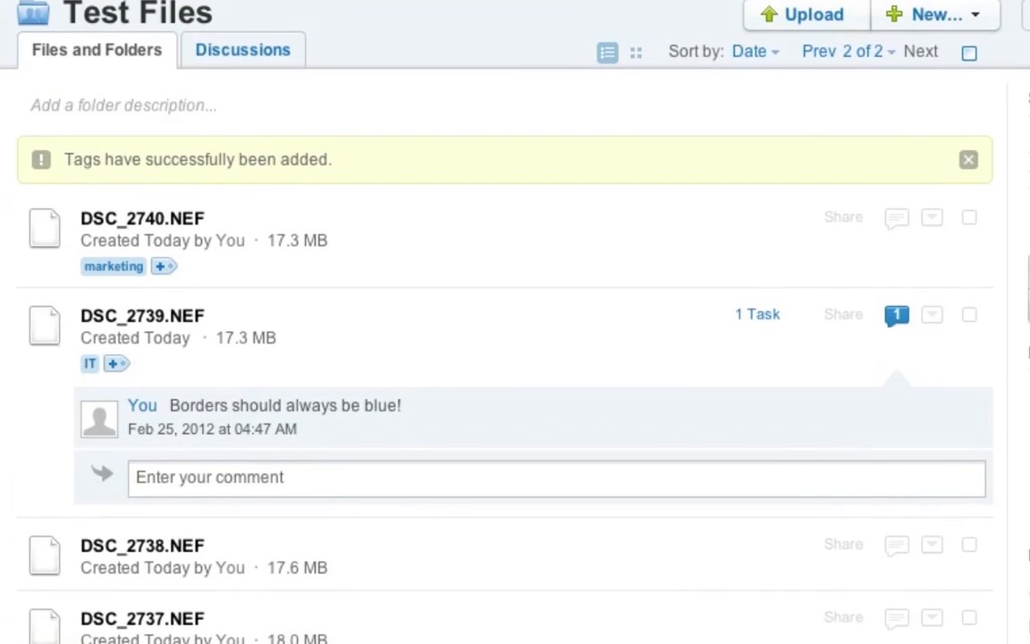
mouse_move(627, 118)
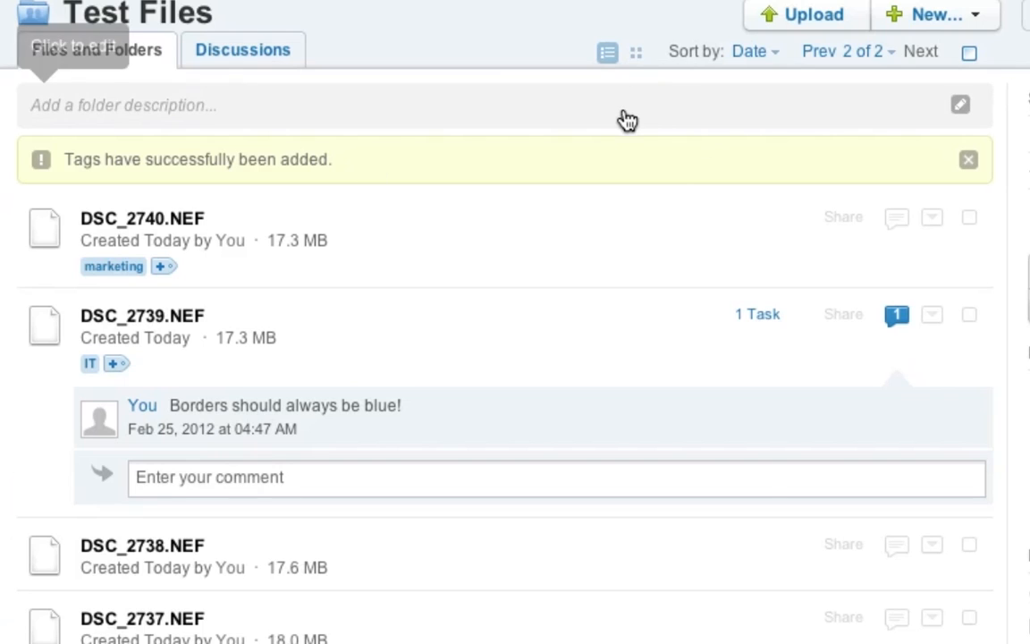